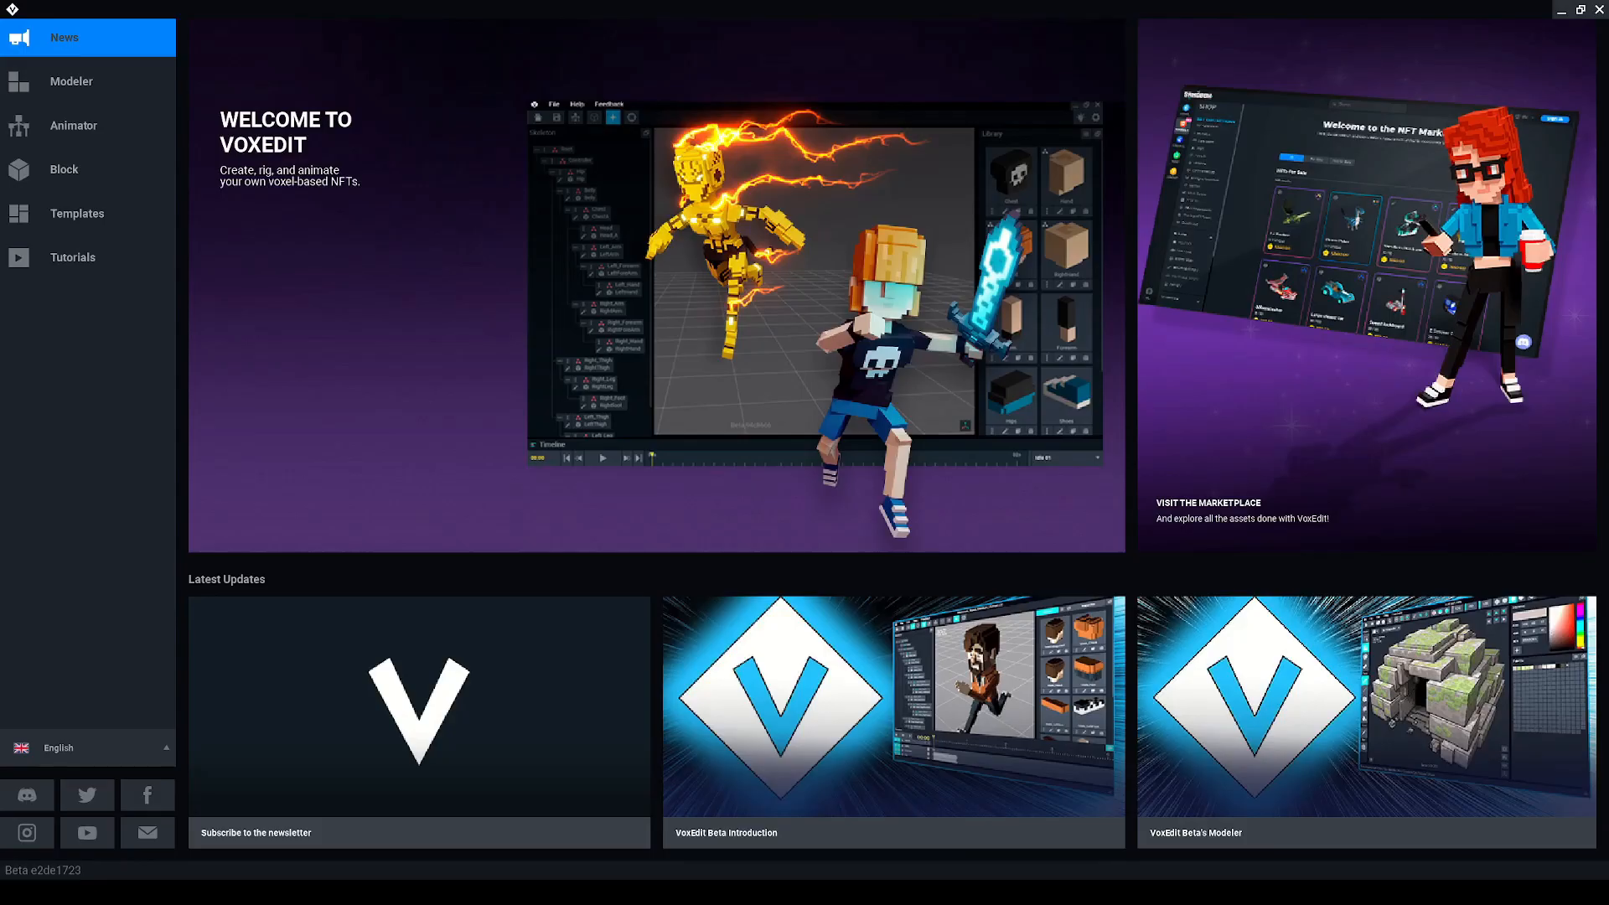
pyautogui.moveTo(85, 136)
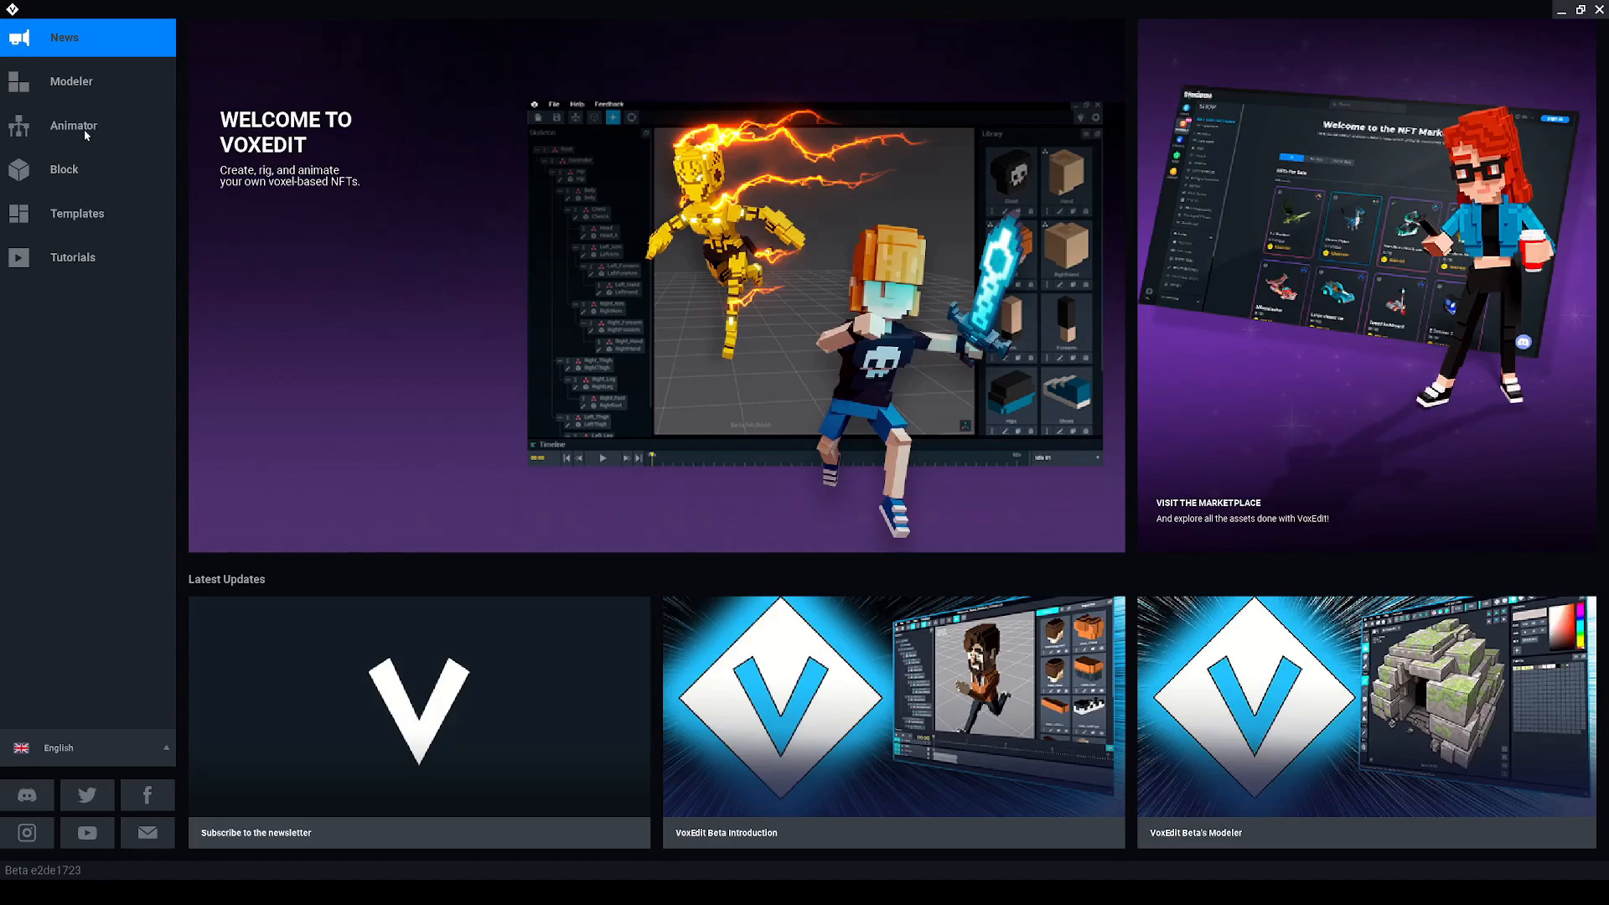
# Load the Avatar_V2 template rig from the Avatar templates folder in the Animator.
pyautogui.click(72, 125)
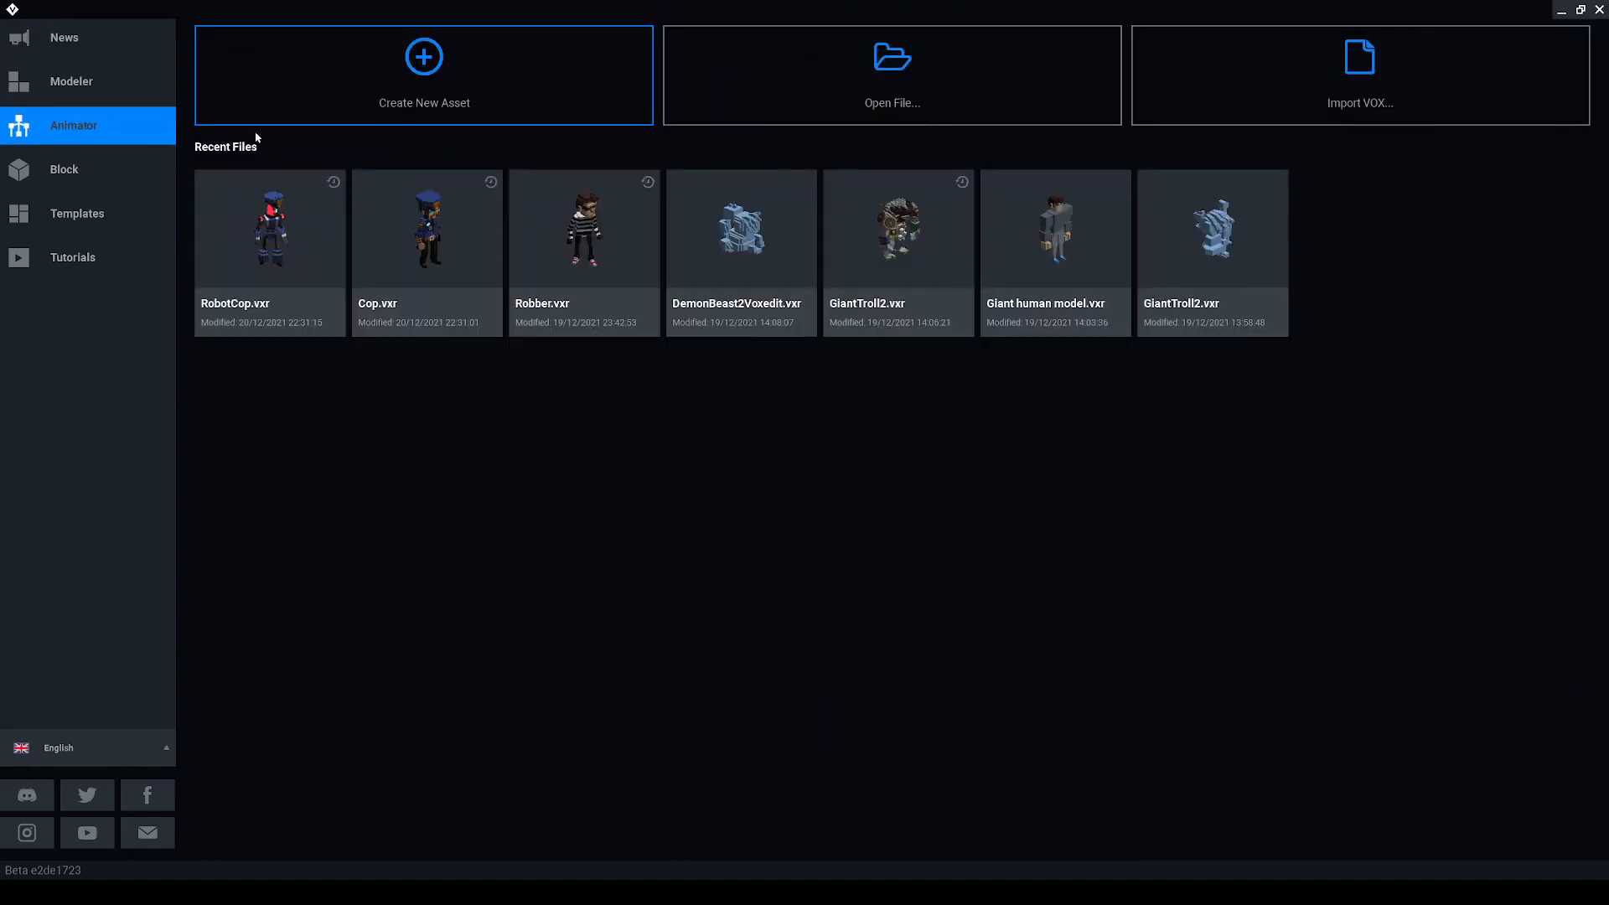
pyautogui.click(889, 74)
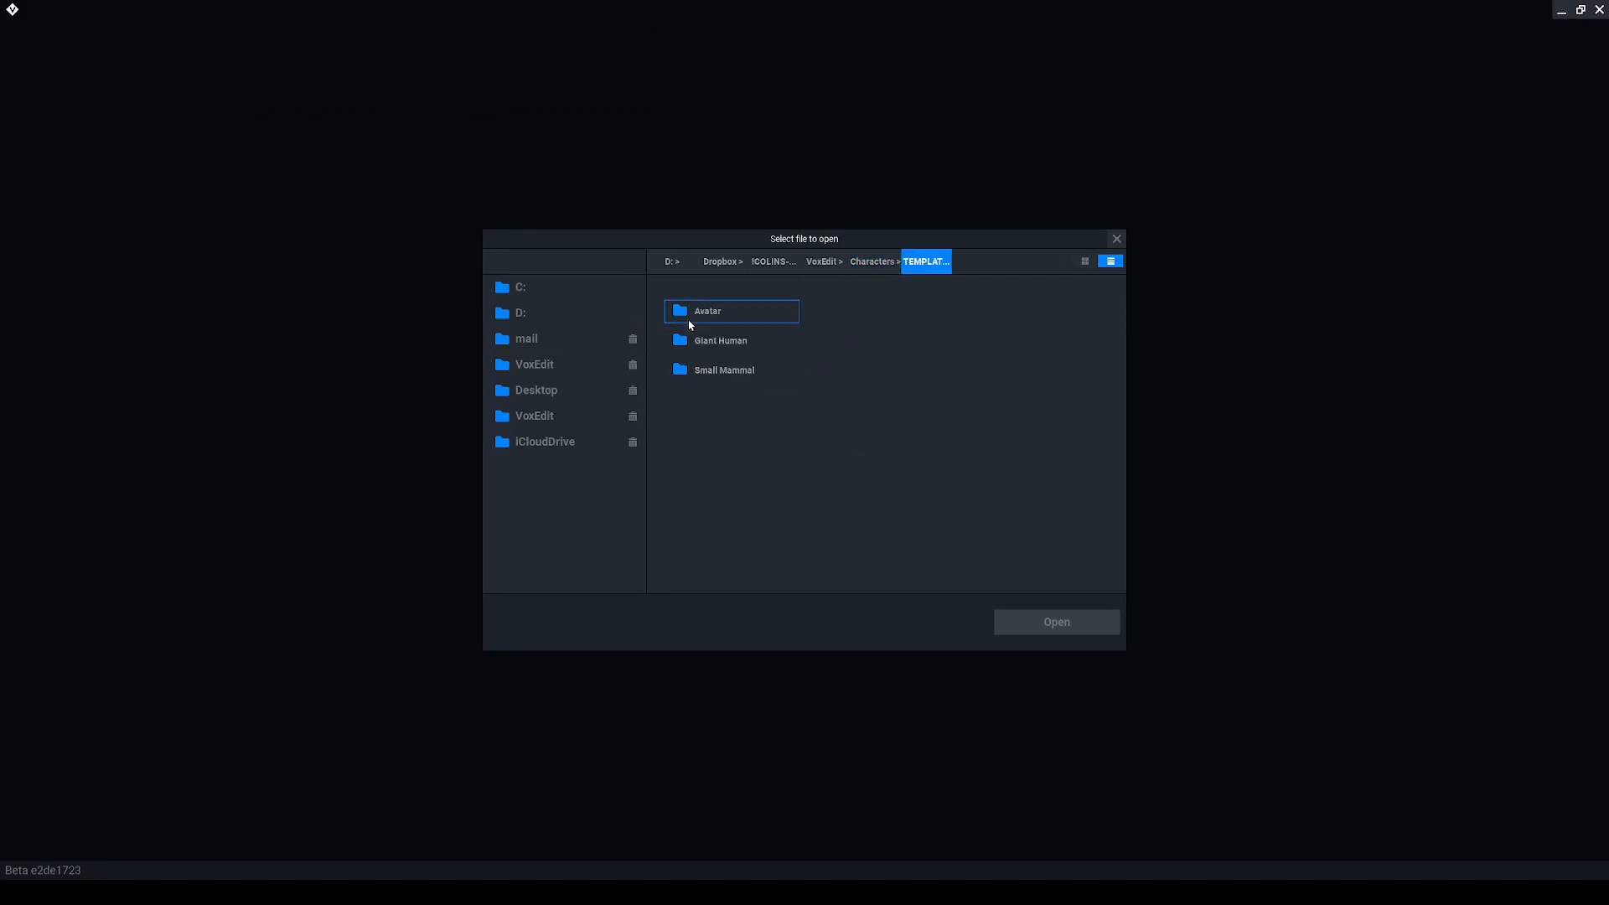
pyautogui.doubleClick(731, 312)
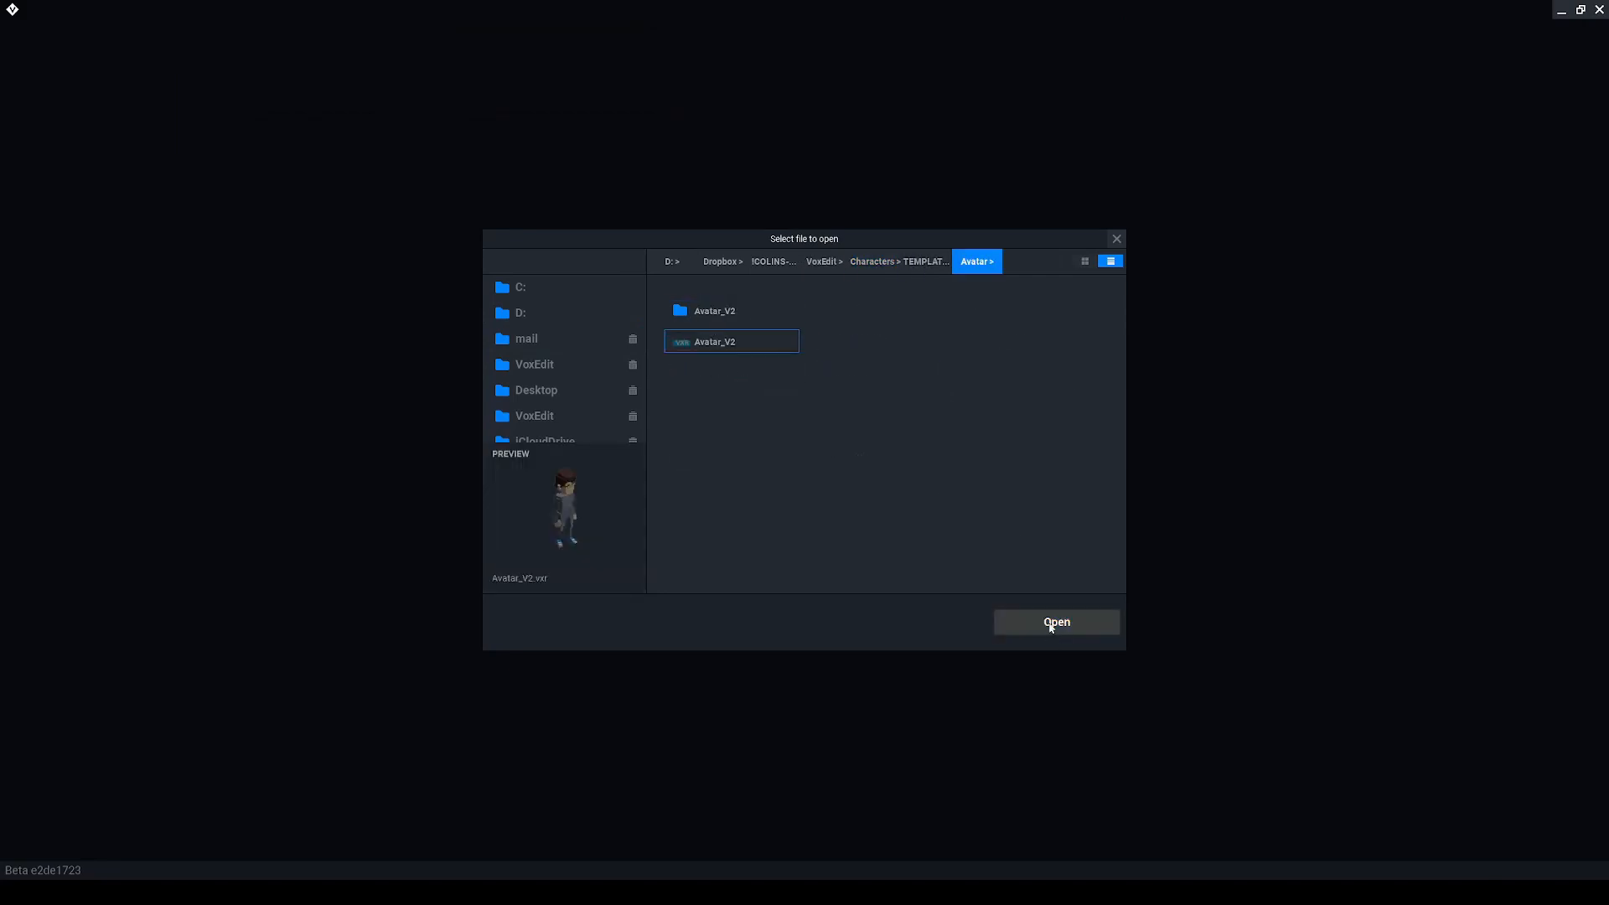
pyautogui.click(1056, 622)
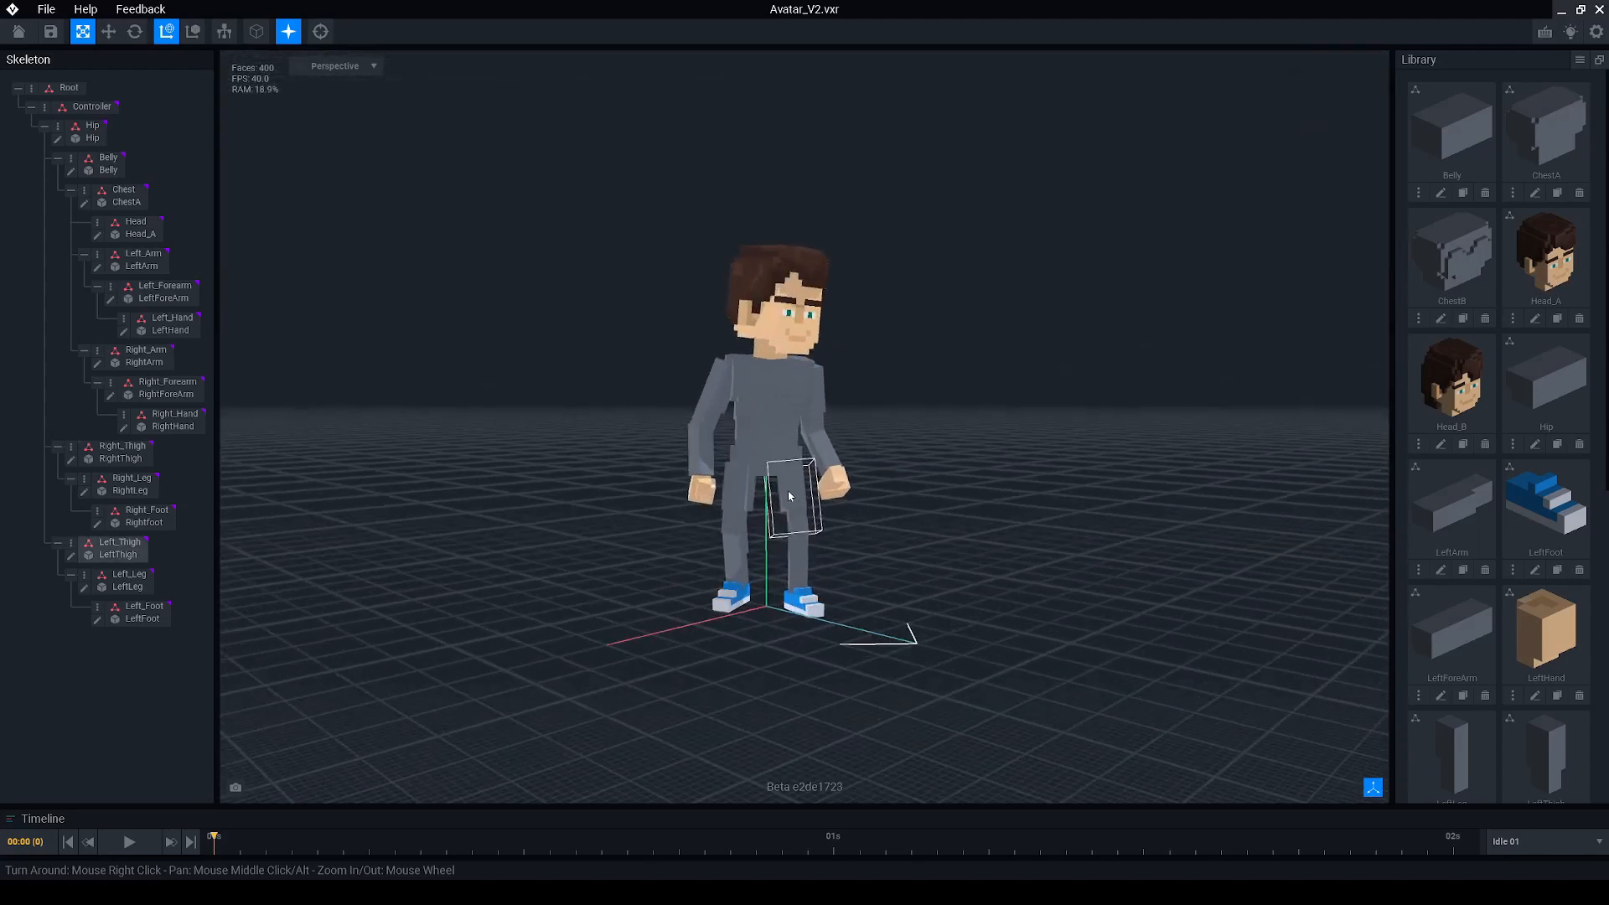
# Export the Avatar_V2 avatar as a VOX model.
pyautogui.click(45, 8)
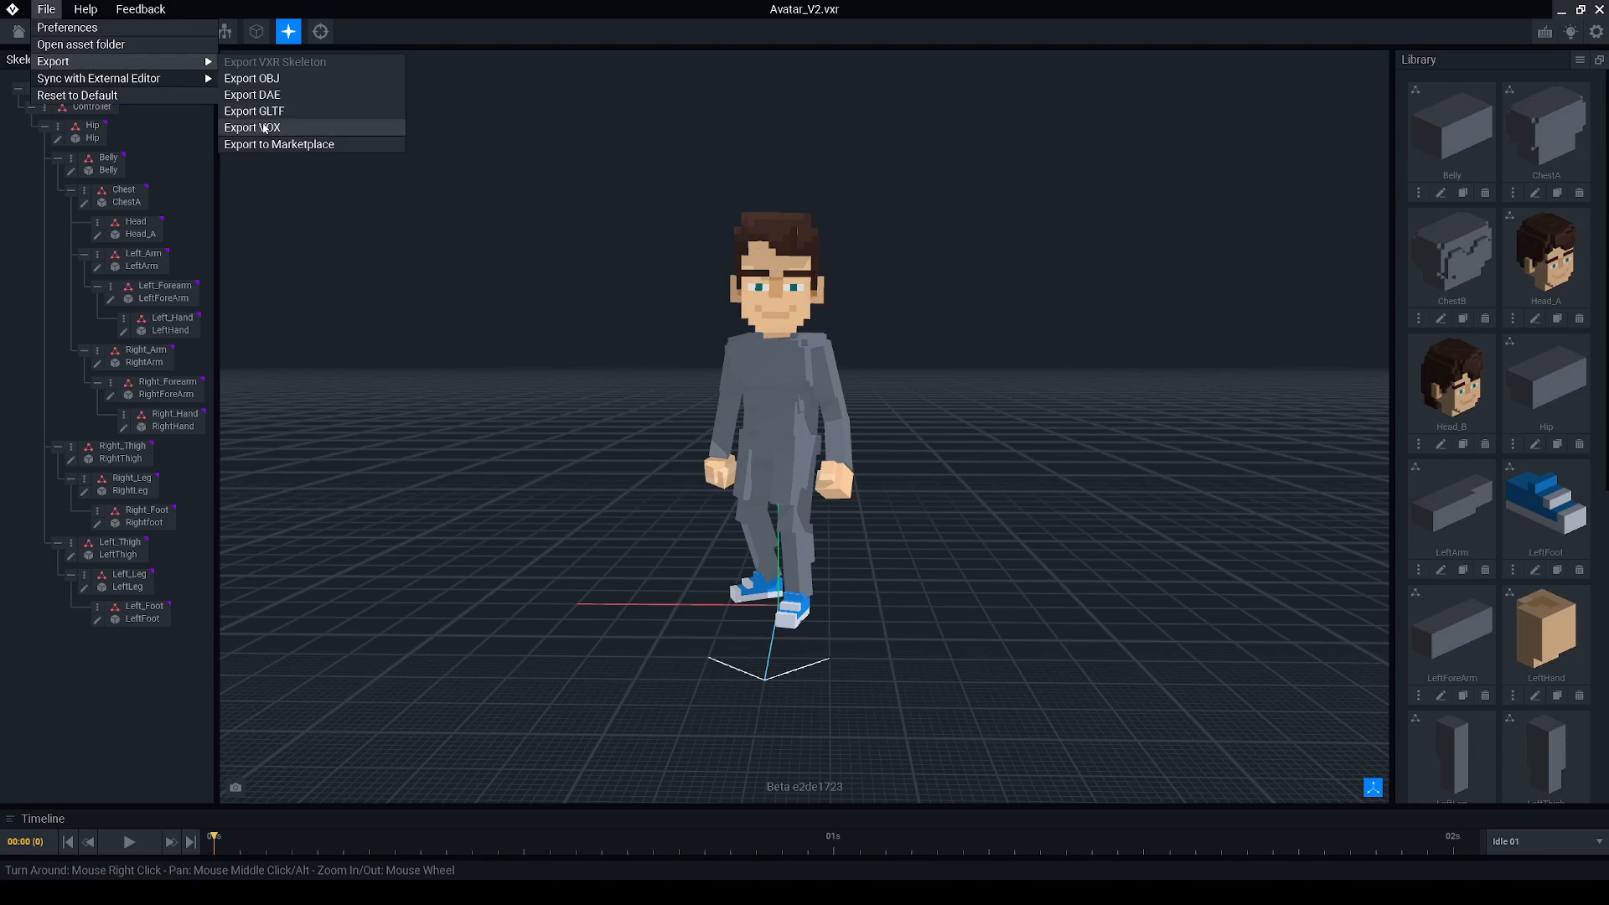
pyautogui.click(251, 125)
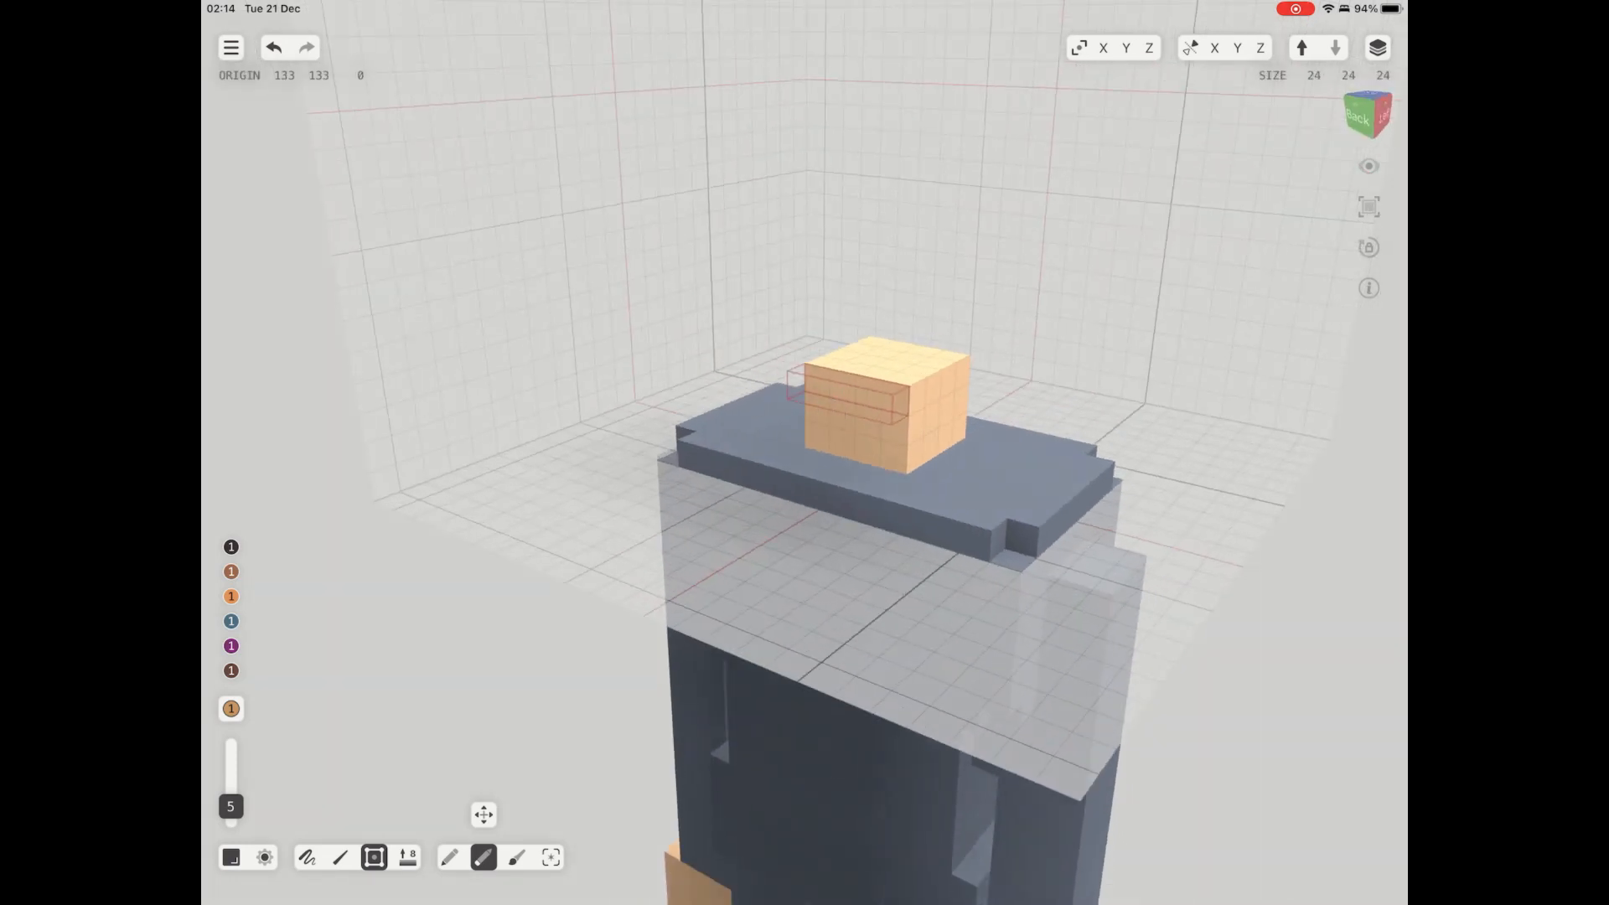
# Pick the grey-green material and block out a tall helmet volume over the avatar's head.
pyautogui.click(407, 856)
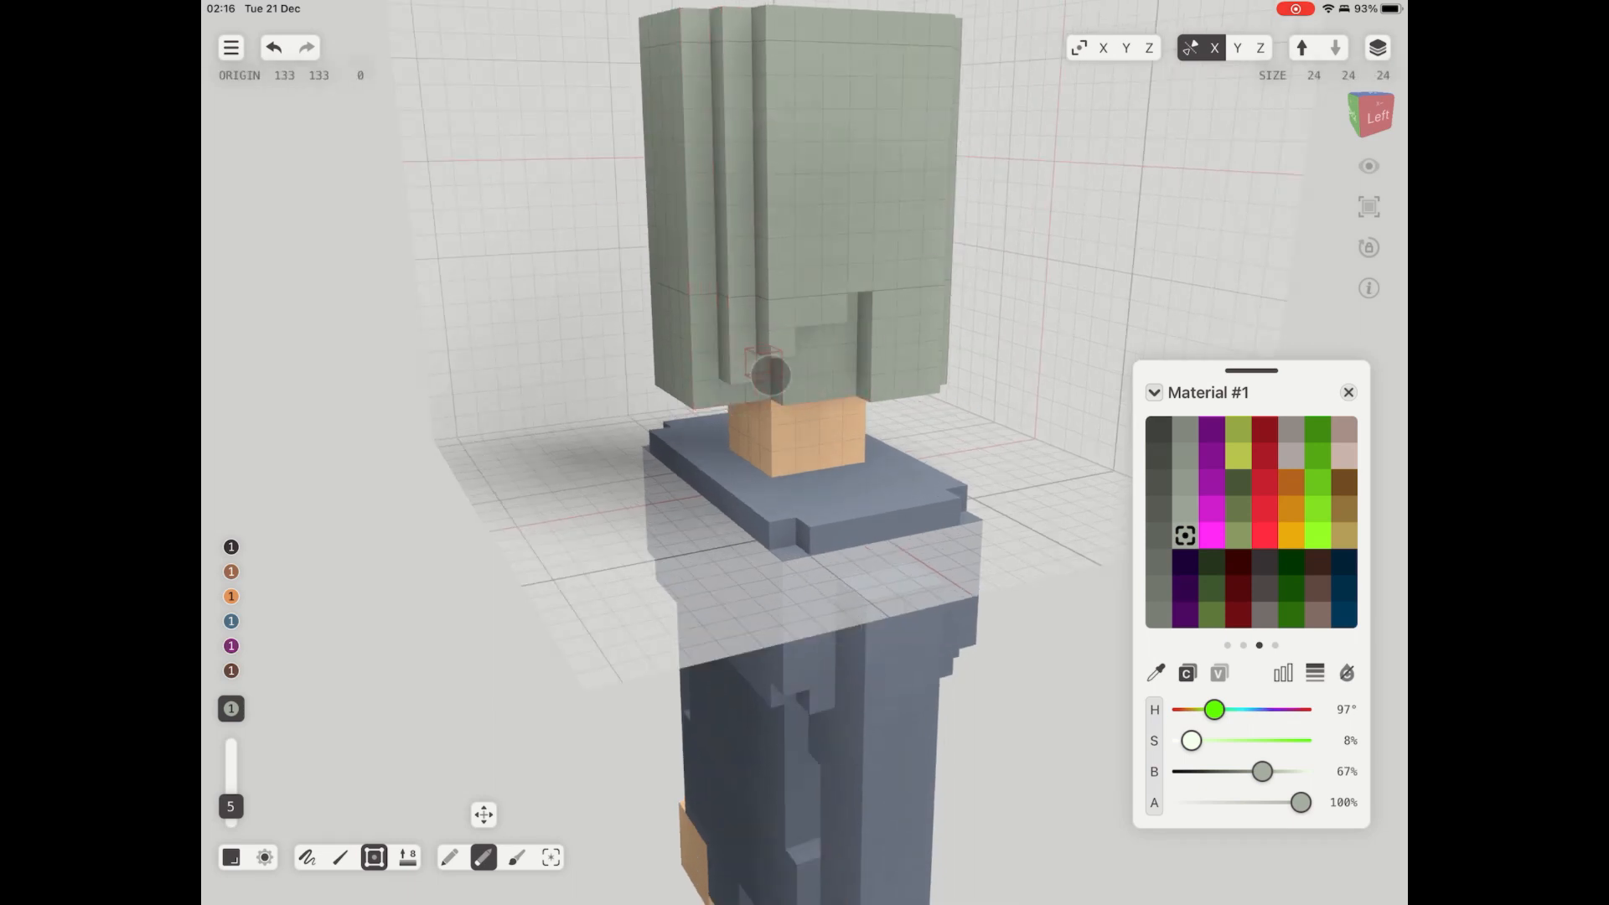
# Sculpt the helmet block into a rounded dome with a stepped crest on top.
pyautogui.moveTo(769, 368); pyautogui.dragTo(826, 328)
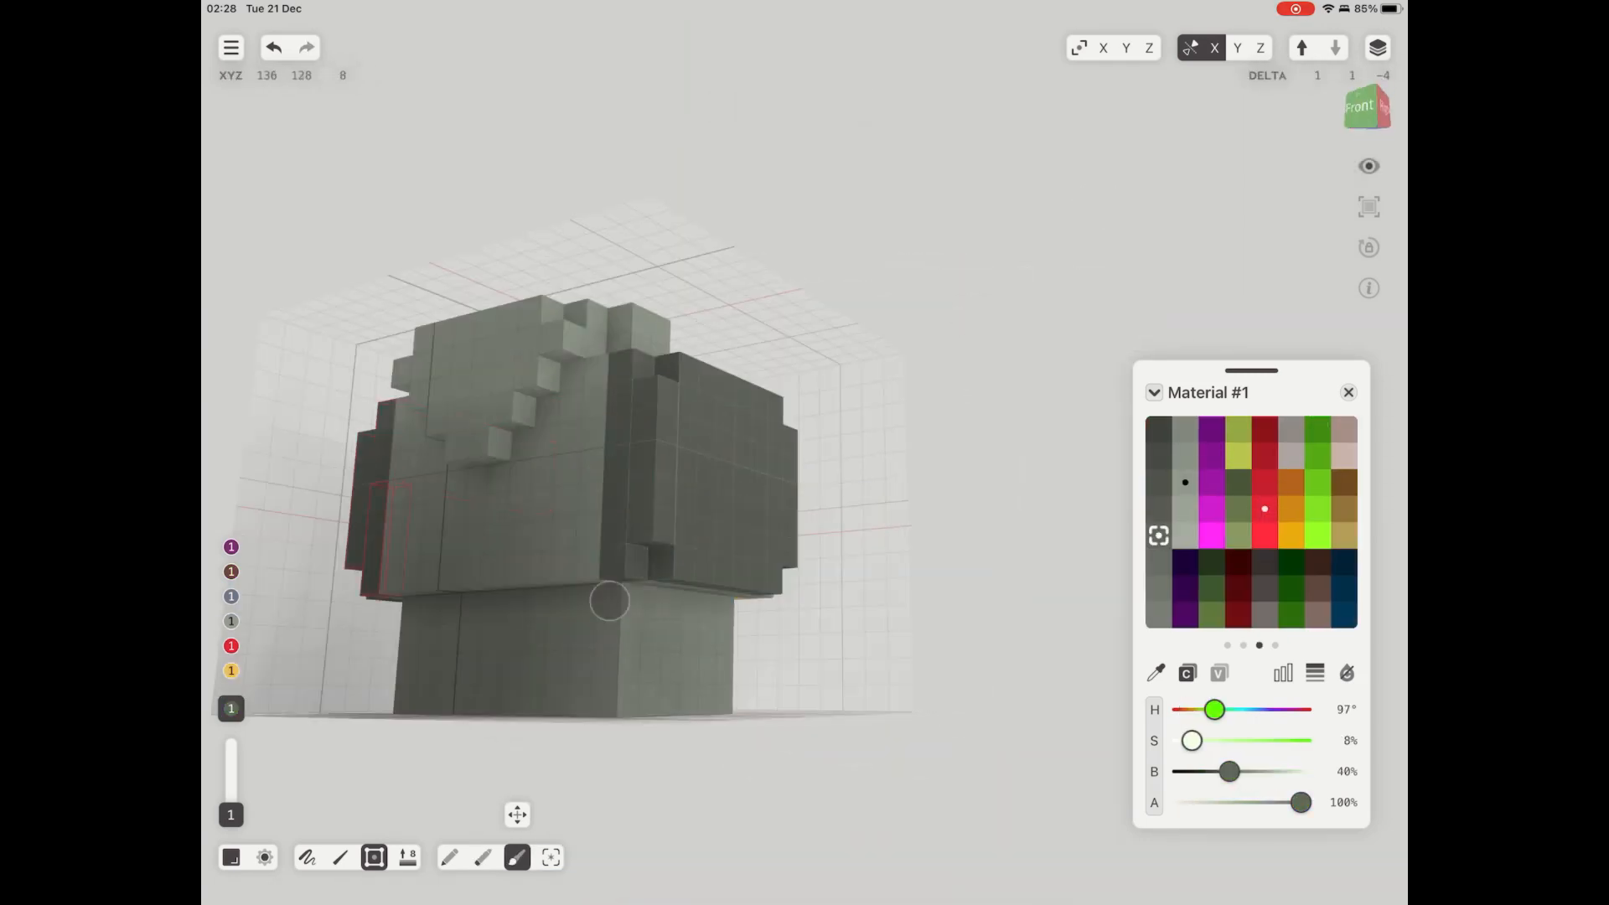
# Refine the helmet and armour the avatar with pauldron, red-and-gold tabard, belt and knee guard.
pyautogui.click(1263, 508)
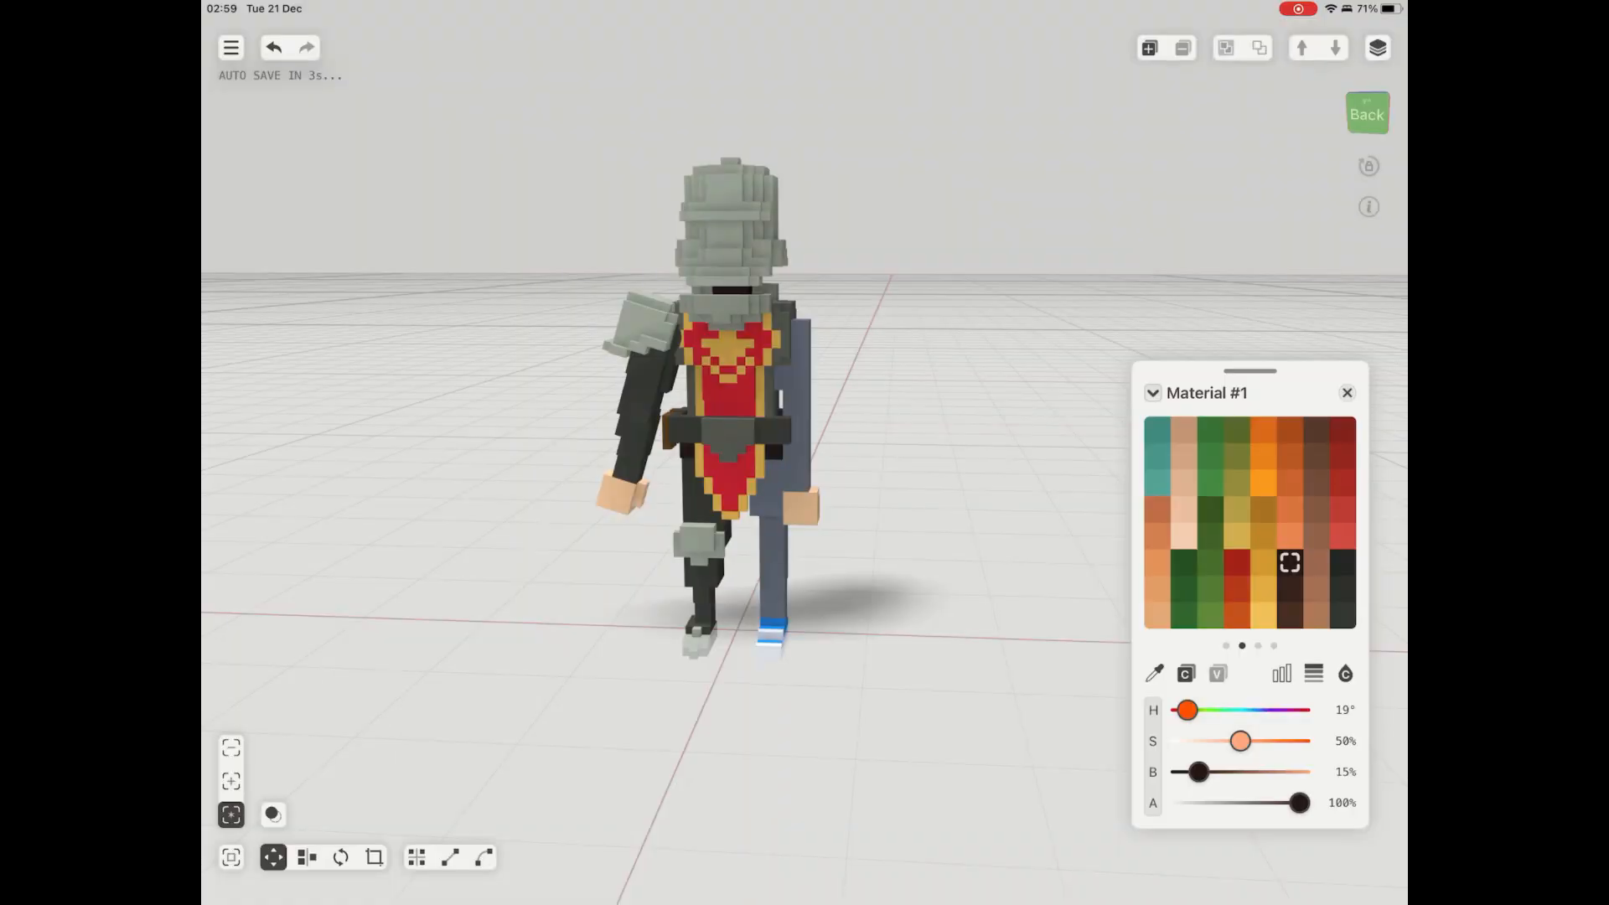
# Create a new rig asset named Paladin saved in the Characters folder.
pyautogui.click(1366, 114)
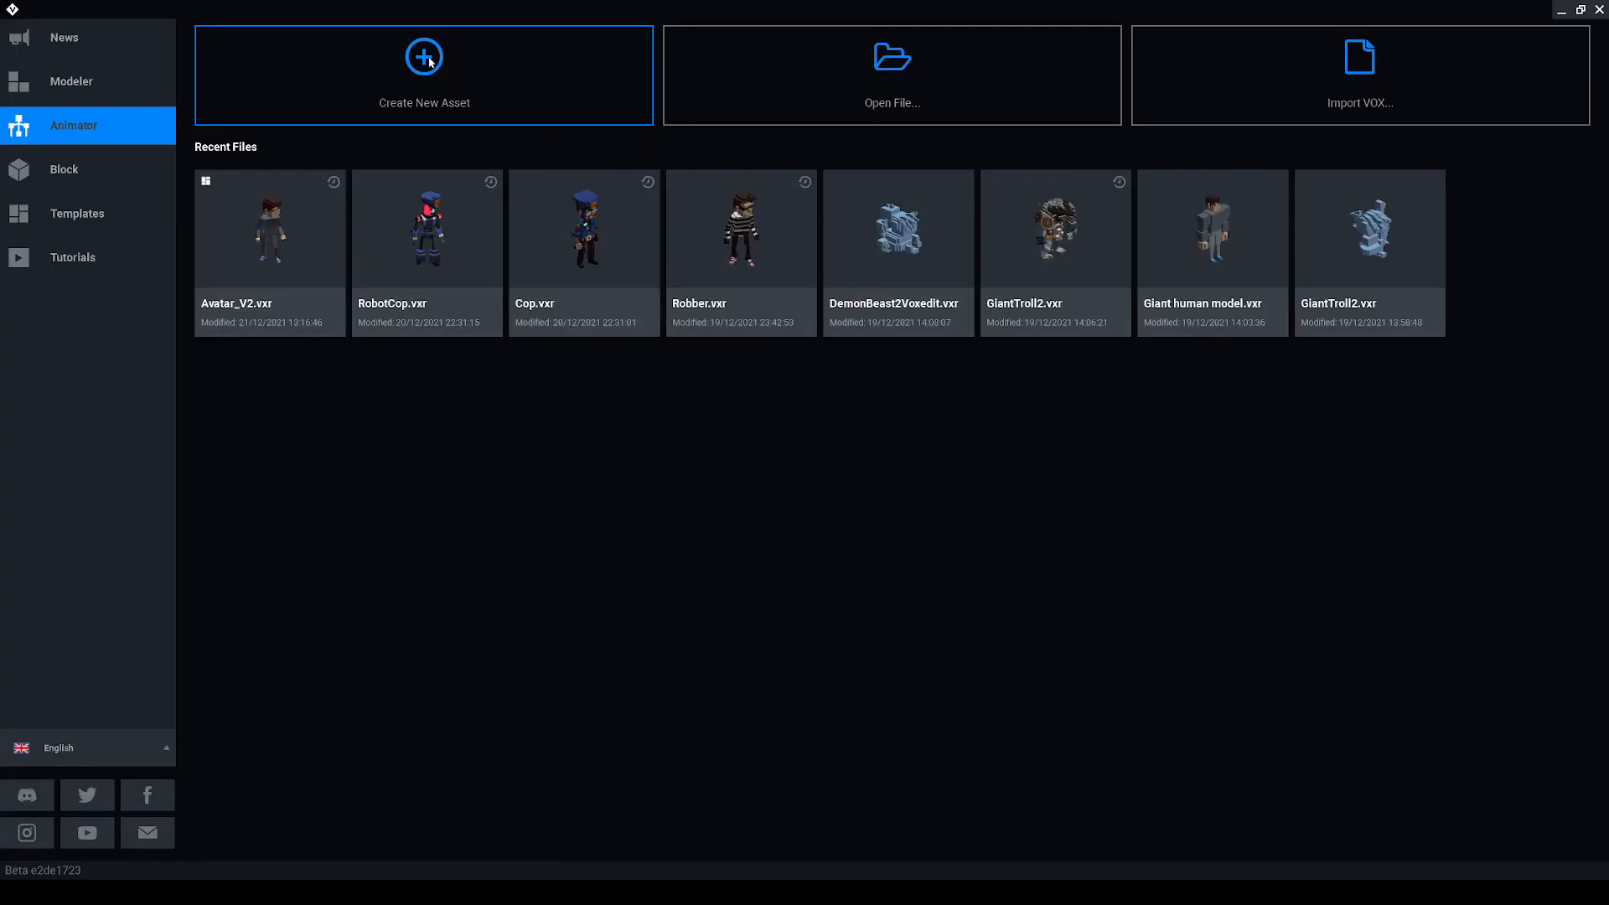
pyautogui.click(423, 74)
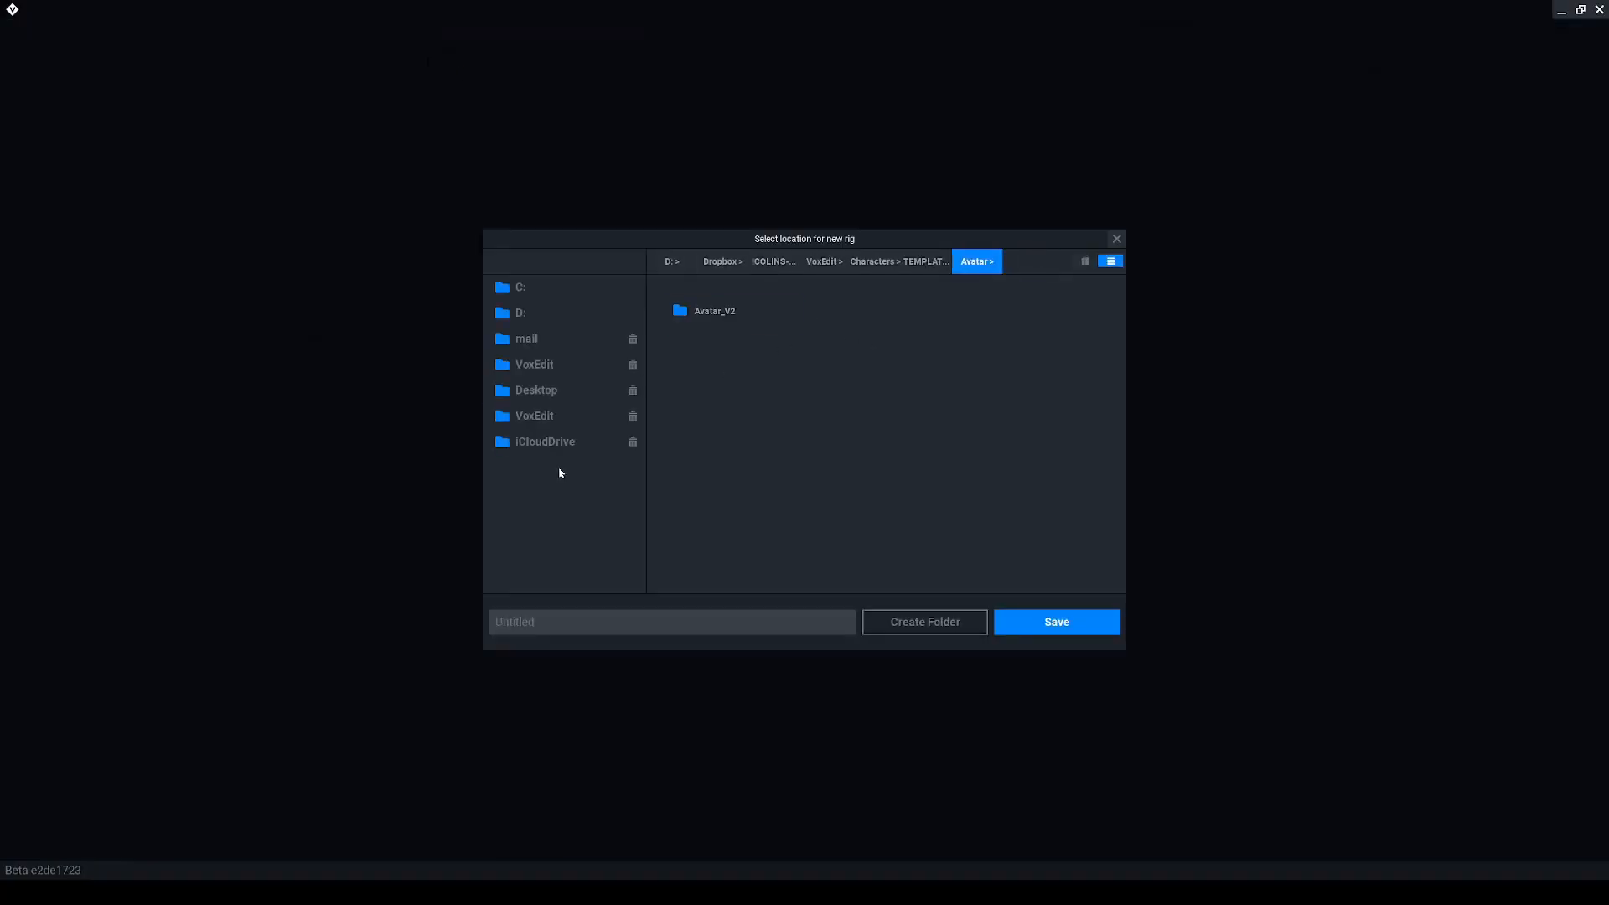
pyautogui.click(872, 261)
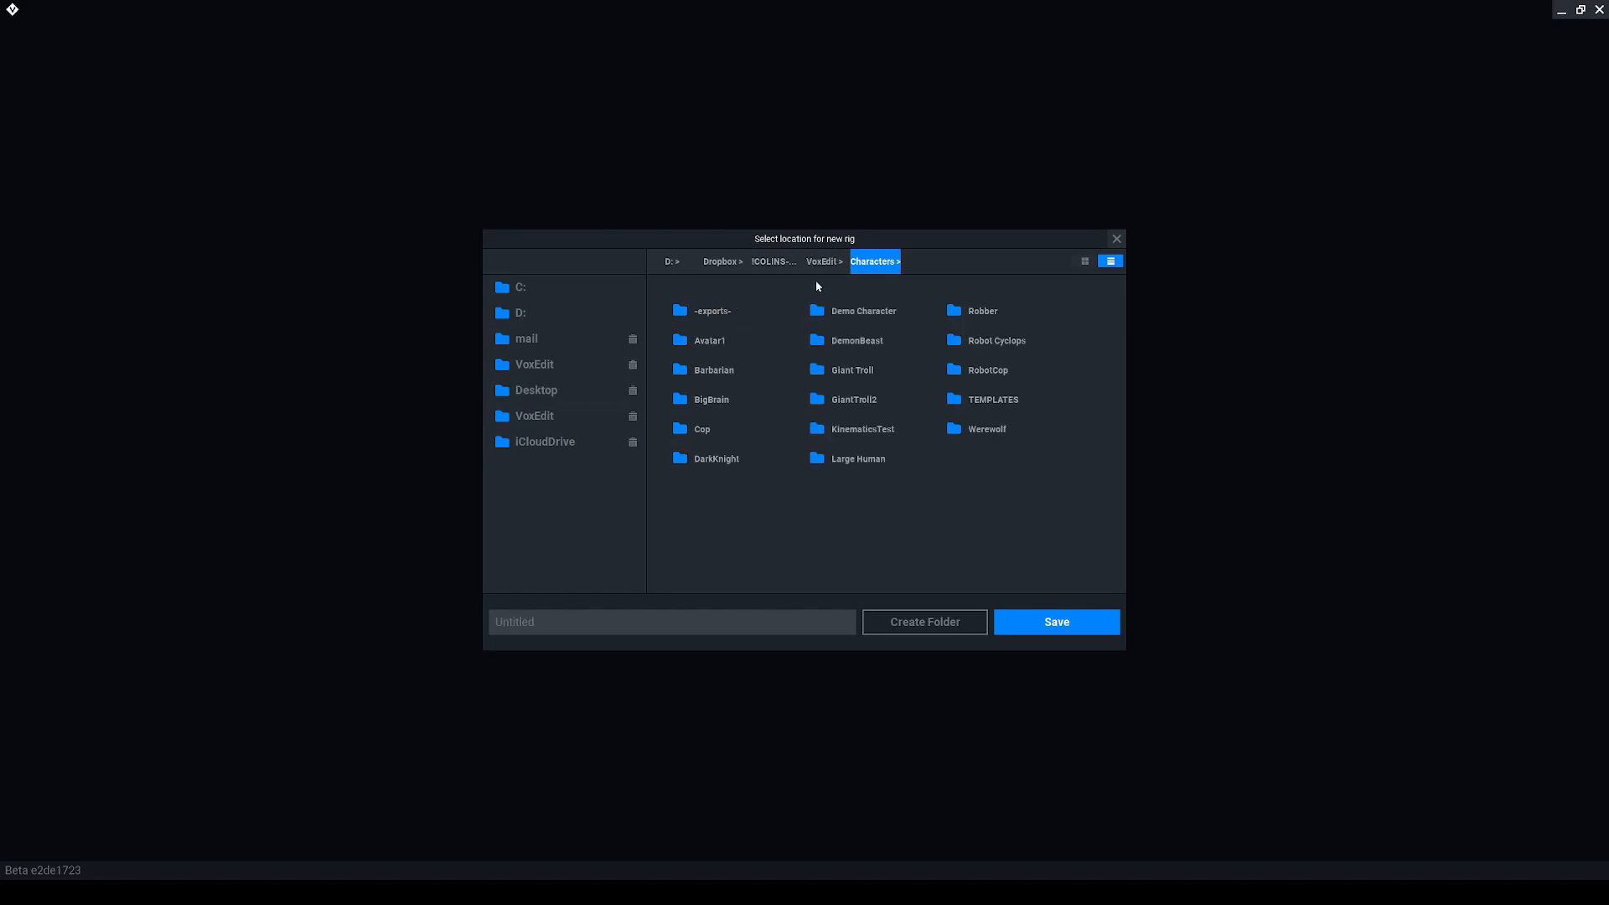
pyautogui.write('Paladin')
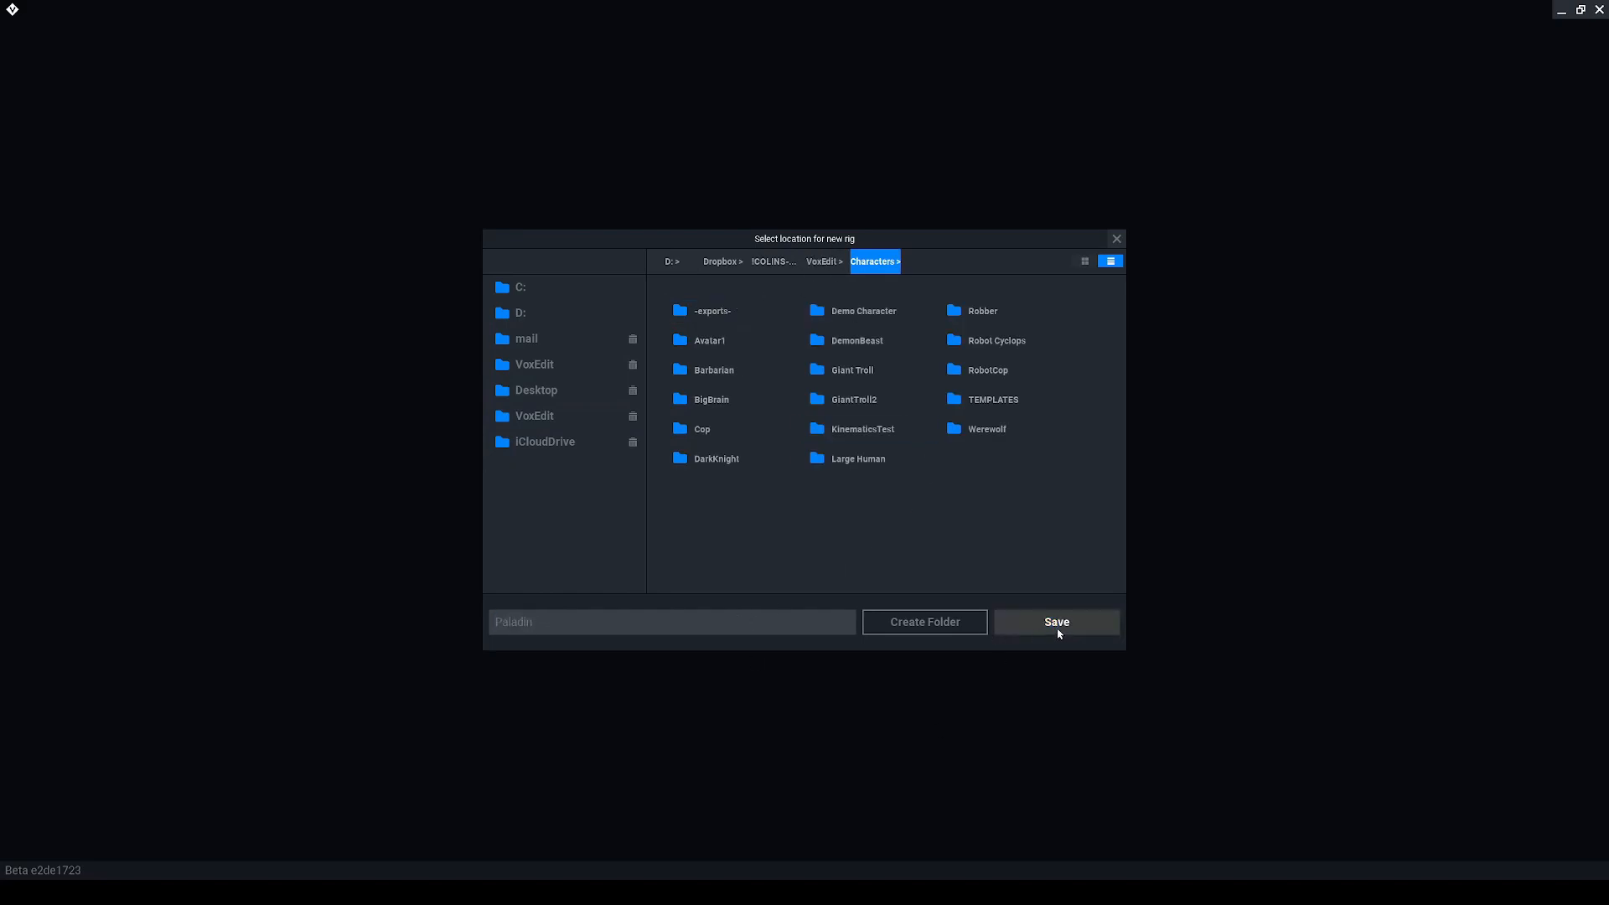
pyautogui.click(1054, 622)
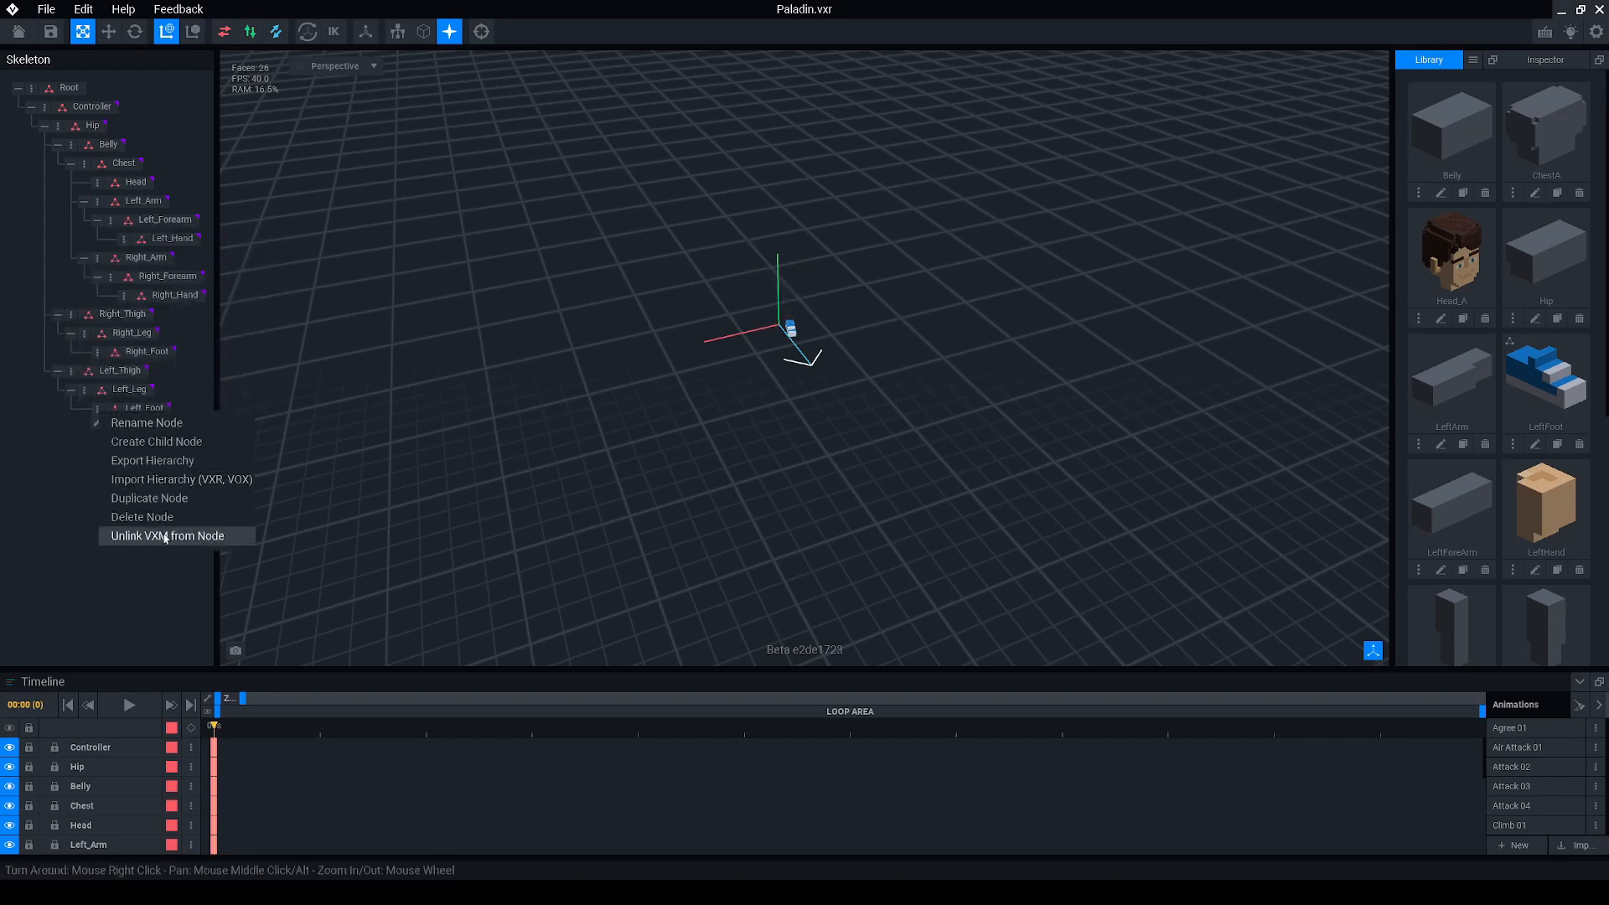
# Unlink the template models from the skeleton and delete the 16 unattached models from disk.
pyautogui.click(166, 536)
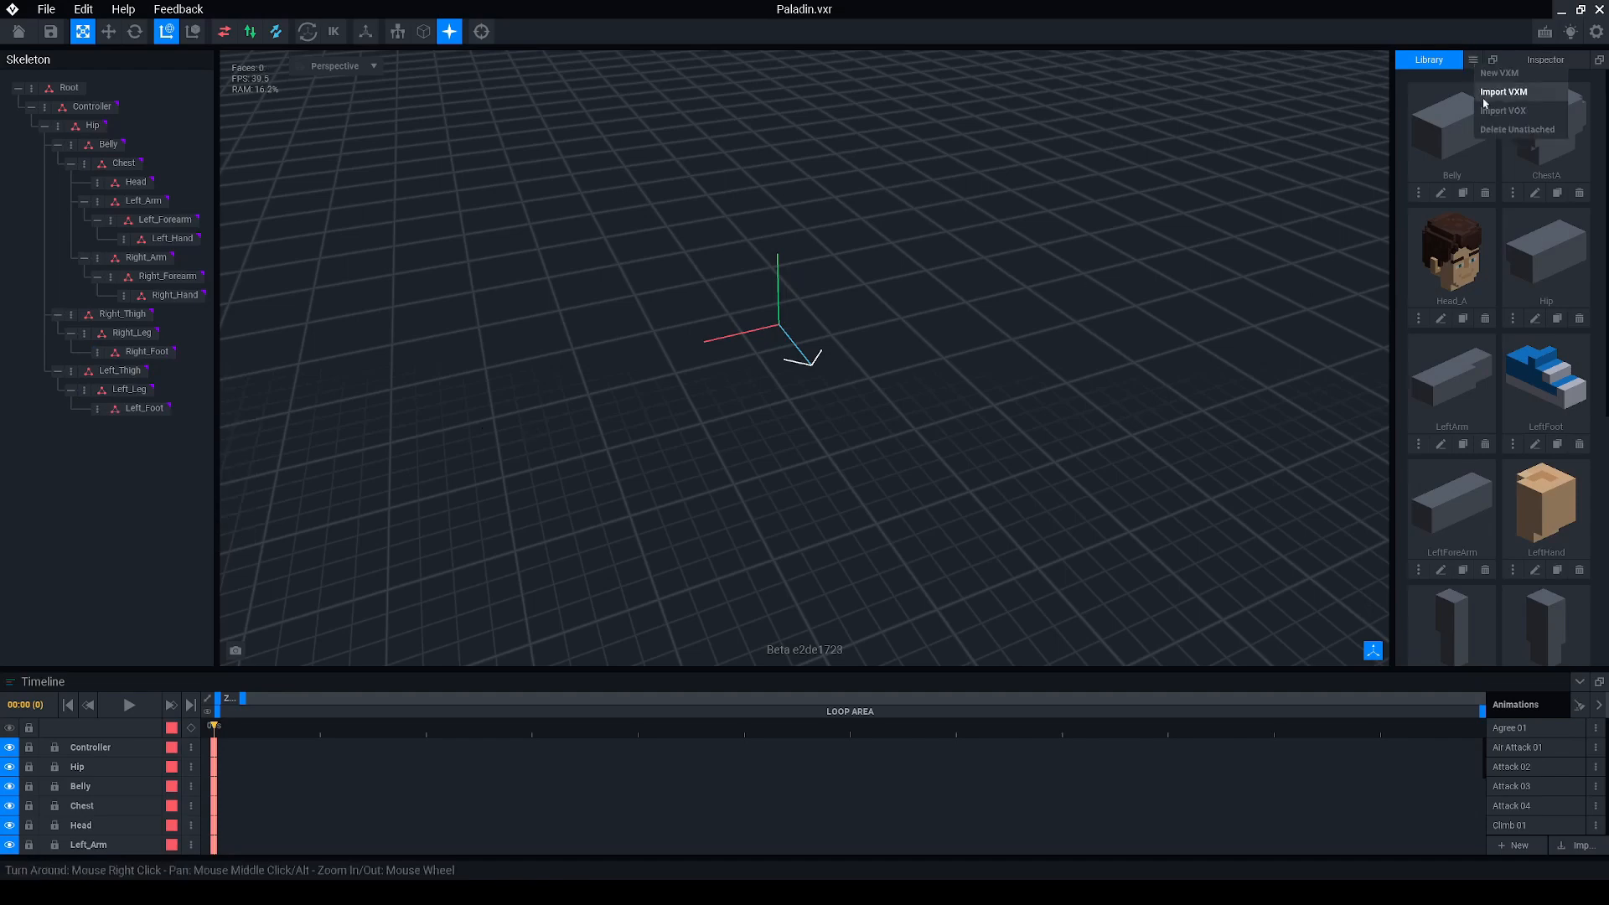
pyautogui.click(1517, 129)
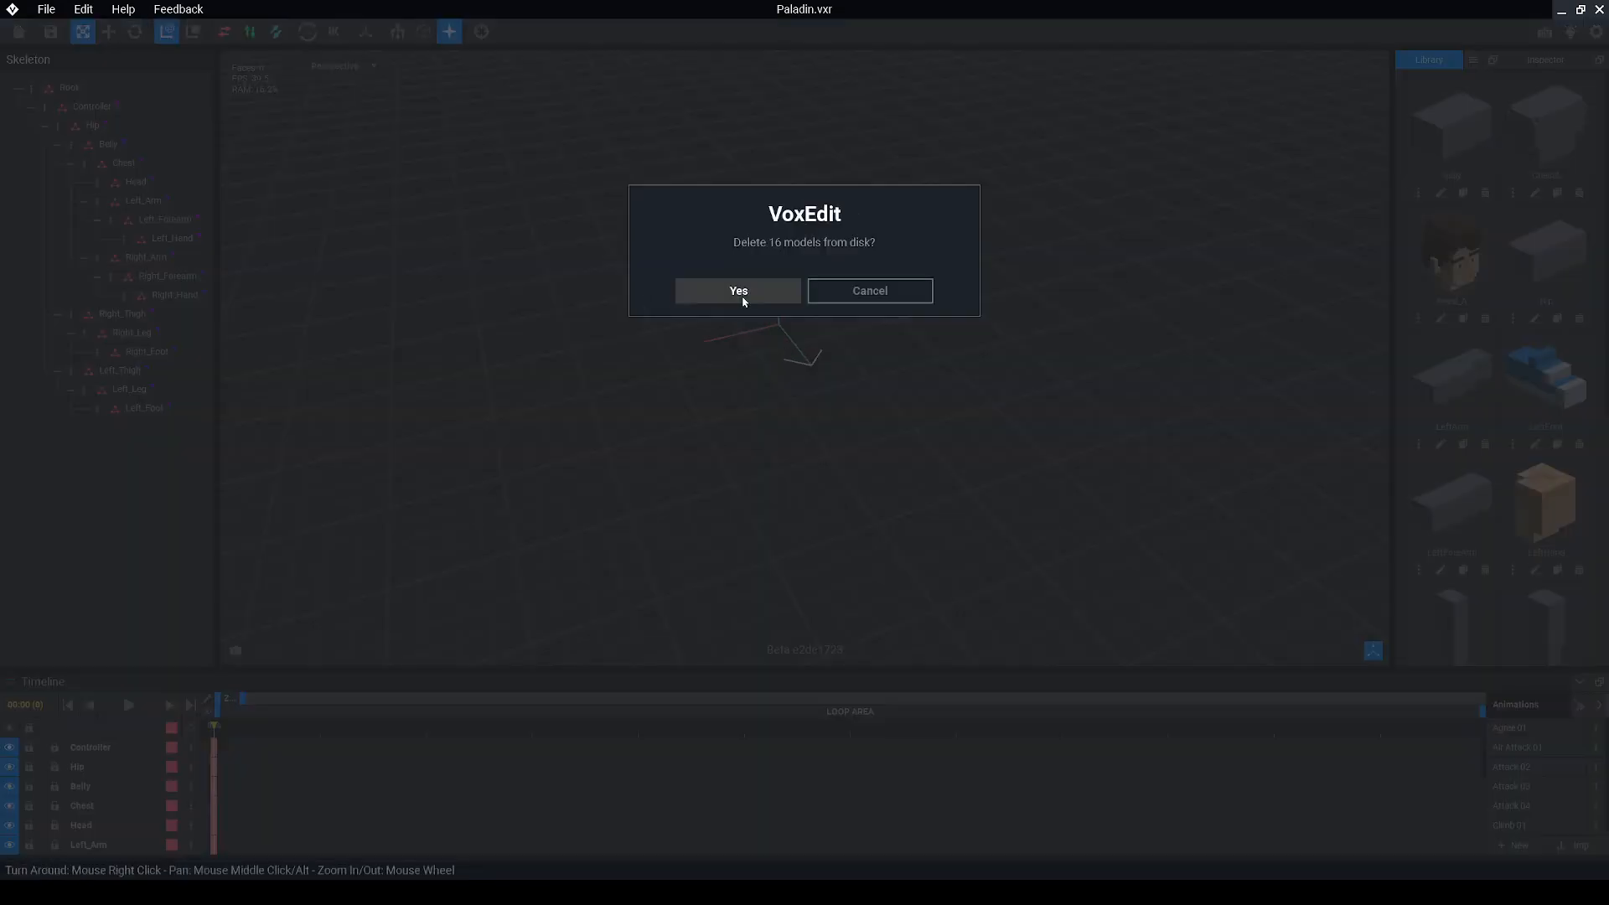
pyautogui.click(737, 290)
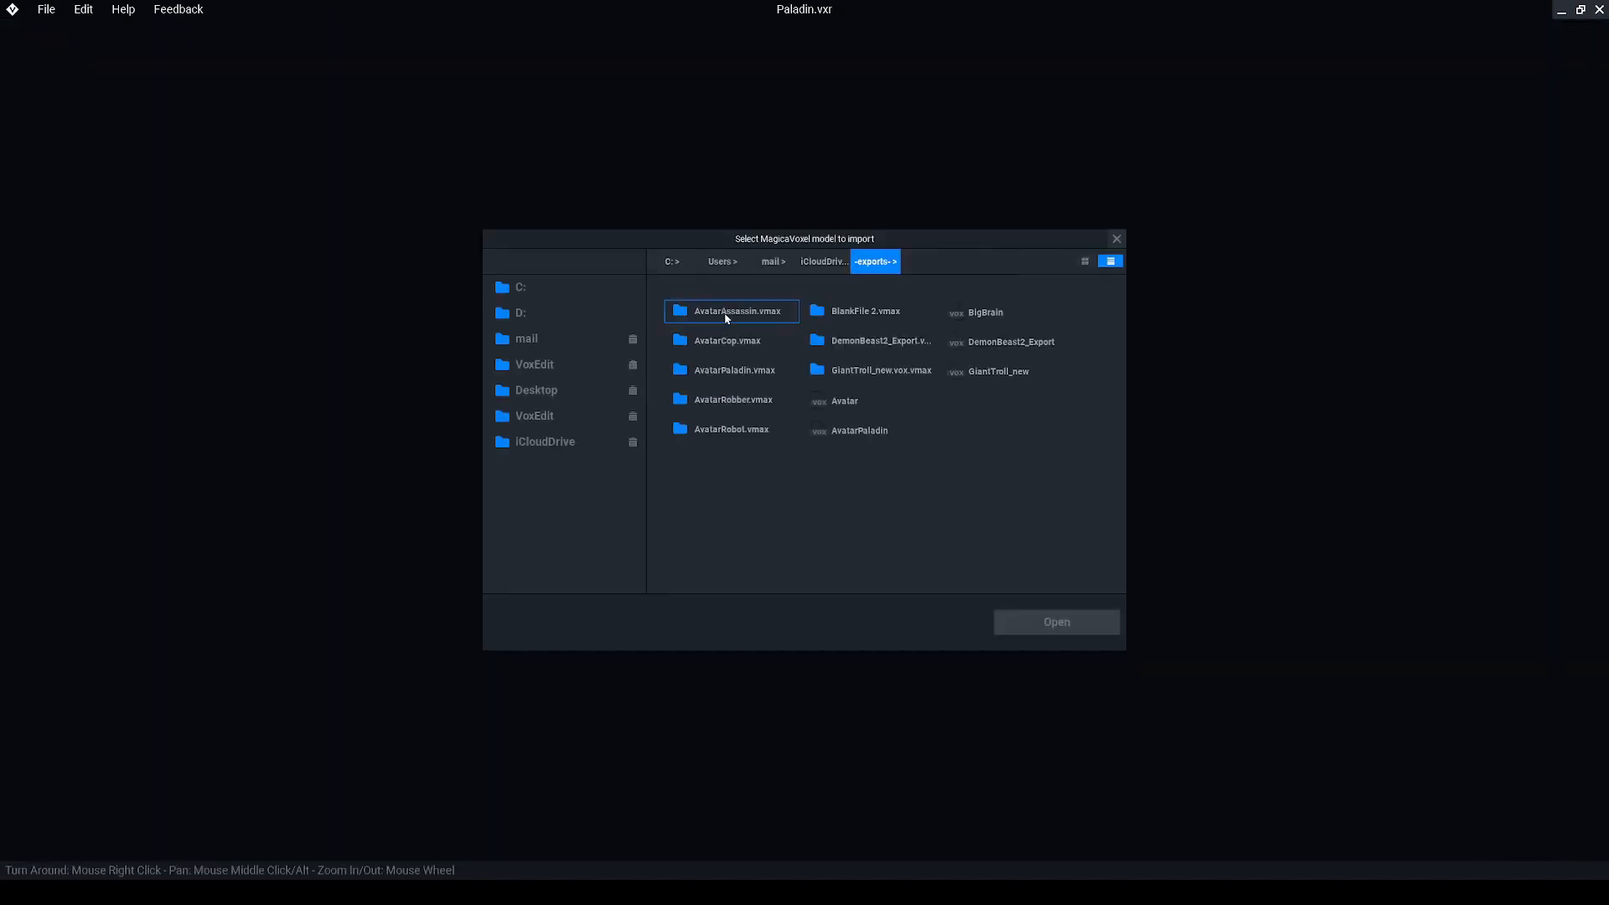
# Import AvatarPaladin.vox from the exports folder so its armoured parts attach to the skeleton.
pyautogui.click(993, 371)
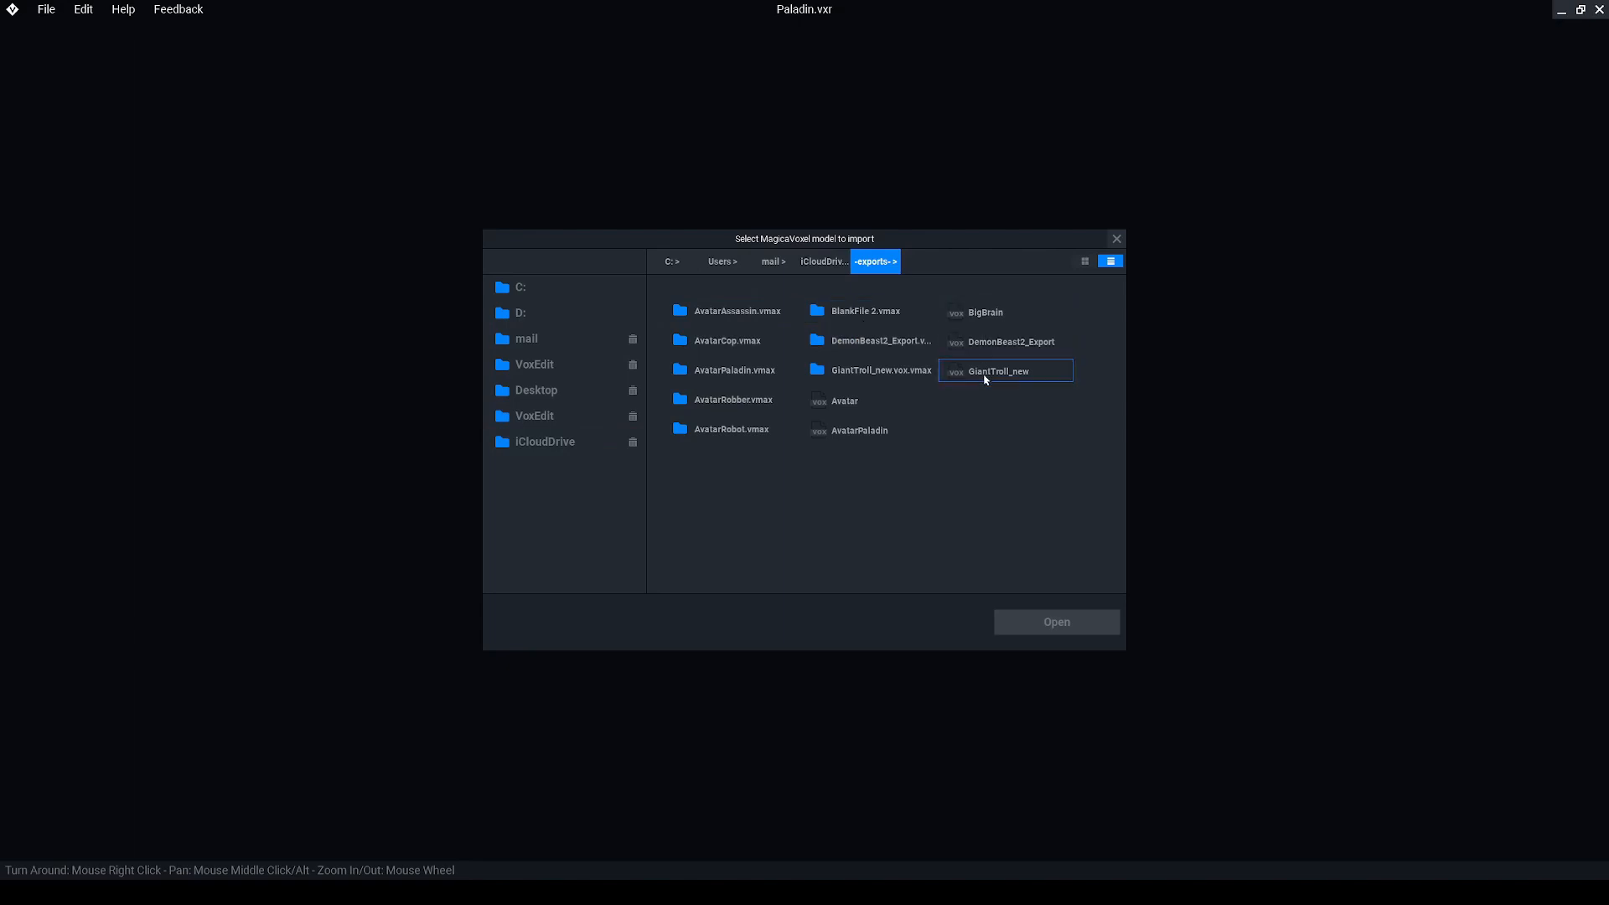
pyautogui.click(860, 431)
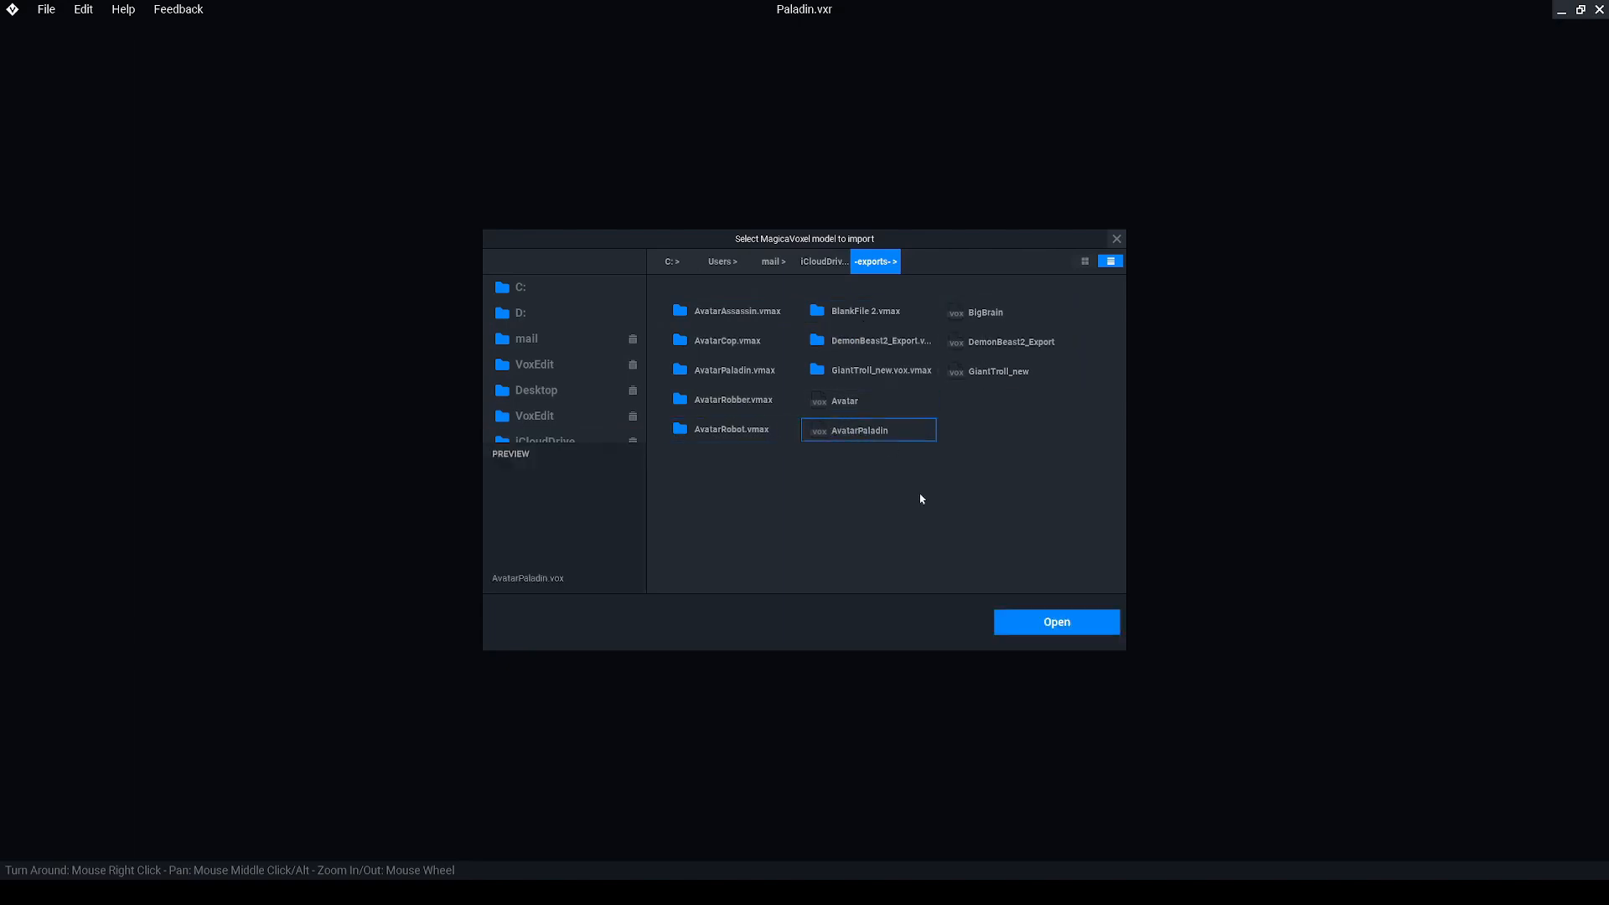
pyautogui.click(1054, 622)
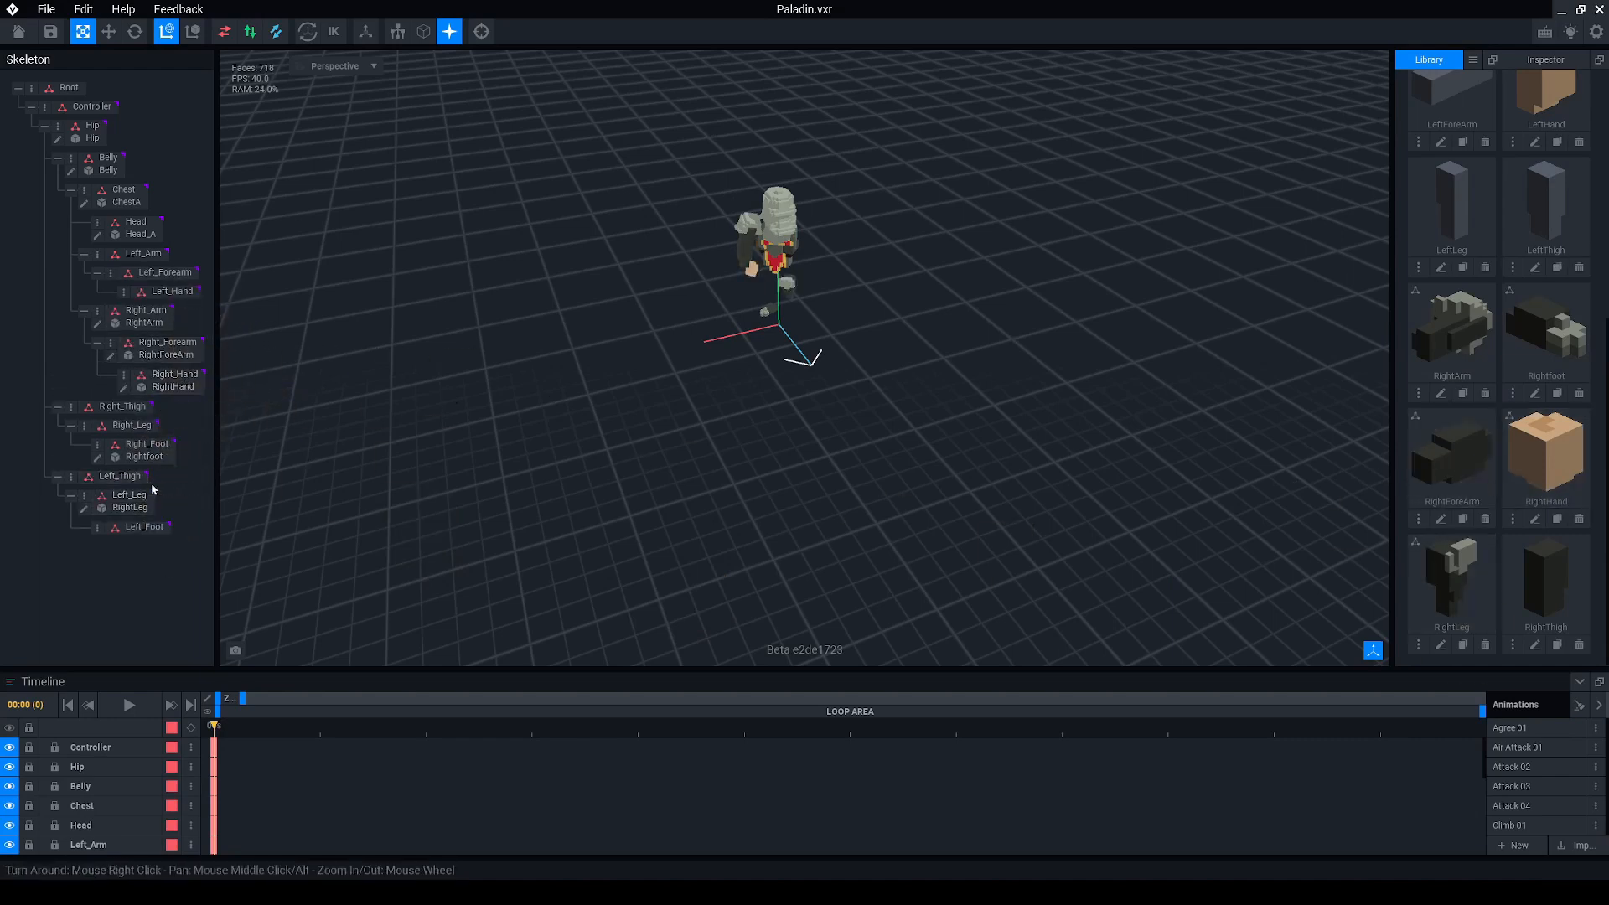
pyautogui.rightClick(121, 488)
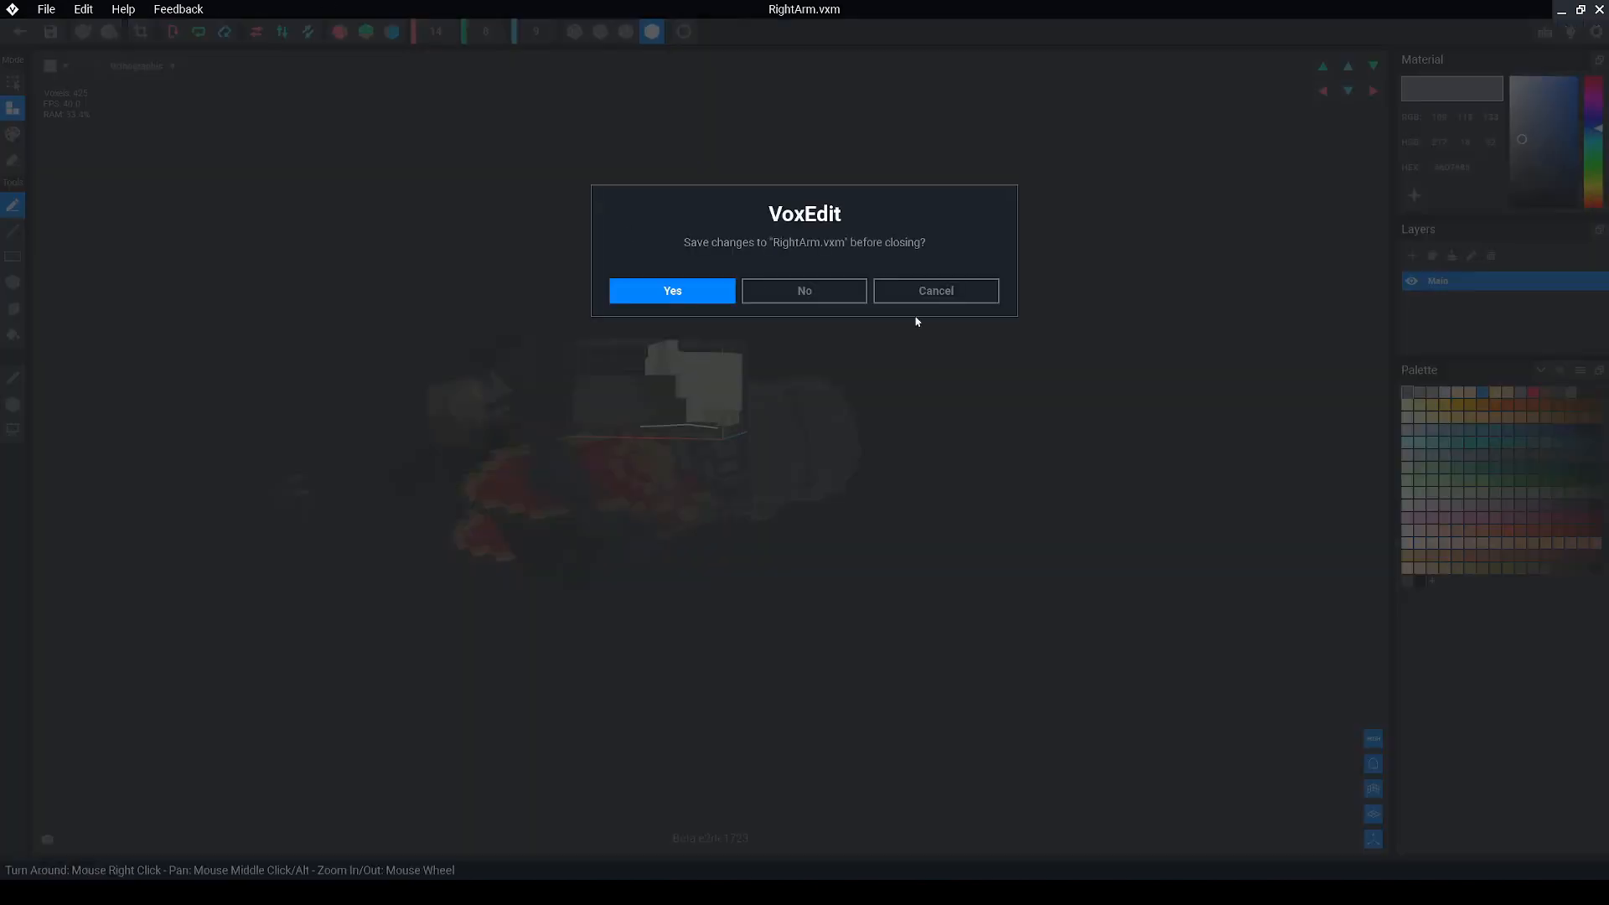
# Close RightArm.vxm, saving its changes, to return to the assembled Paladin rig.
pyautogui.click(802, 290)
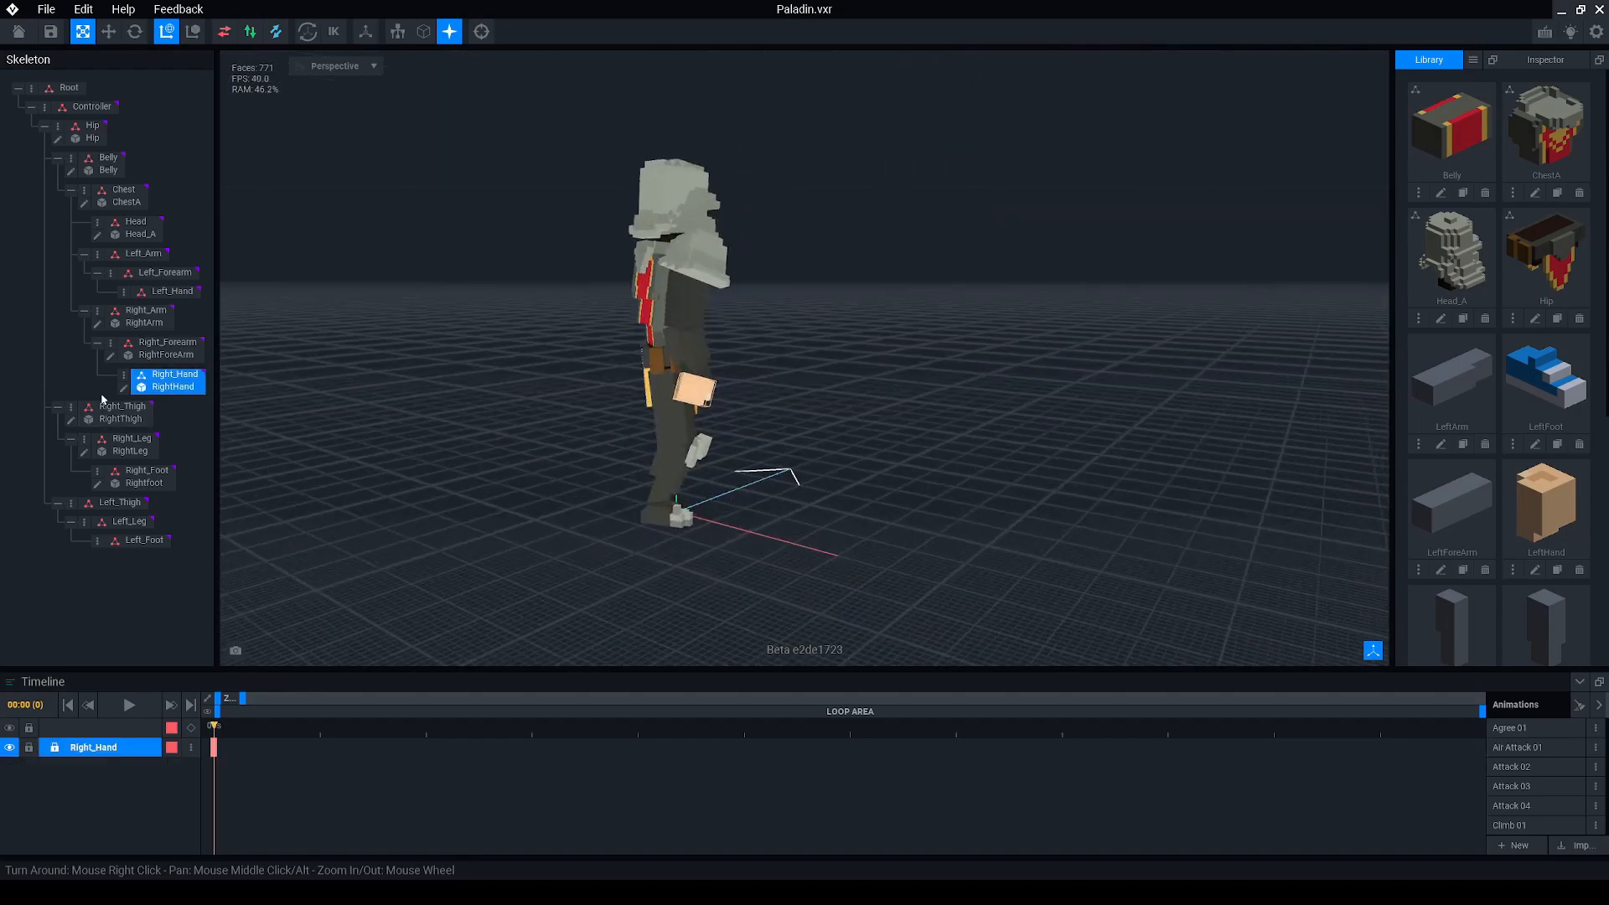
# Deselect the Right_Hand bone to view the whole armoured paladin in the rig.
pyautogui.doubleClick(173, 385)
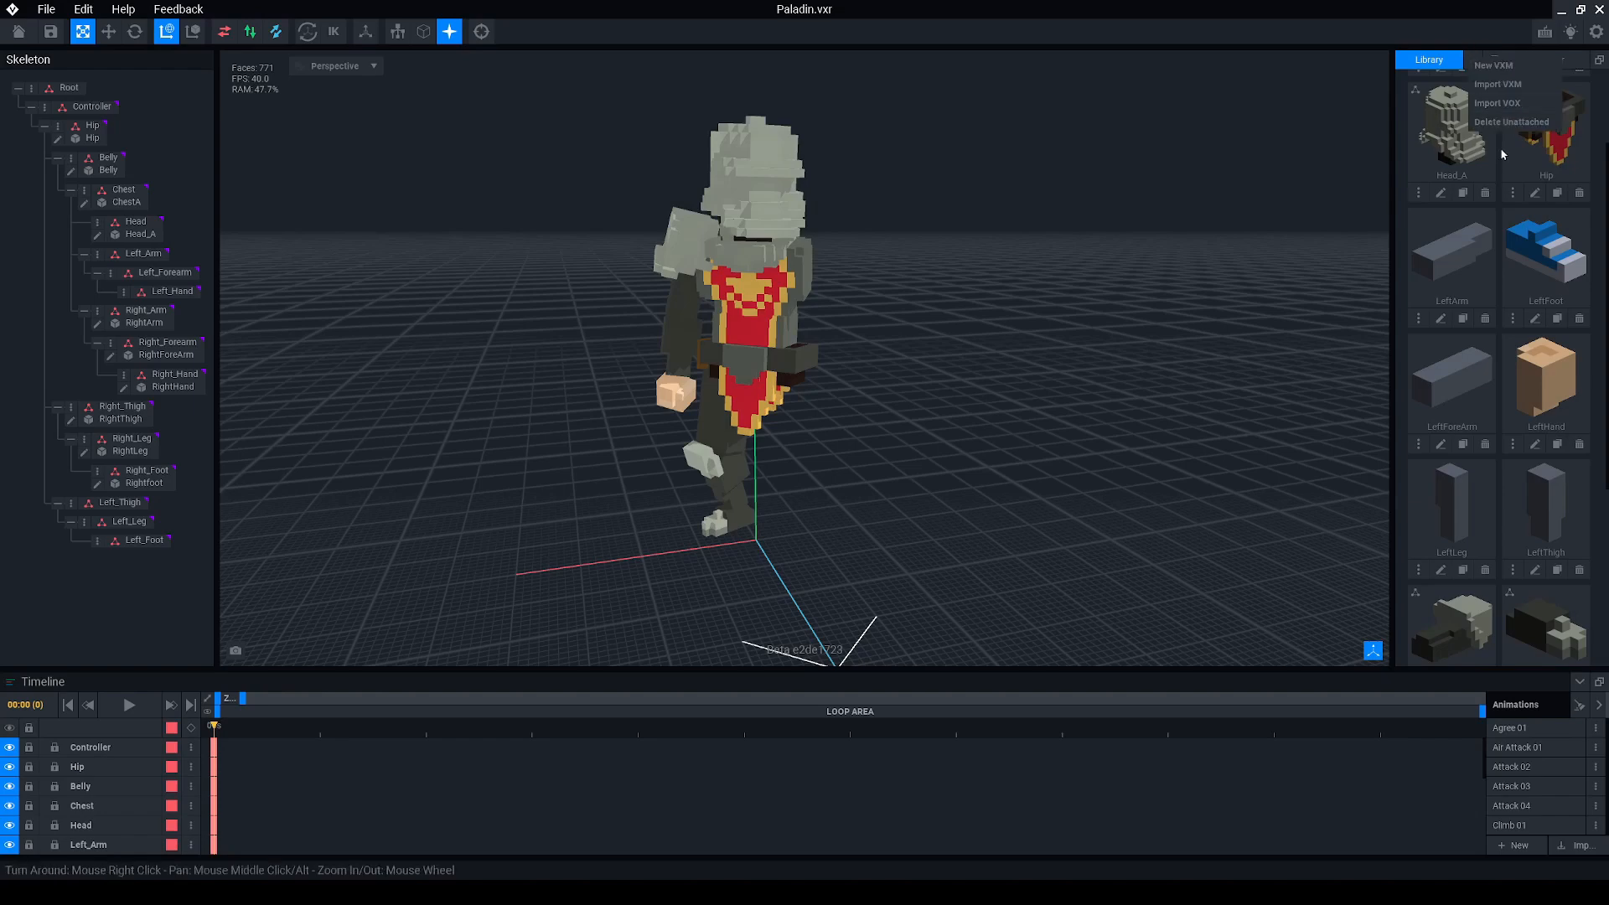
# Delete the six unused library models from disk, then save and close Paladin.vxr.
pyautogui.click(1510, 121)
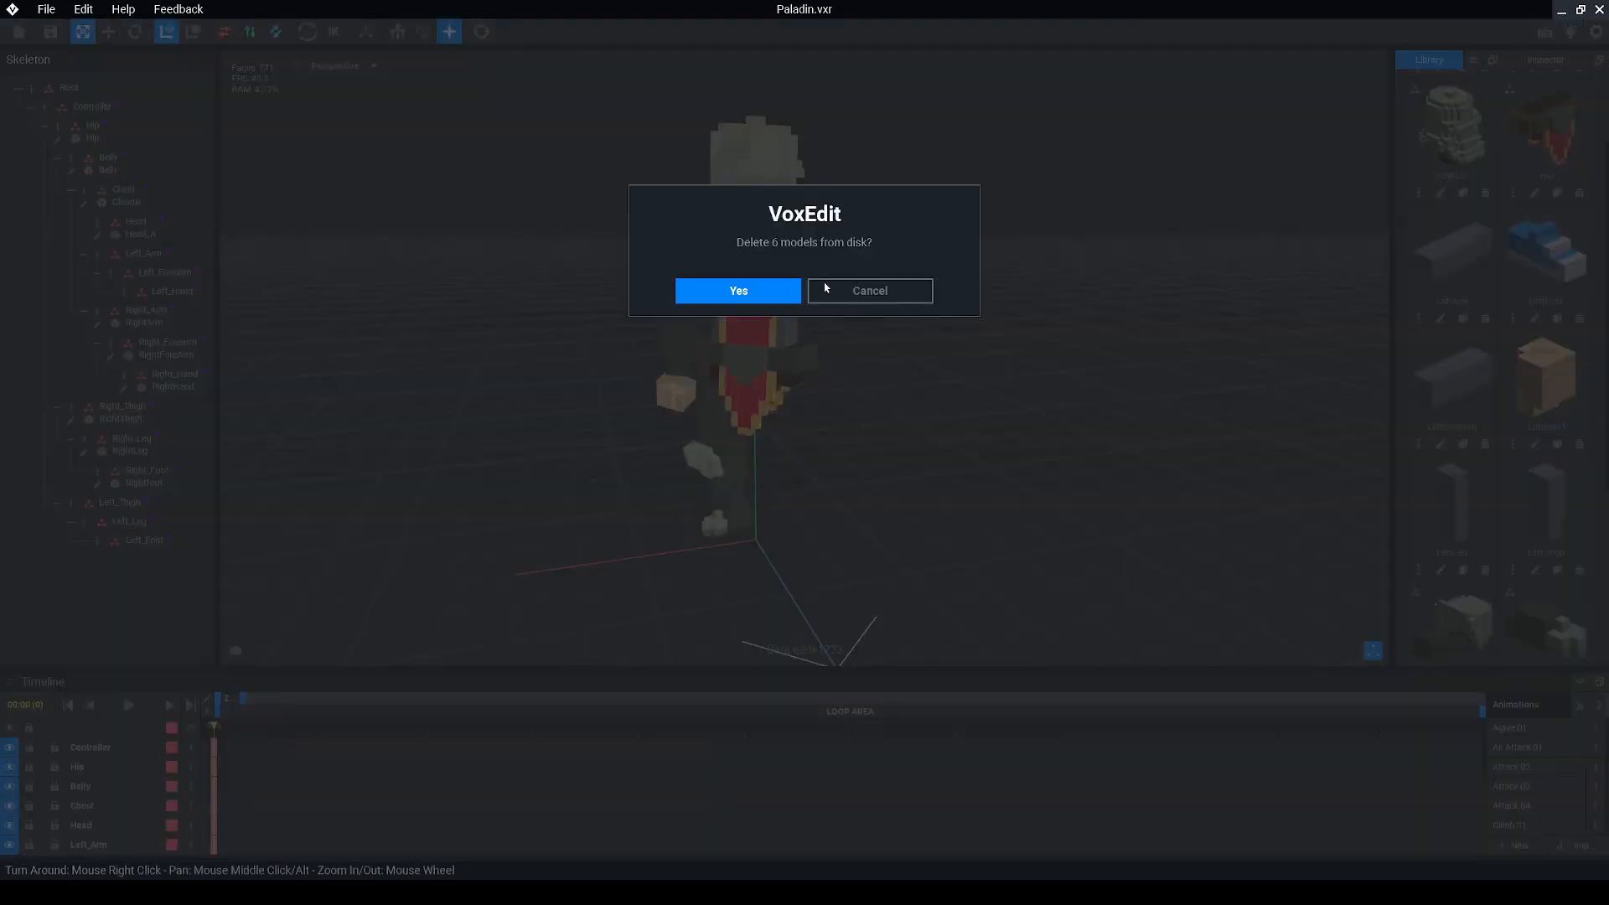
pyautogui.click(868, 290)
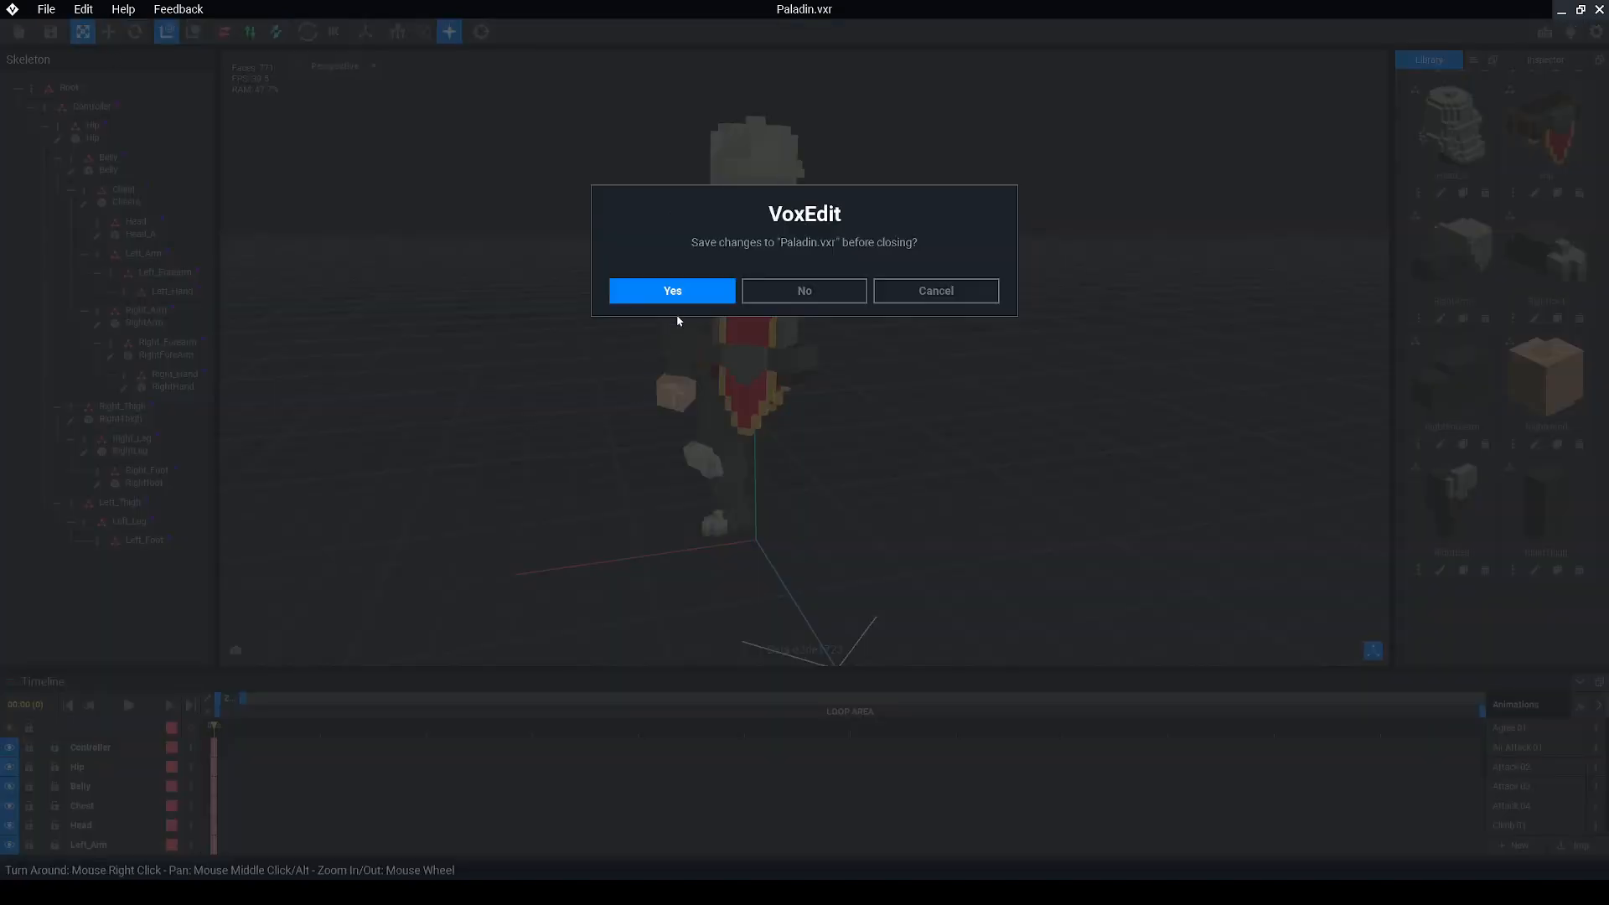
pyautogui.click(802, 289)
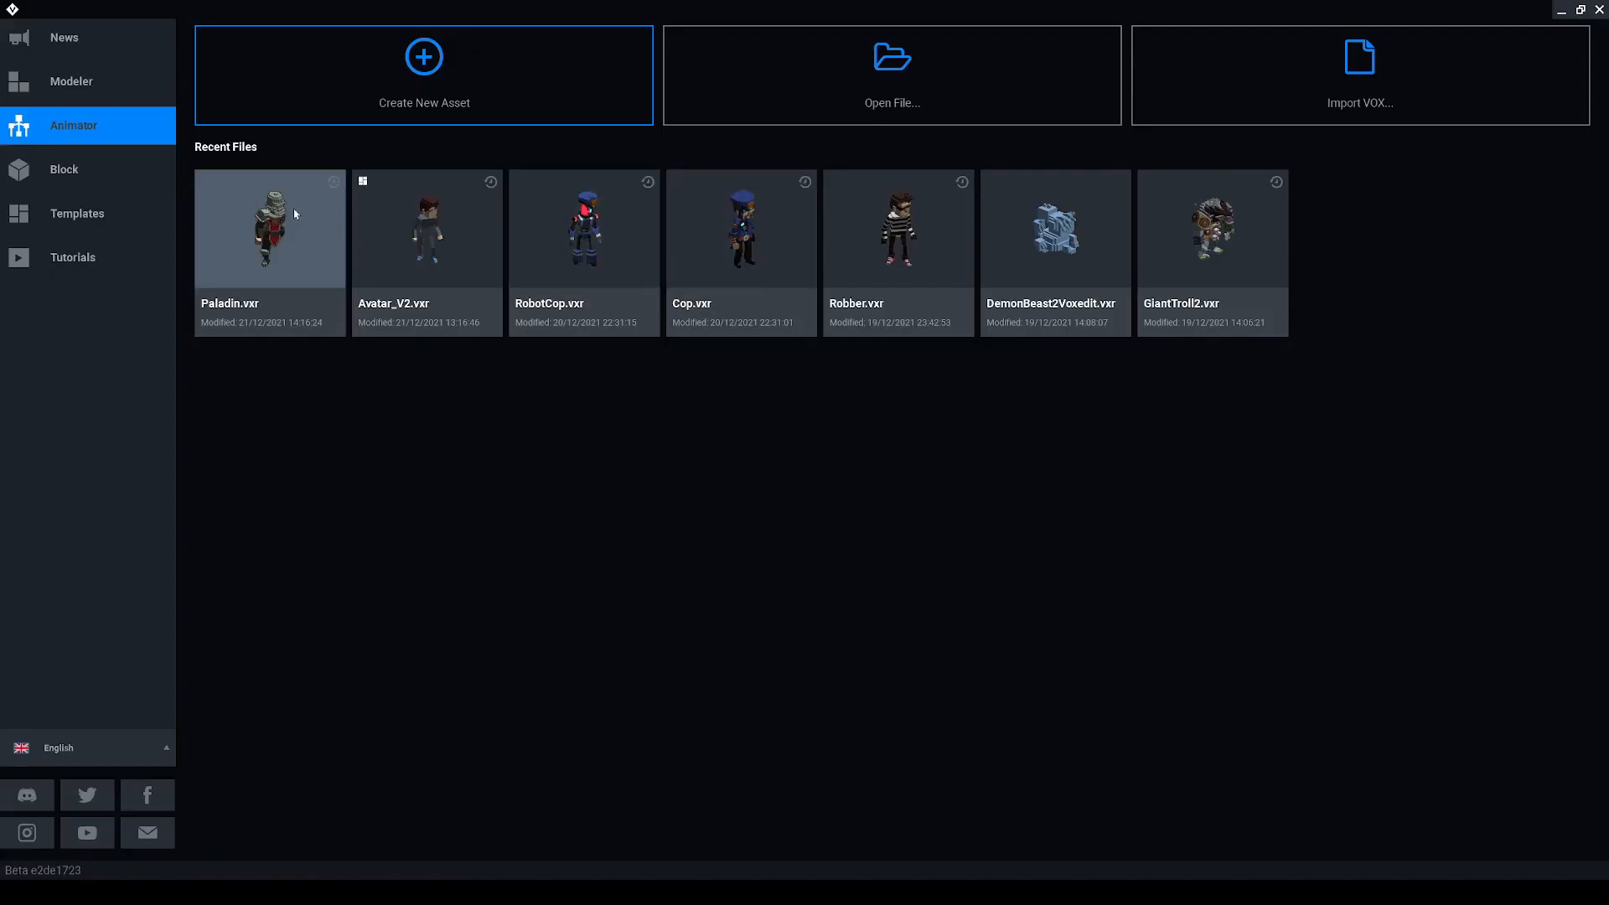
# Reopen Paladin.vxr and clone the right arm into a left arm attached to the skeleton.
pyautogui.doubleClick(269, 229)
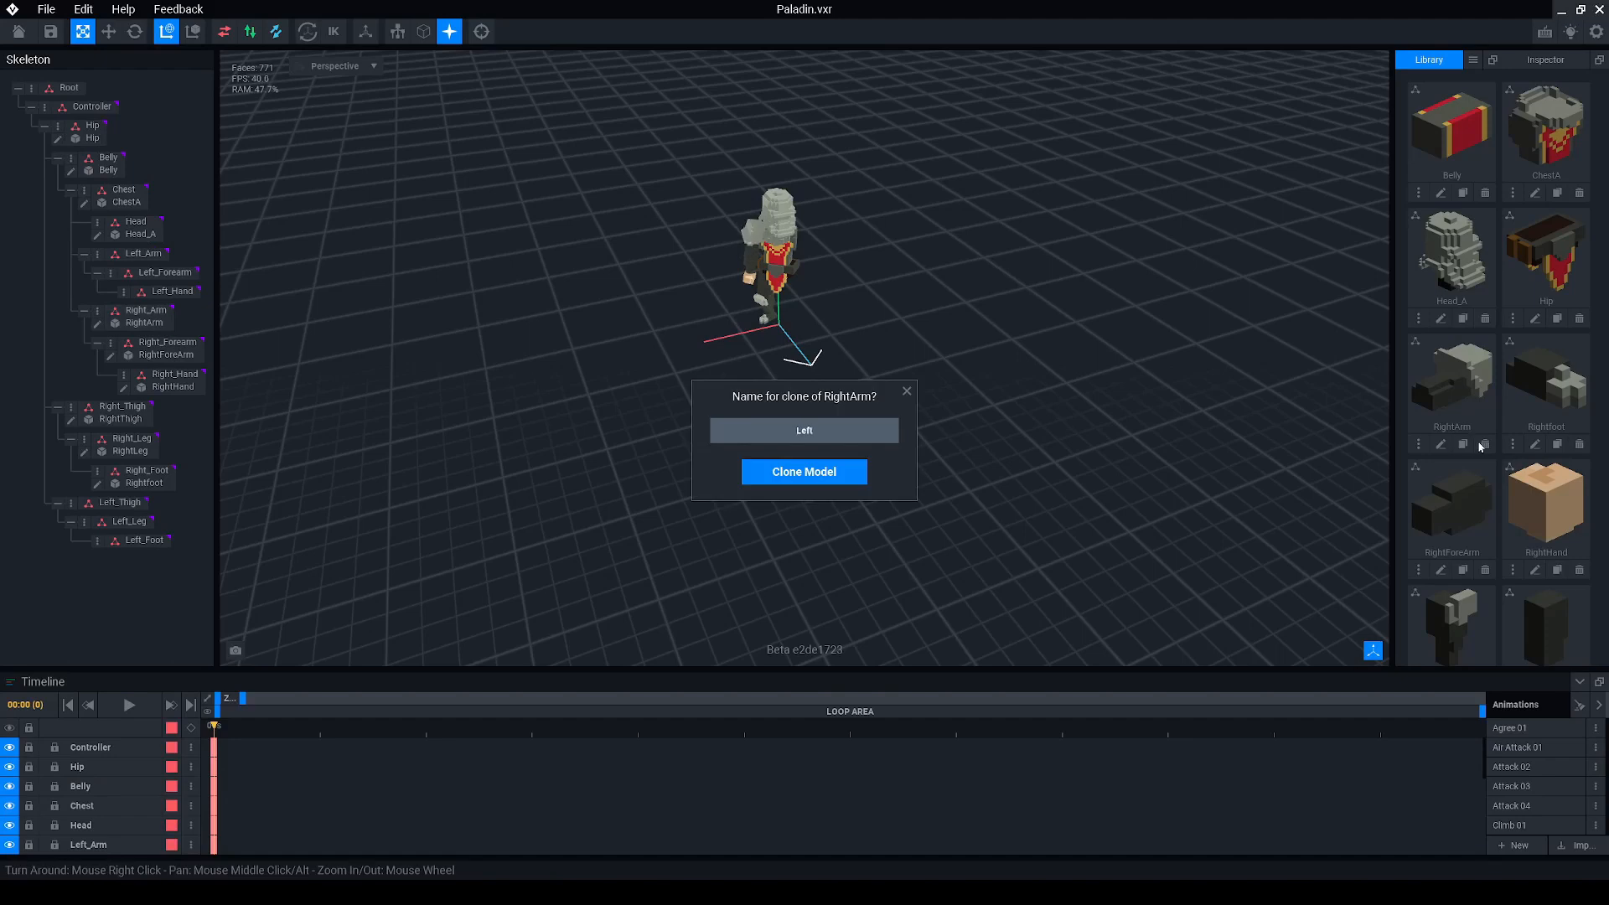
pyautogui.click(803, 473)
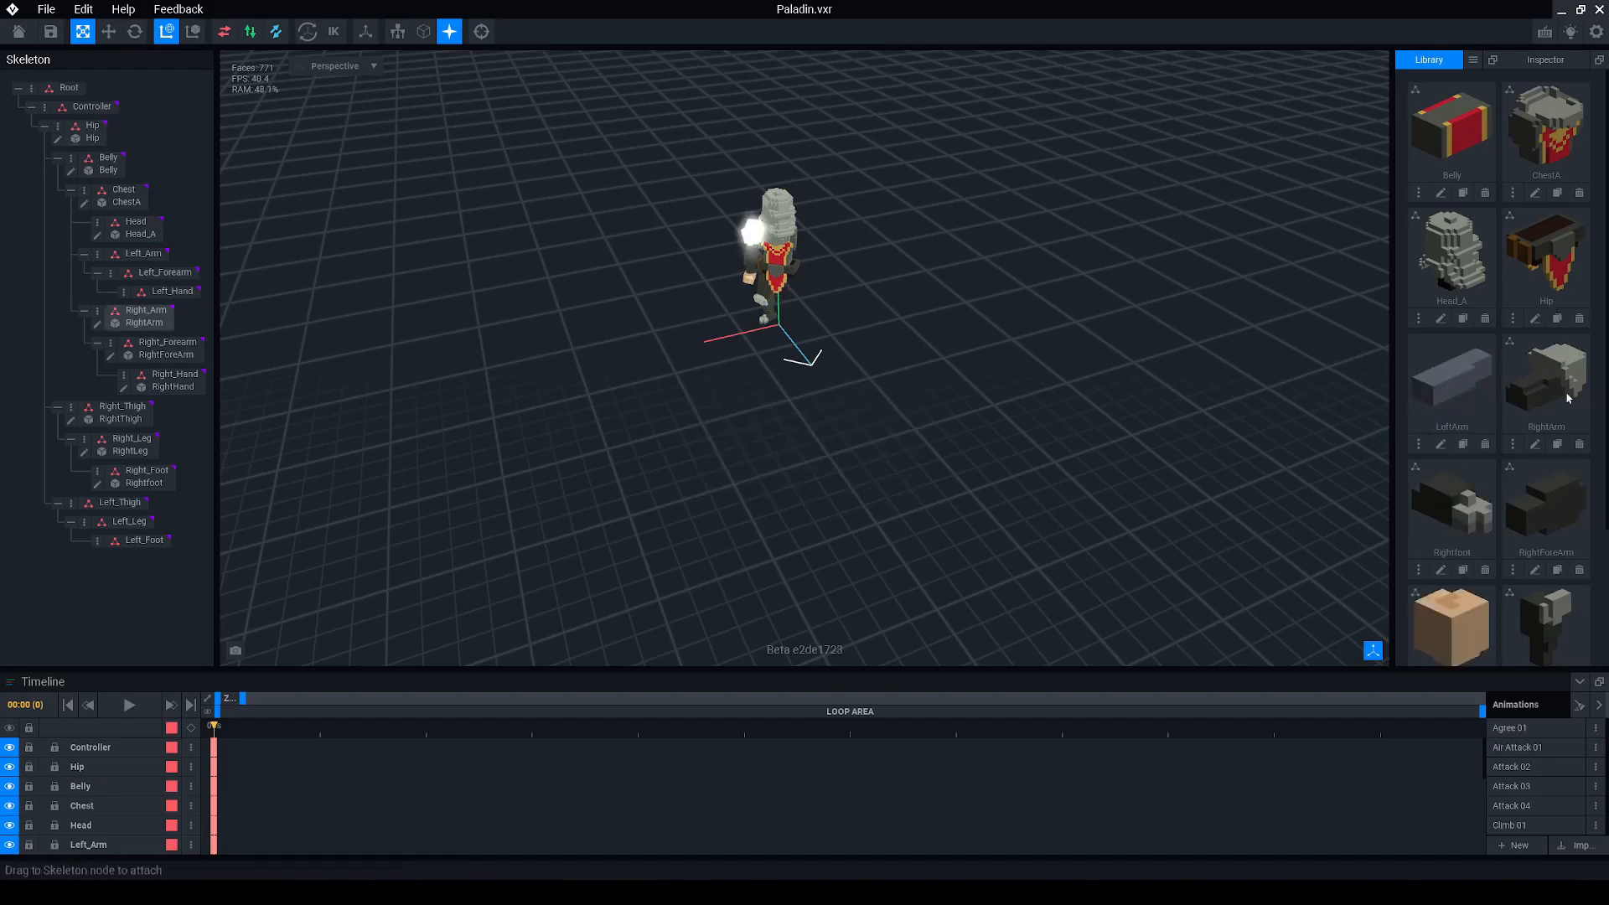
pyautogui.click(1557, 568)
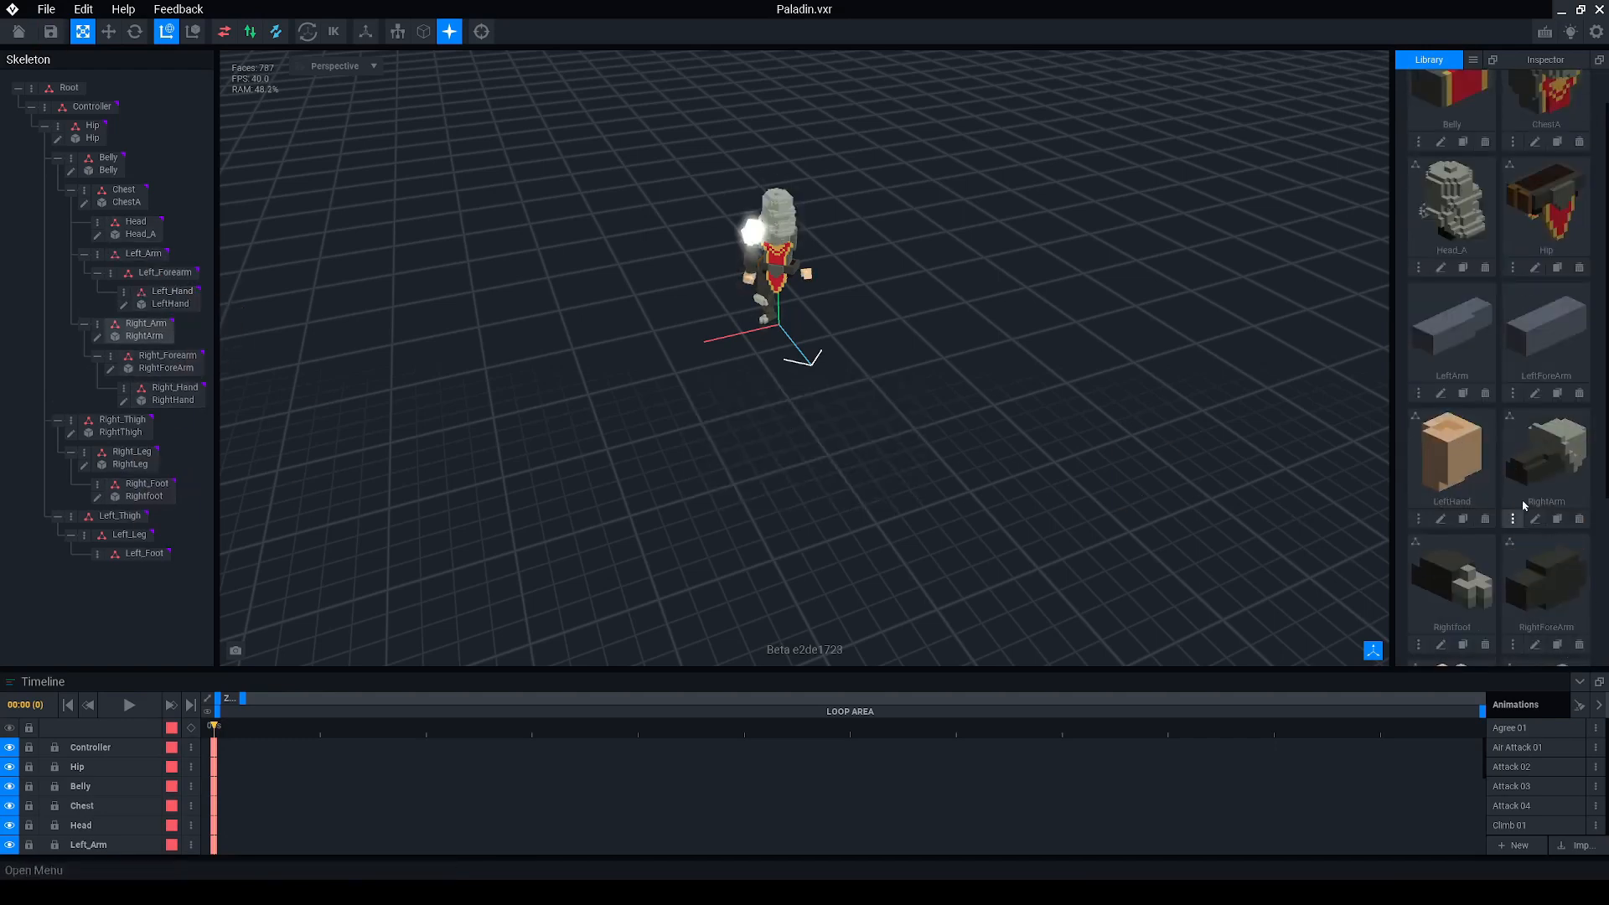
# Clone the right thigh as LeftThigh for the avatar's left leg.
pyautogui.click(146, 253)
pyautogui.write('LeftThigh')
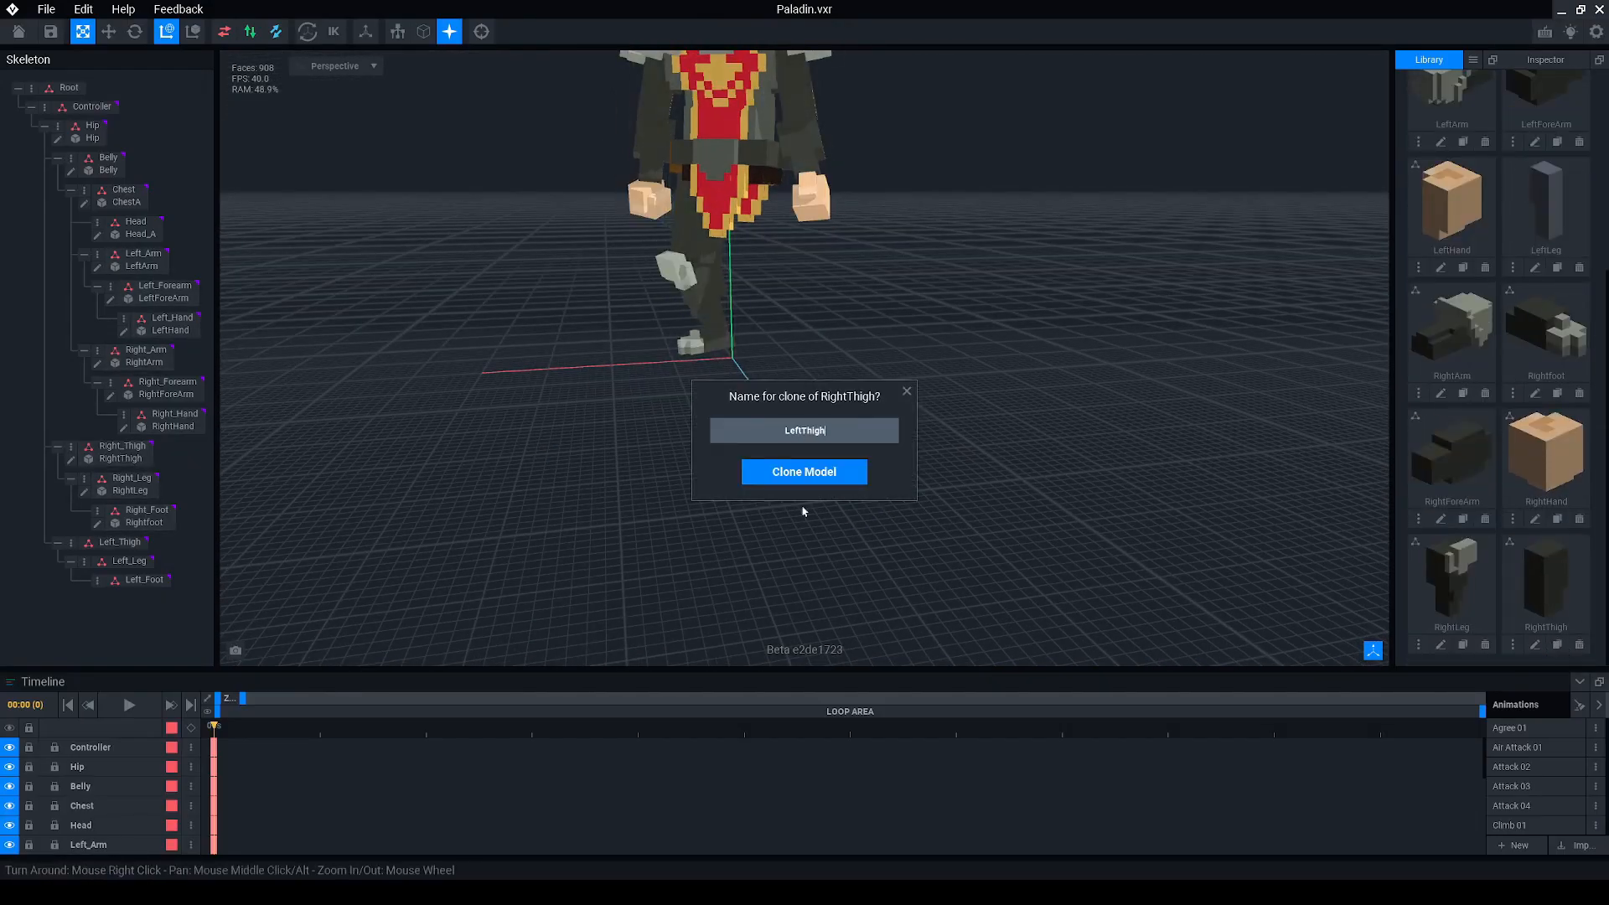
pyautogui.click(802, 471)
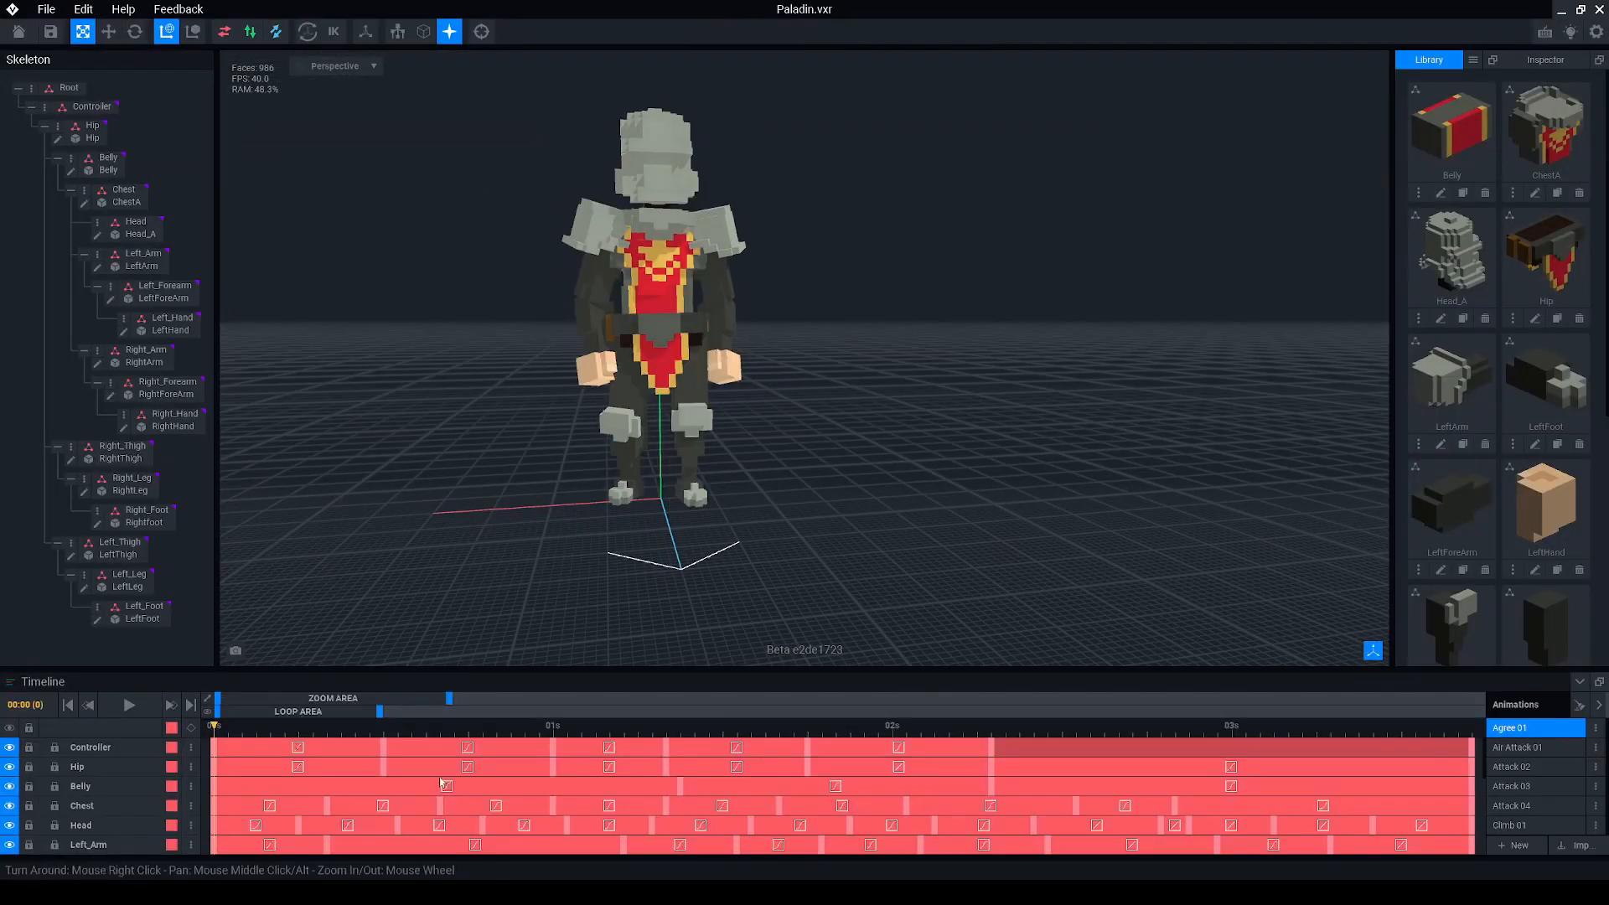
# Test an animation, save Paladin and export it as GLTF named AvatarPaladin.
pyautogui.click(129, 705)
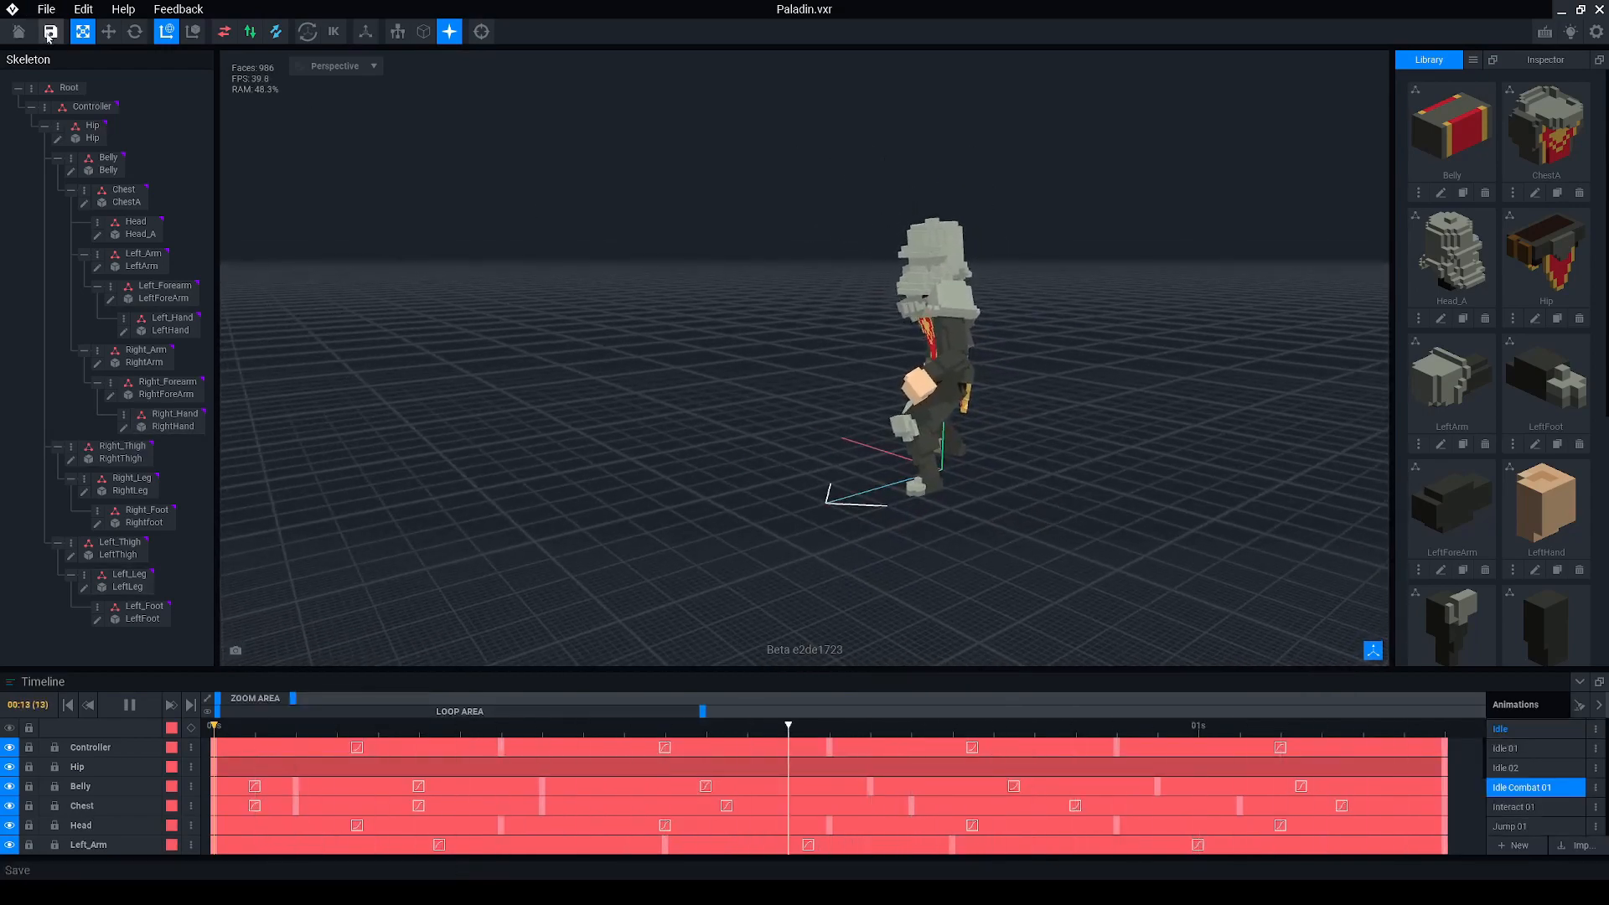
pyautogui.click(45, 10)
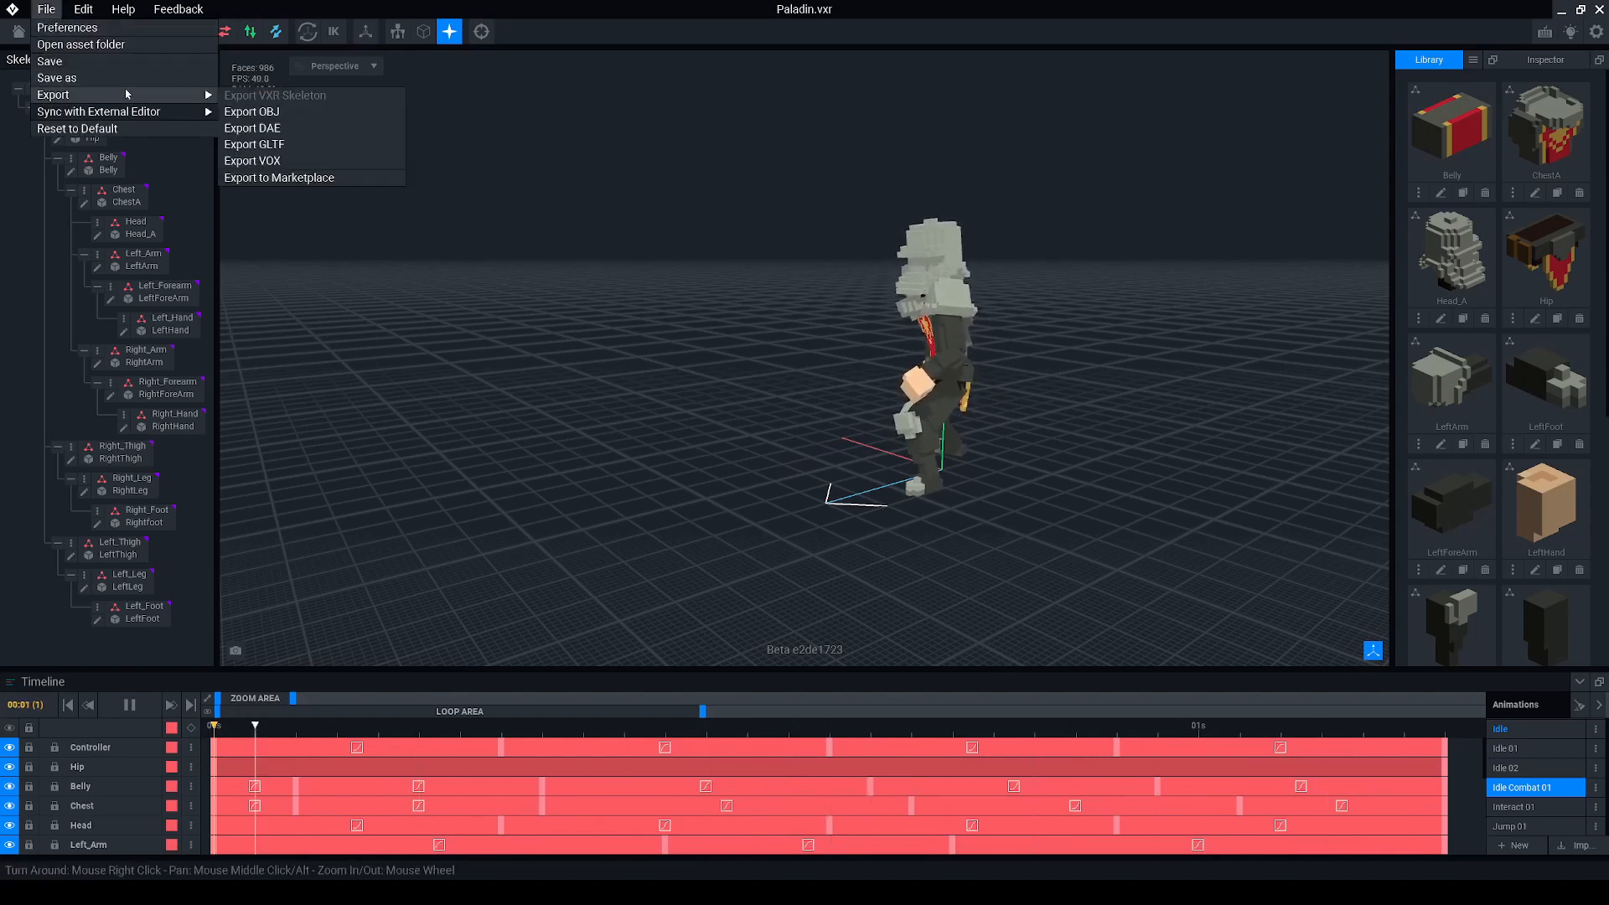
pyautogui.click(253, 144)
pyautogui.write('AvatarPaladin')
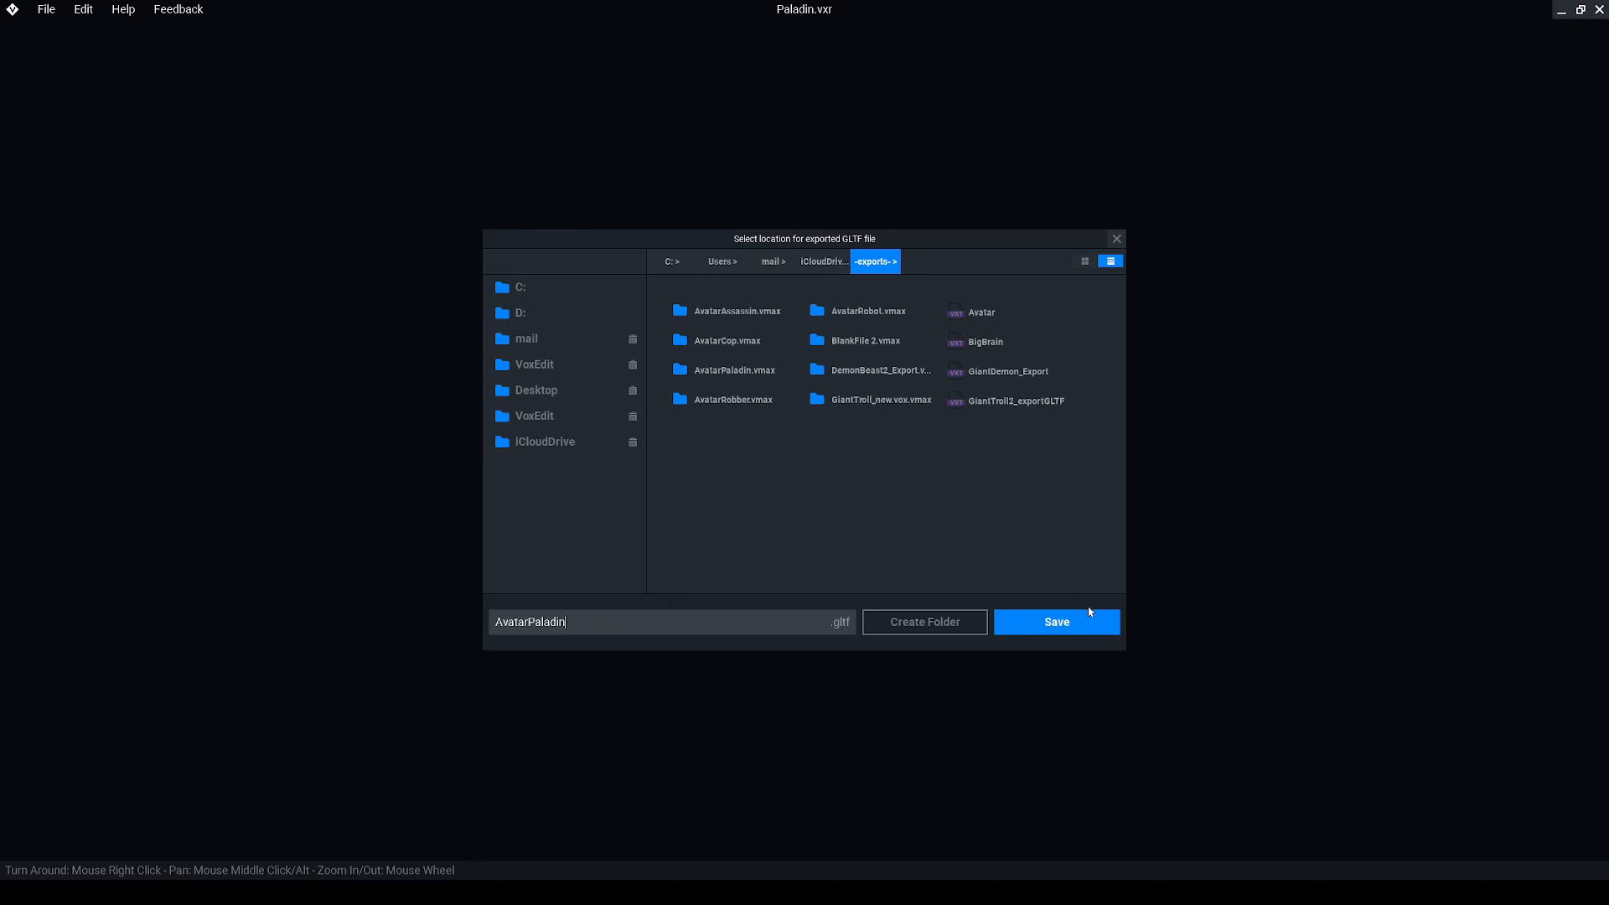
pyautogui.click(1055, 622)
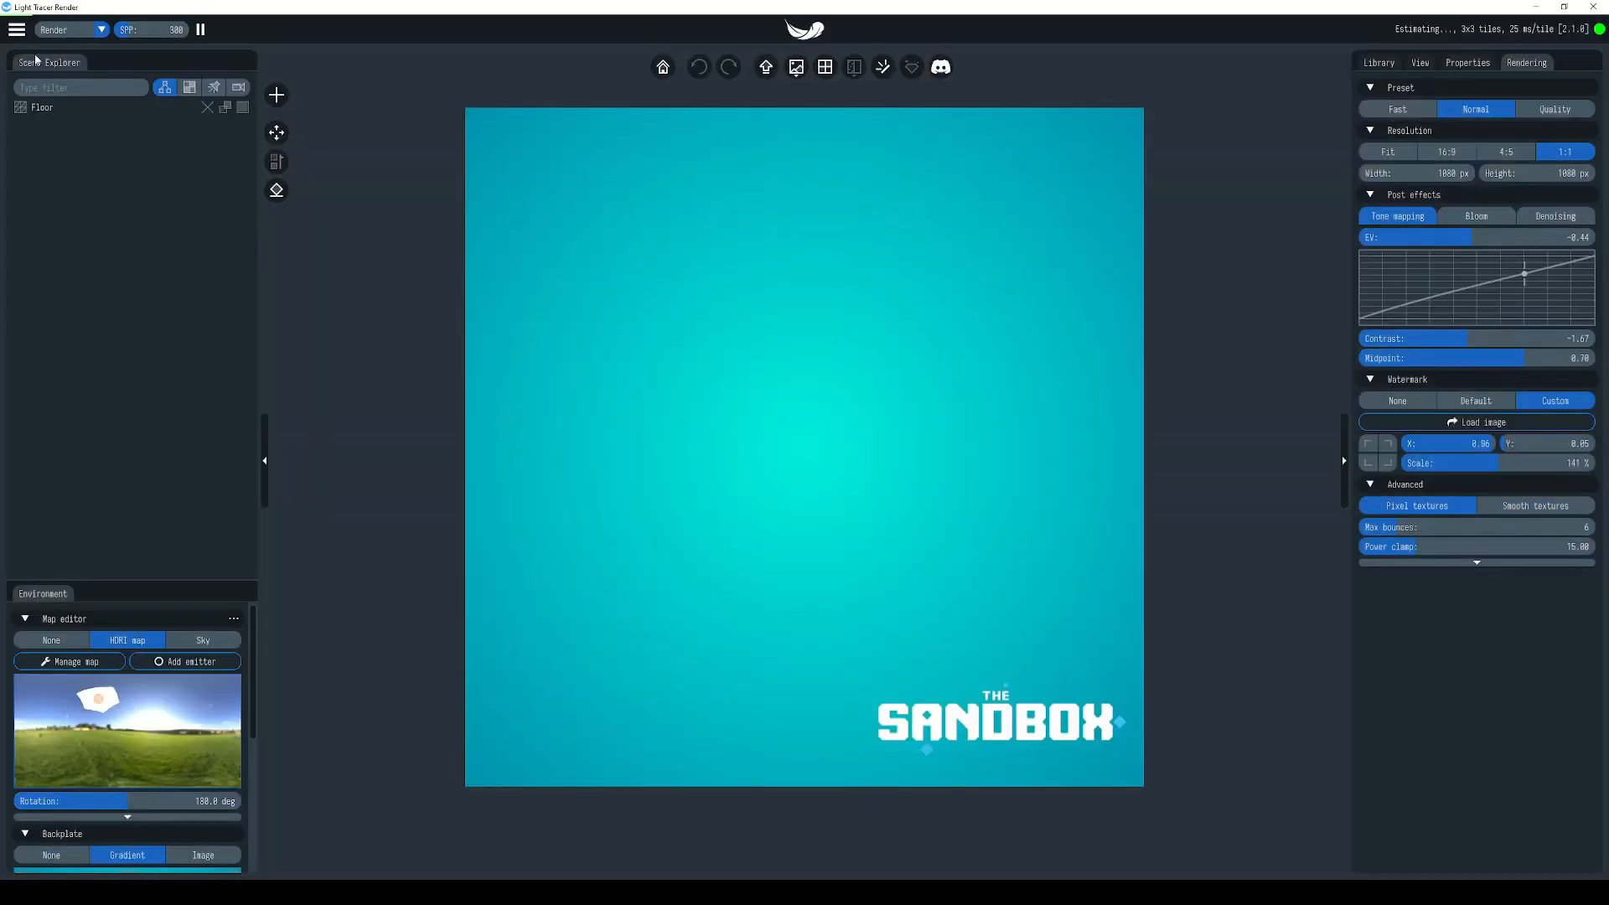
# Load the AvatarPaladin GLTF and add it to the existing Sandbox scene.
pyautogui.click(17, 28)
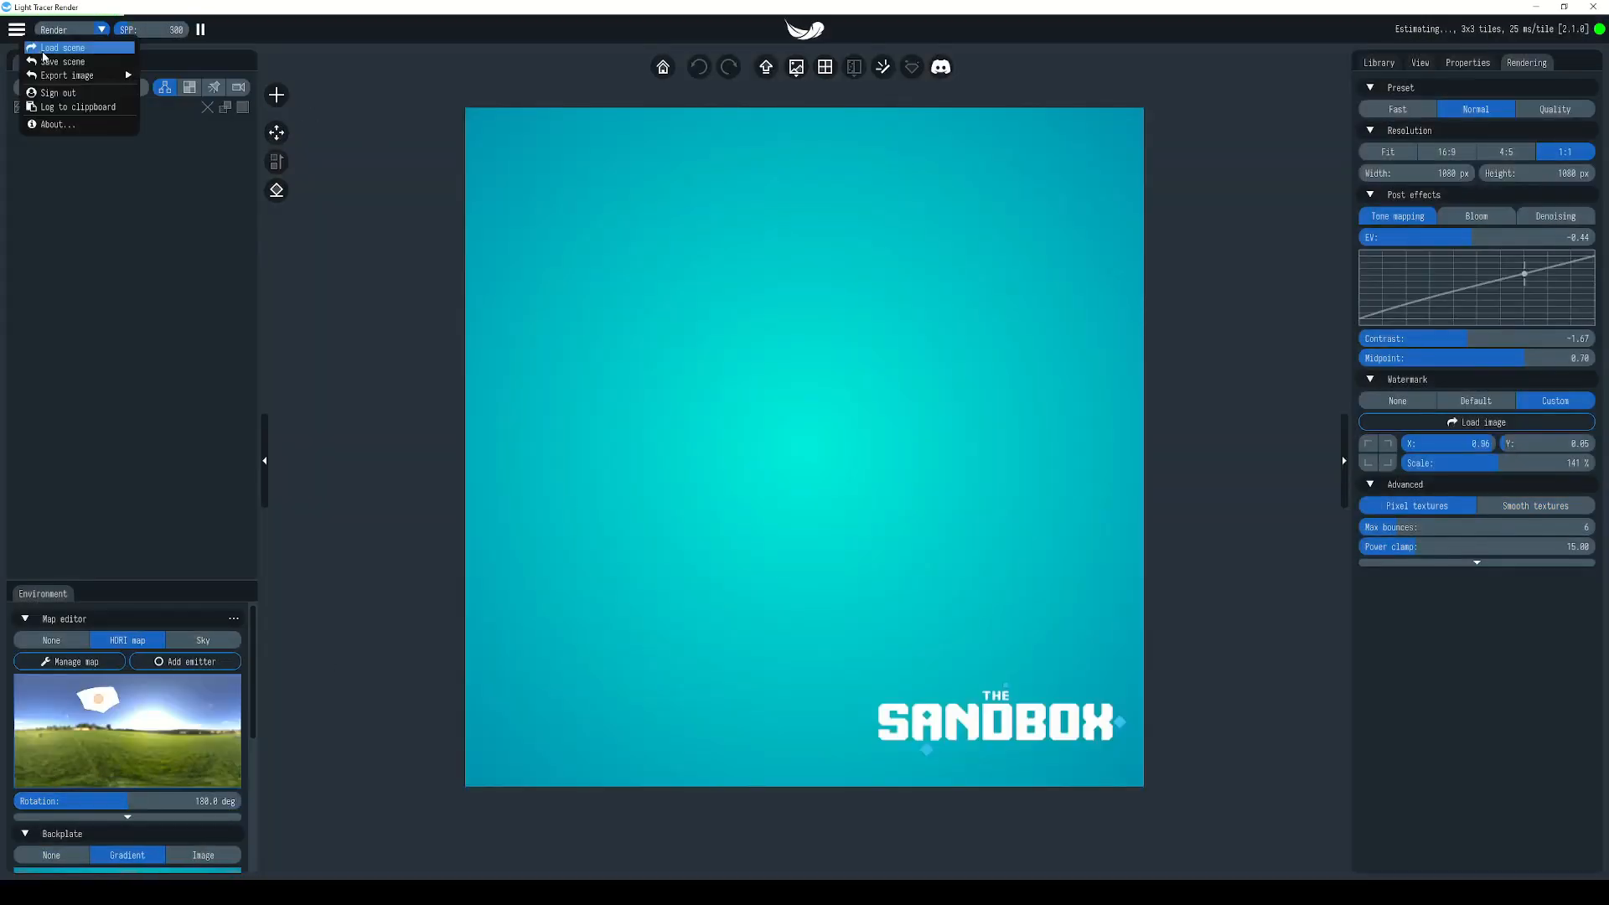
pyautogui.click(62, 47)
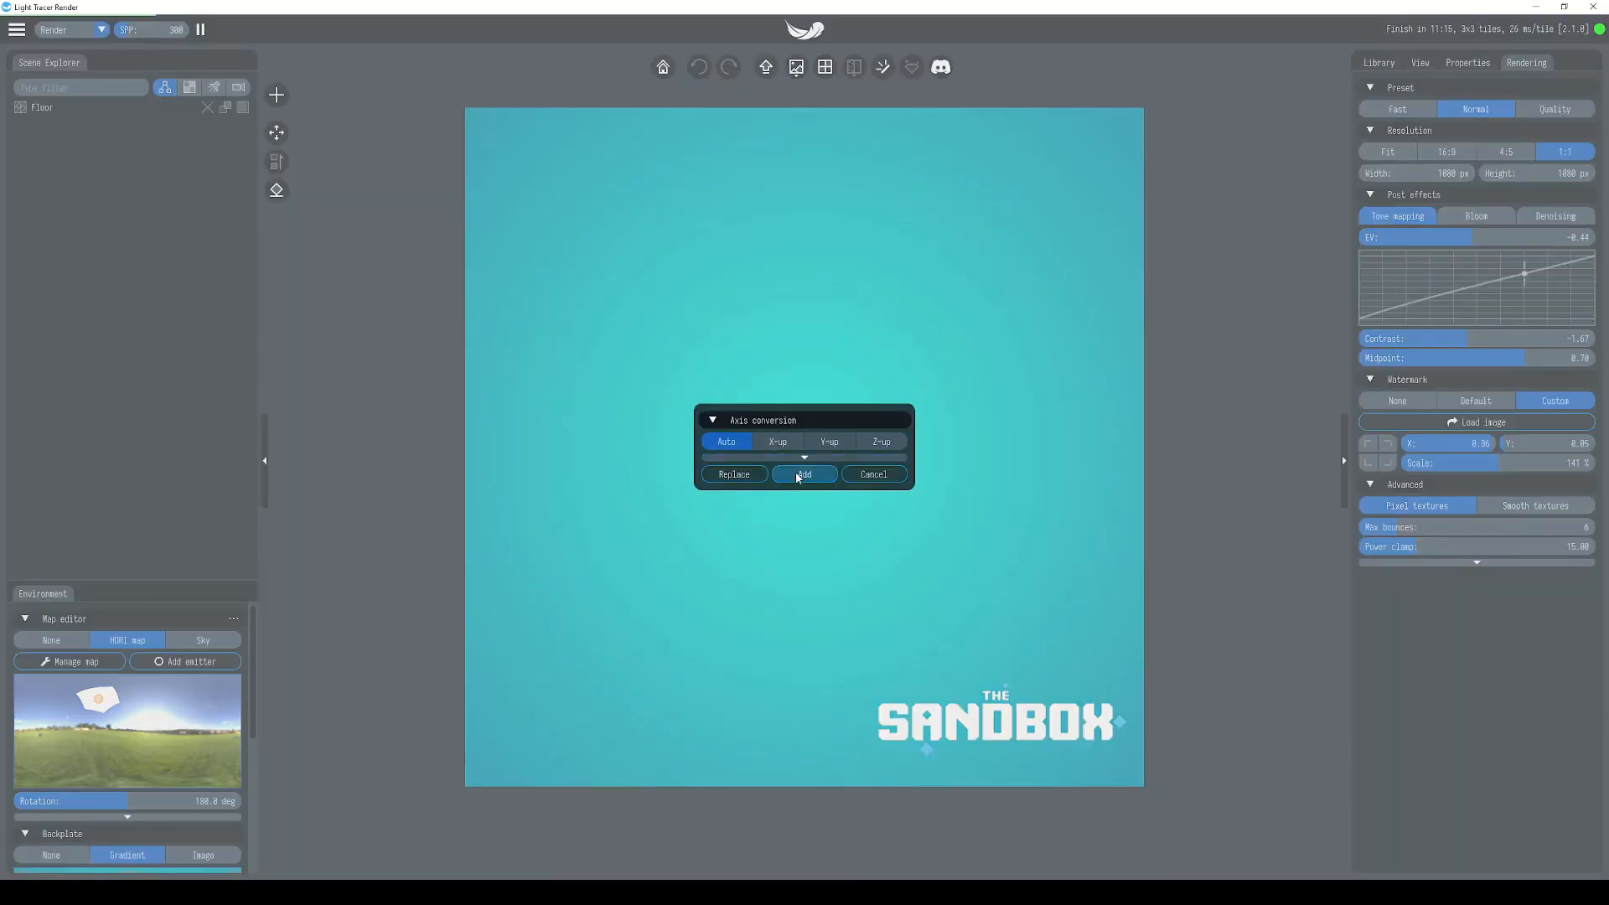
pyautogui.click(803, 472)
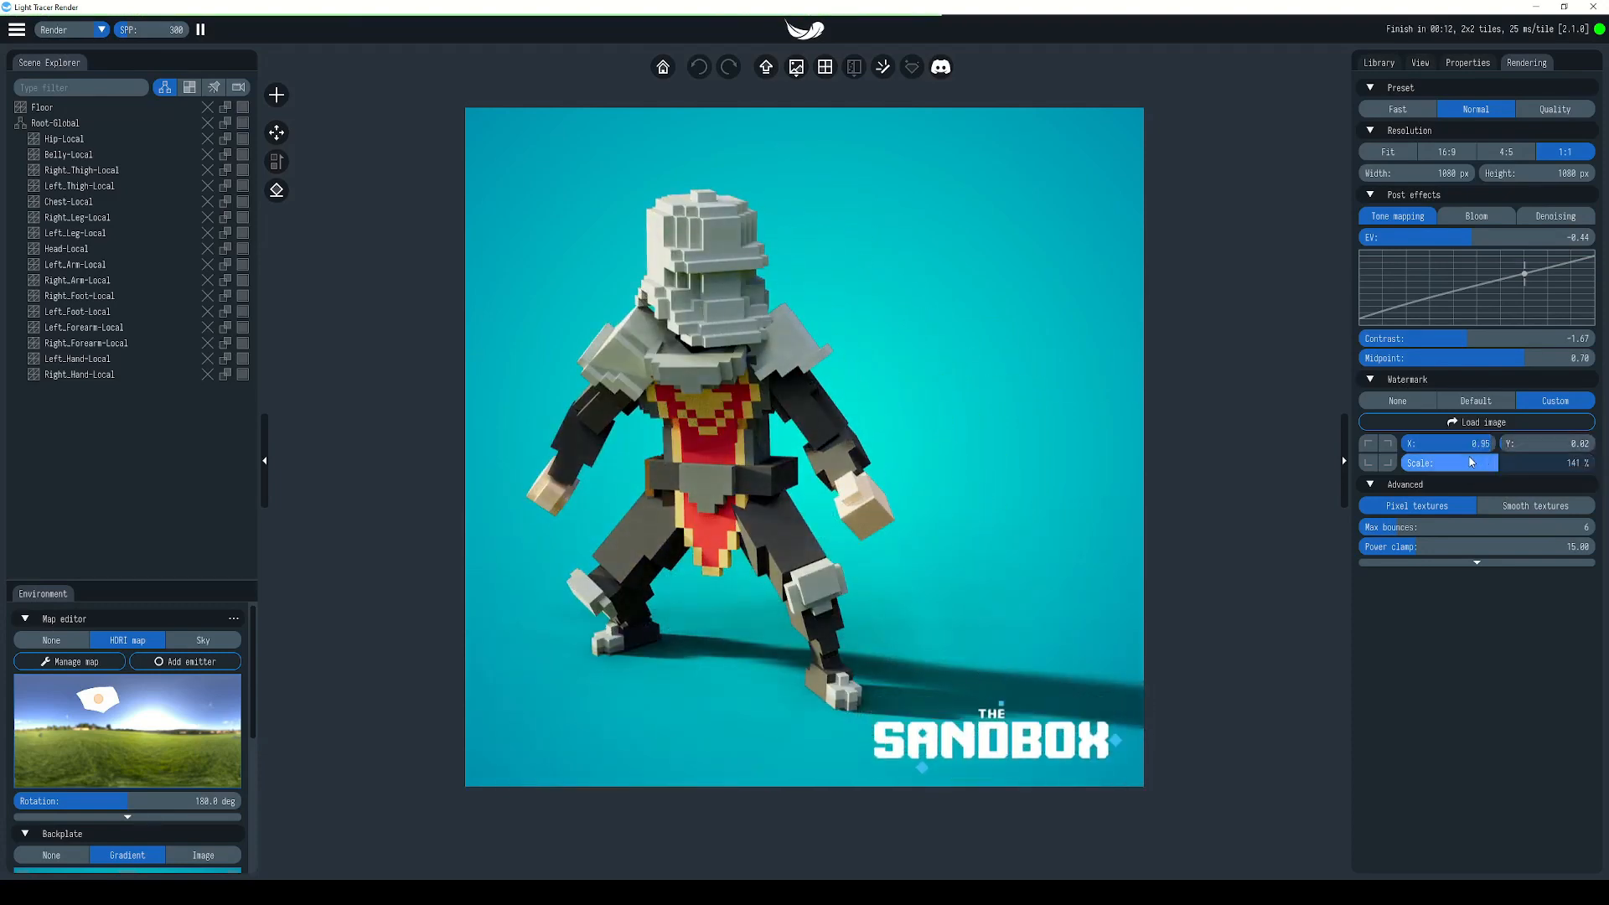
# Adjust the Sandbox watermark and switch rendering to the Quality preset.
pyautogui.click(1553, 109)
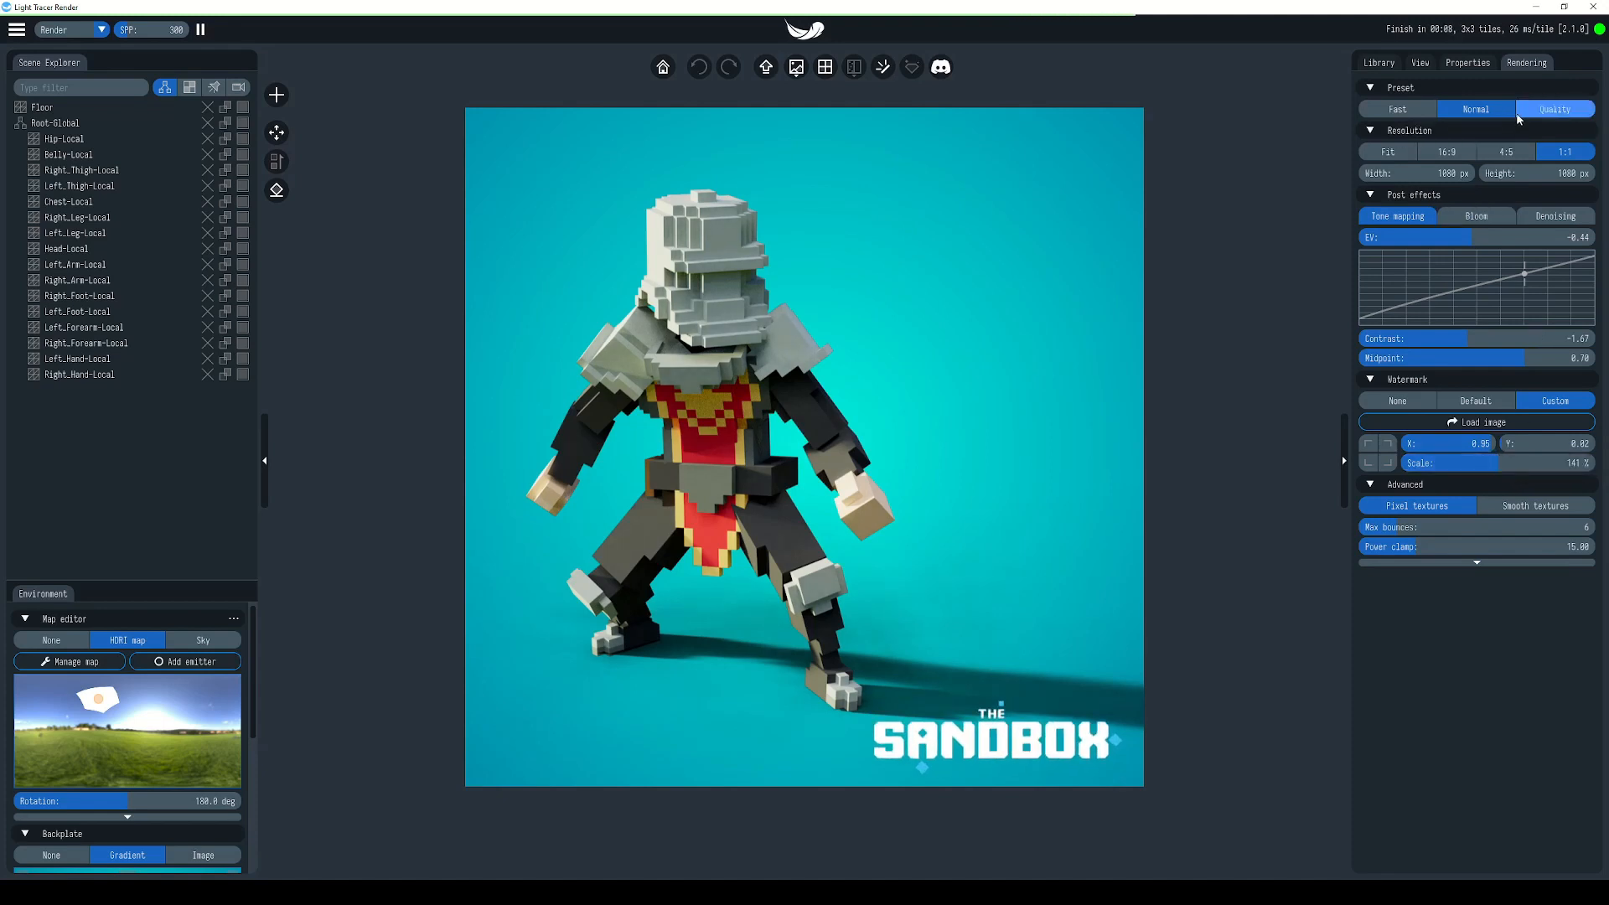
pyautogui.click(1419, 62)
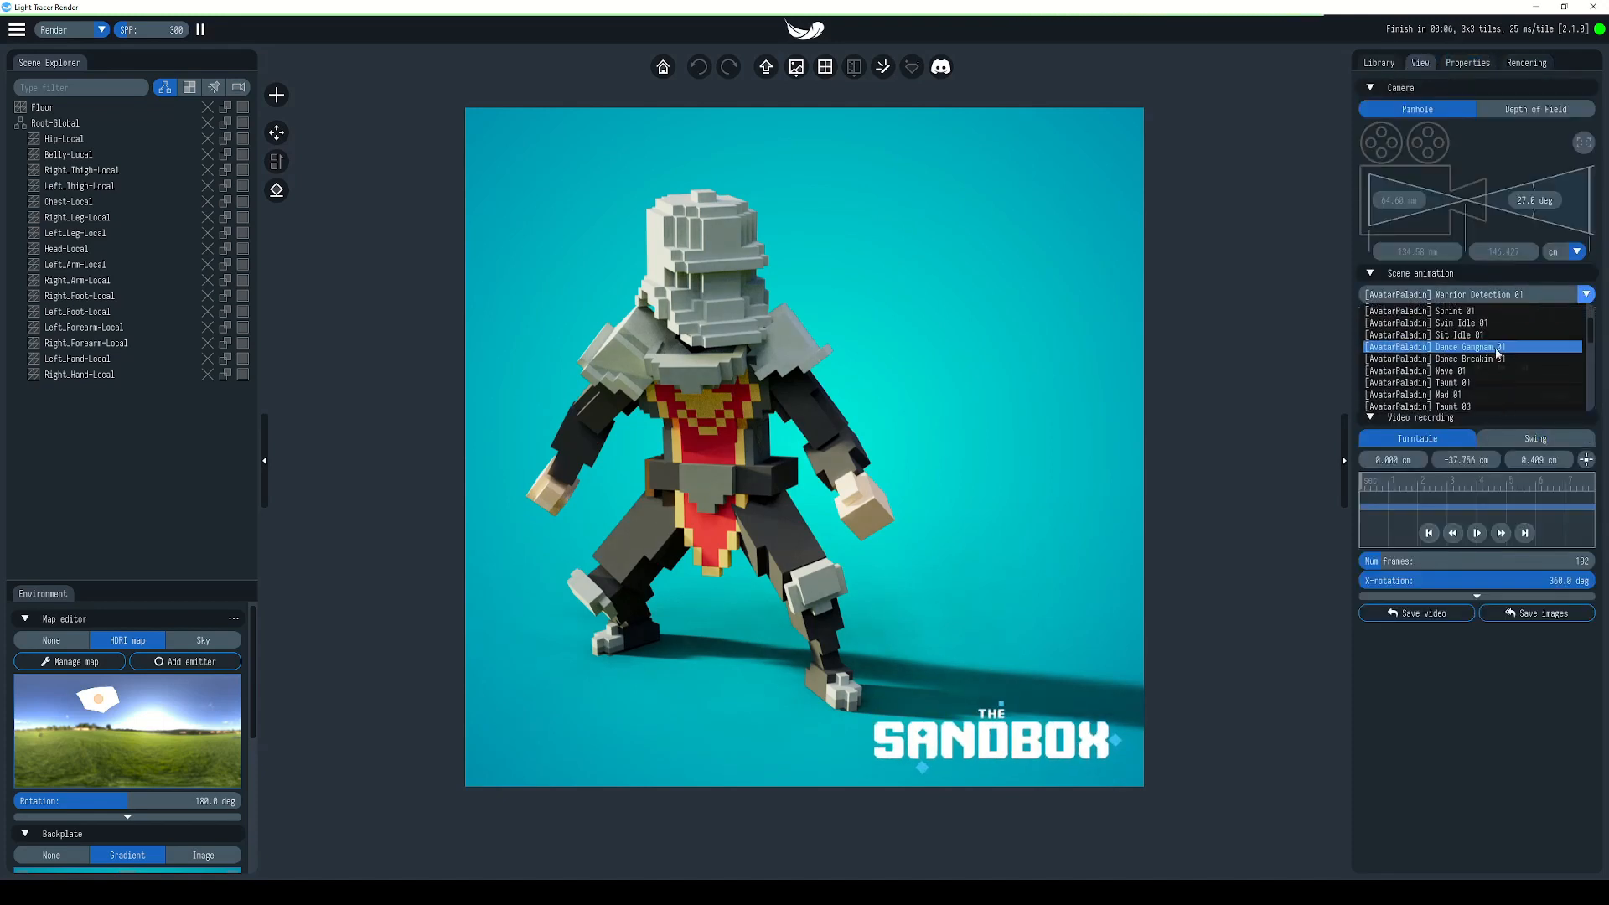
# Pose the paladin in Idle Combat 01, rotate the environment lighting, and export to the marketplace with the thumbnail.
pyautogui.click(1468, 321)
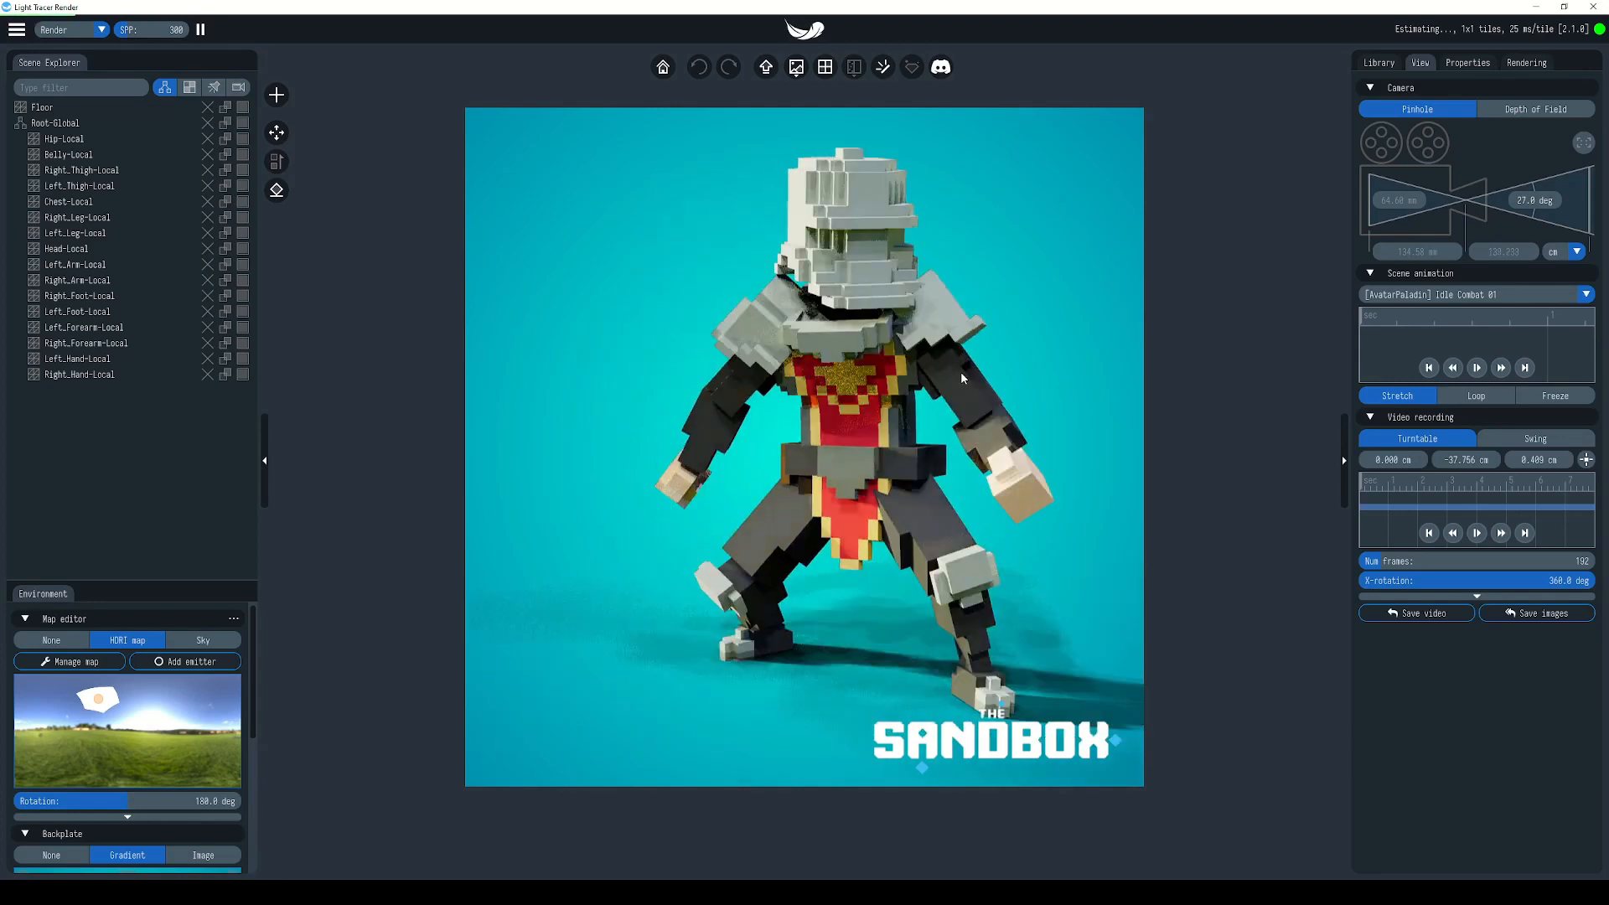
pyautogui.click(1525, 62)
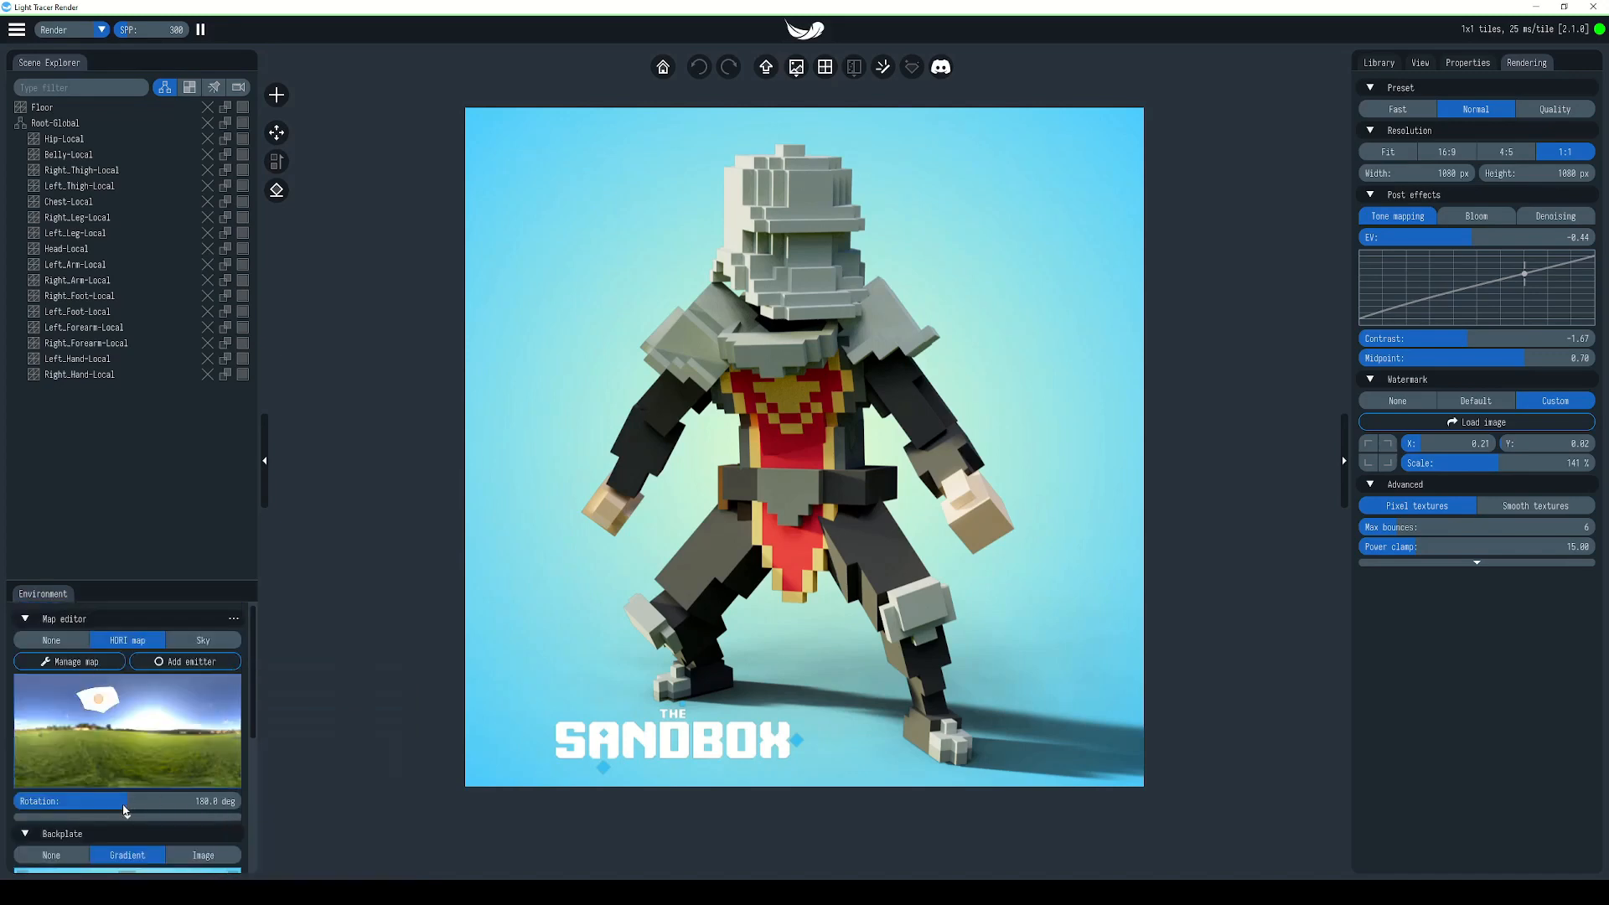
pyautogui.moveTo(139, 811); pyautogui.dragTo(57, 811)
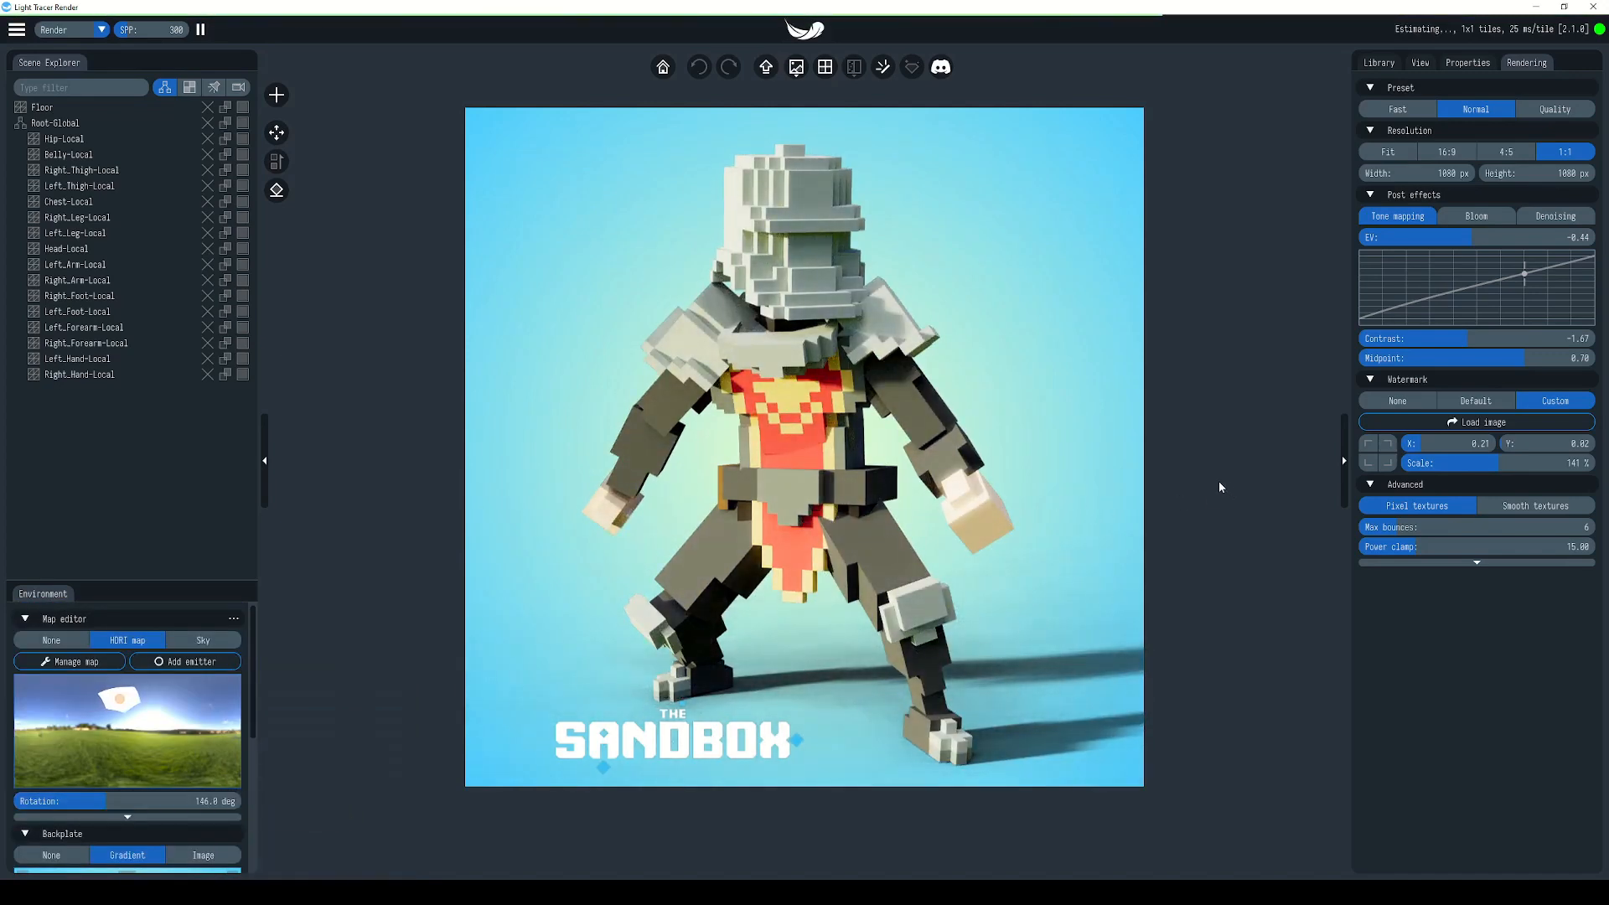
pyautogui.moveTo(795, 67)
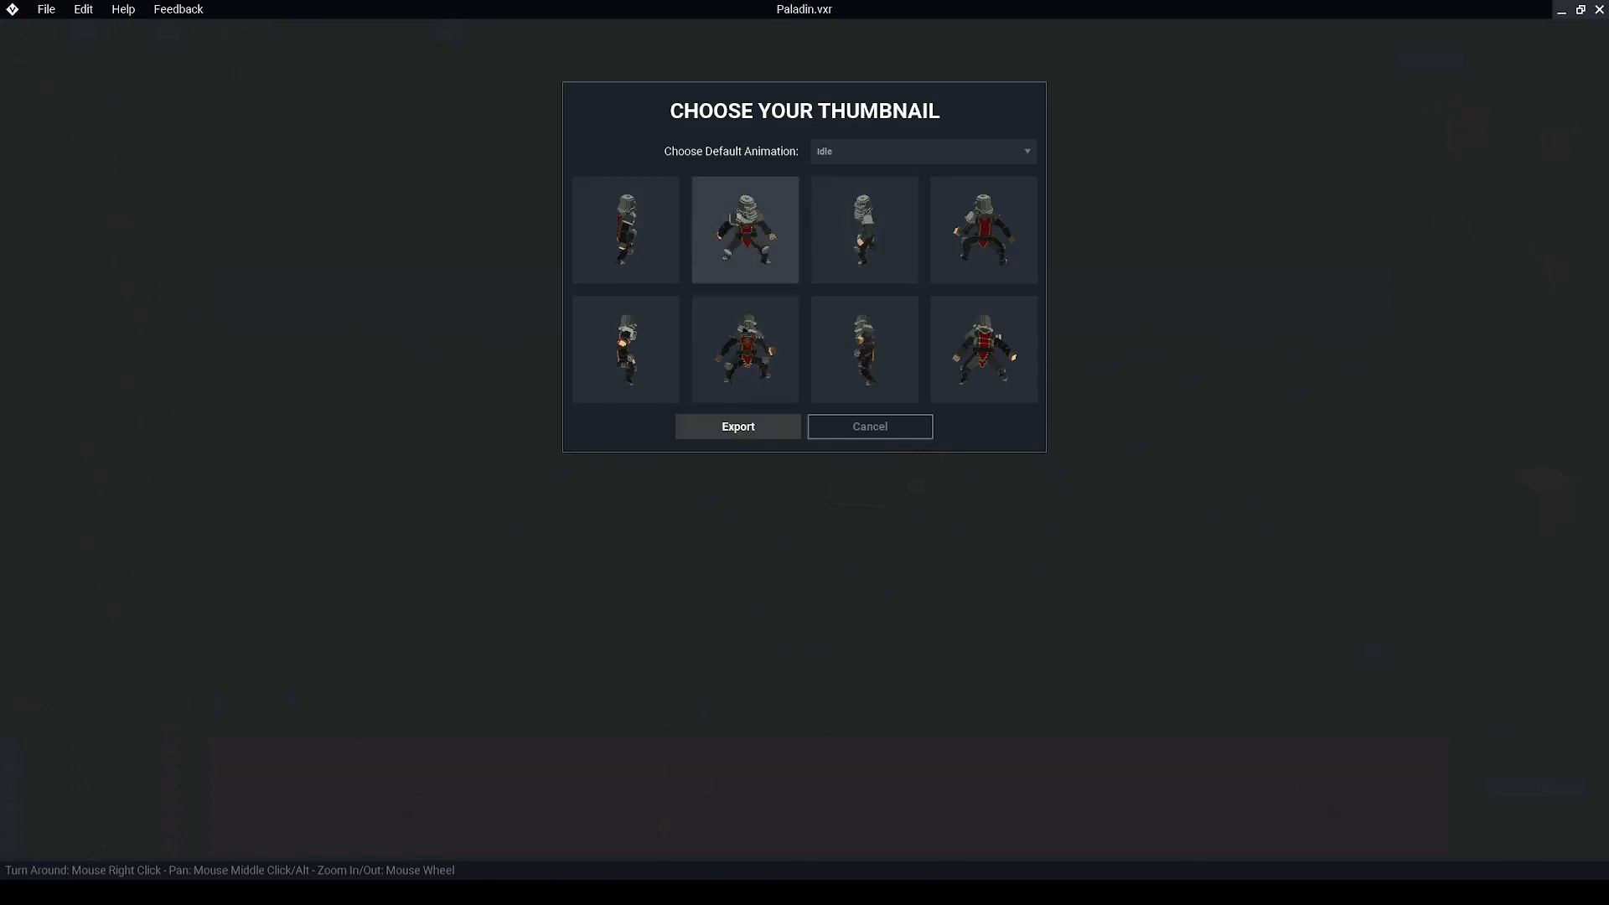
pyautogui.click(868, 426)
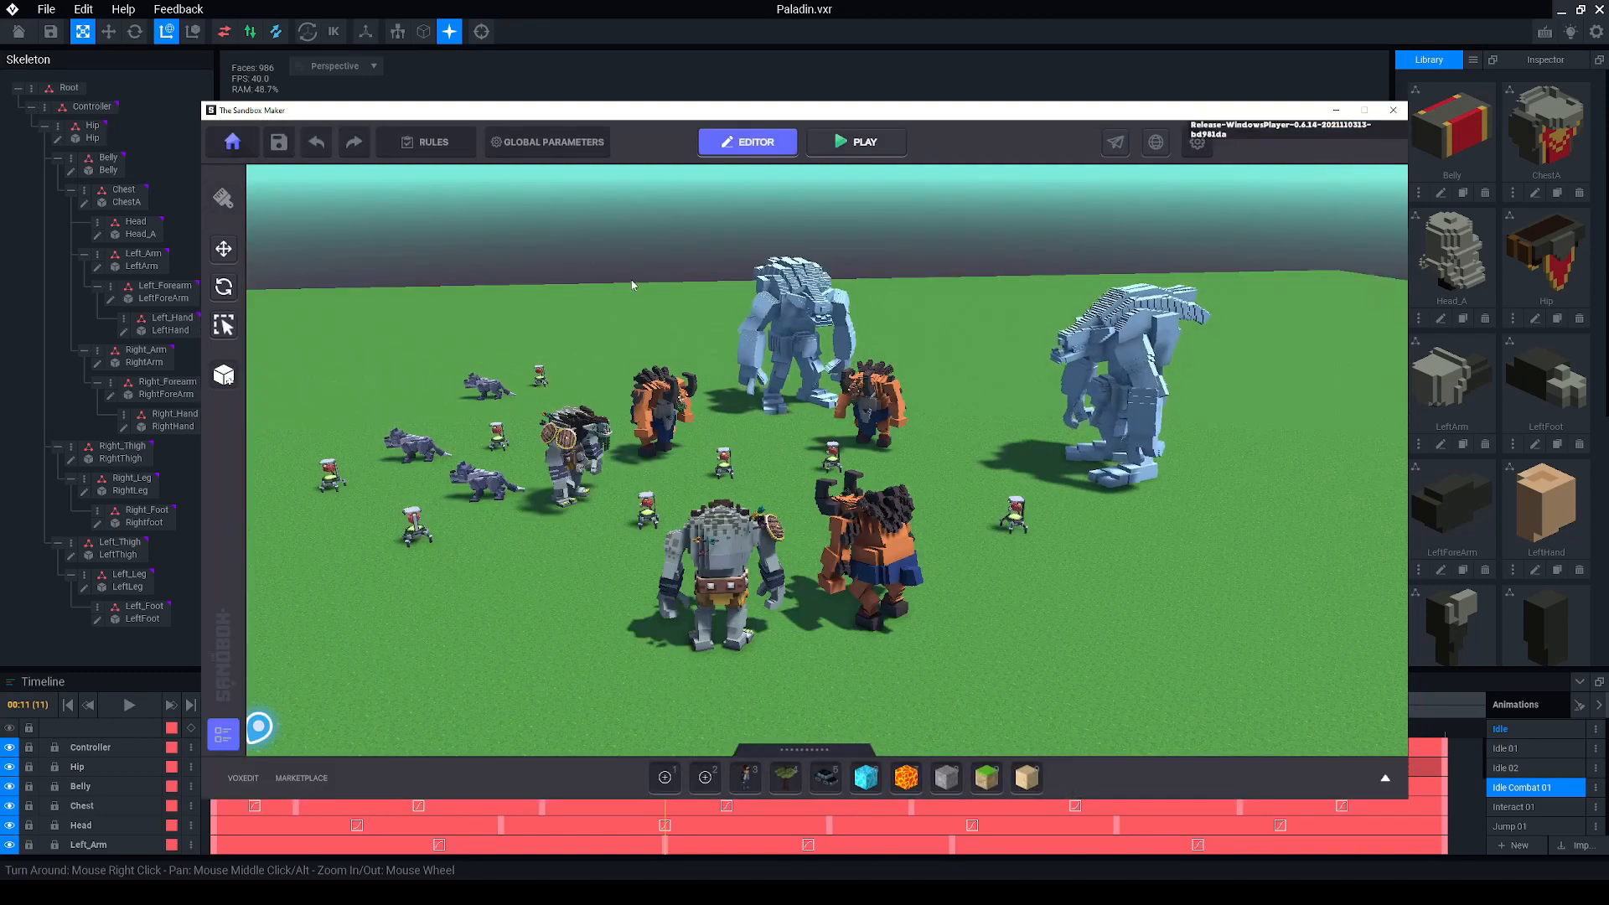
# Search 'pal' to set Paladin as the avatar model equipped with a Basic Sword.
pyautogui.write('pal')
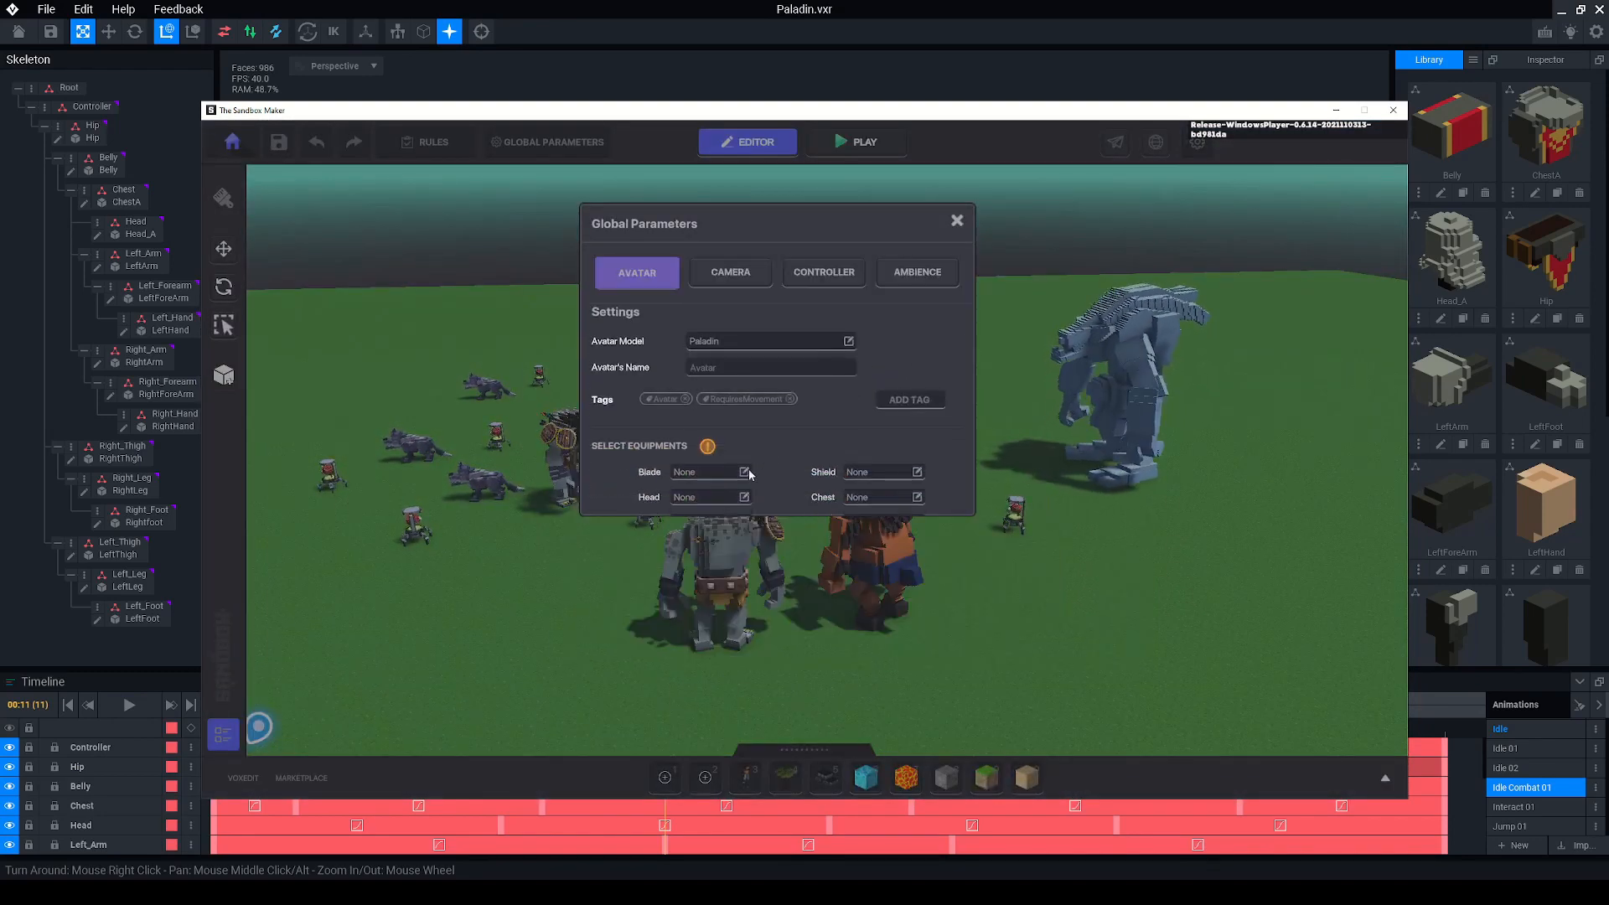
pyautogui.click(744, 472)
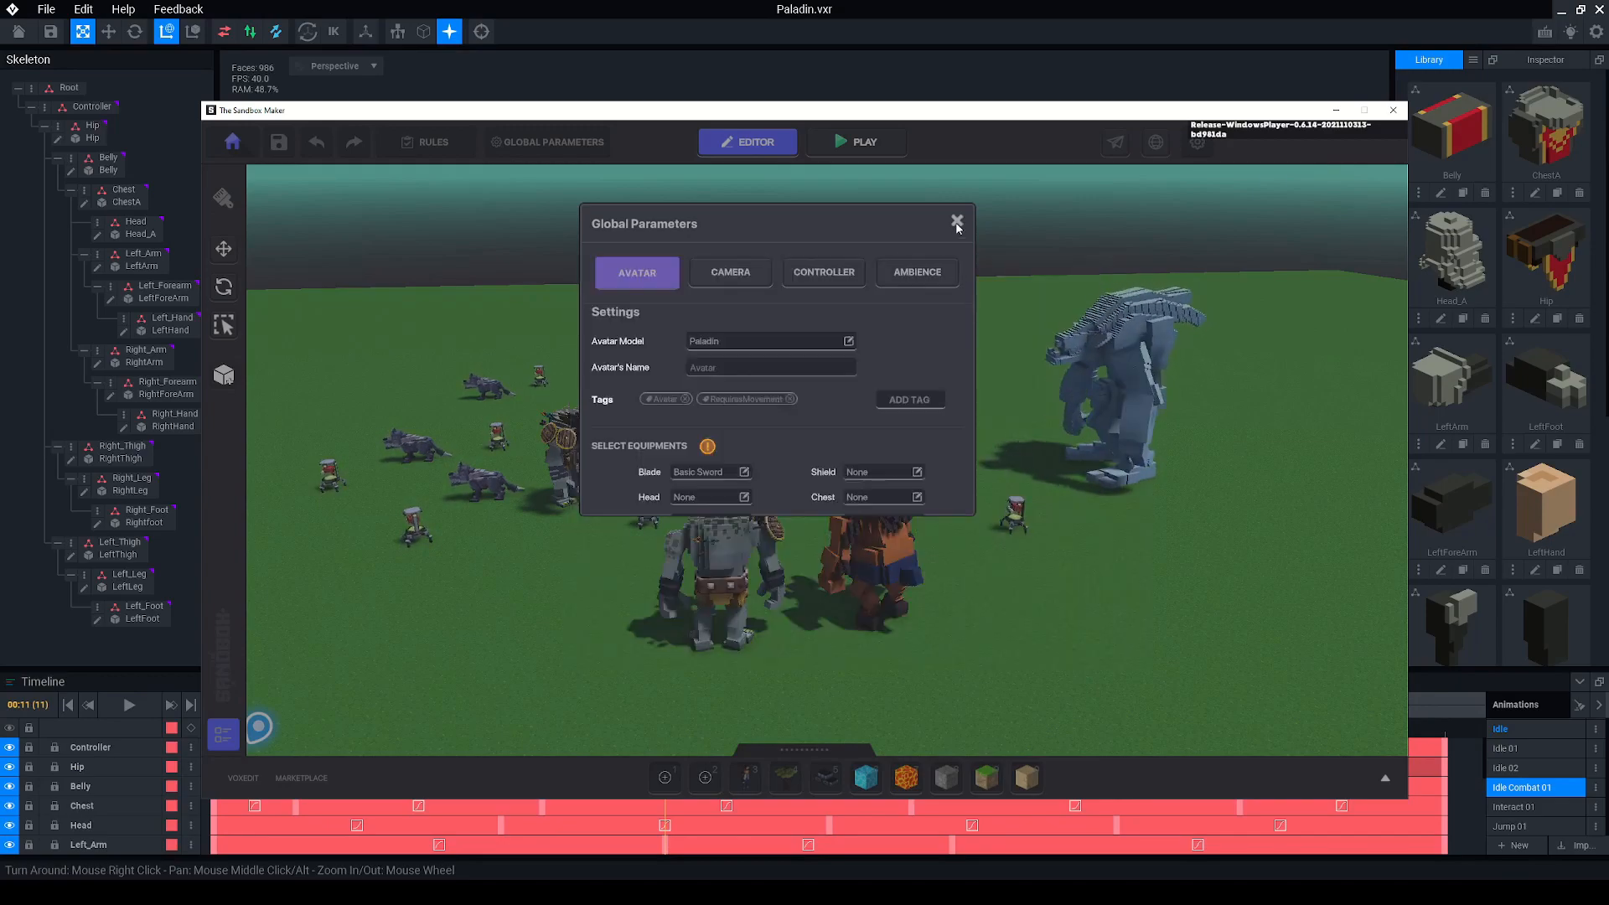
pyautogui.click(955, 223)
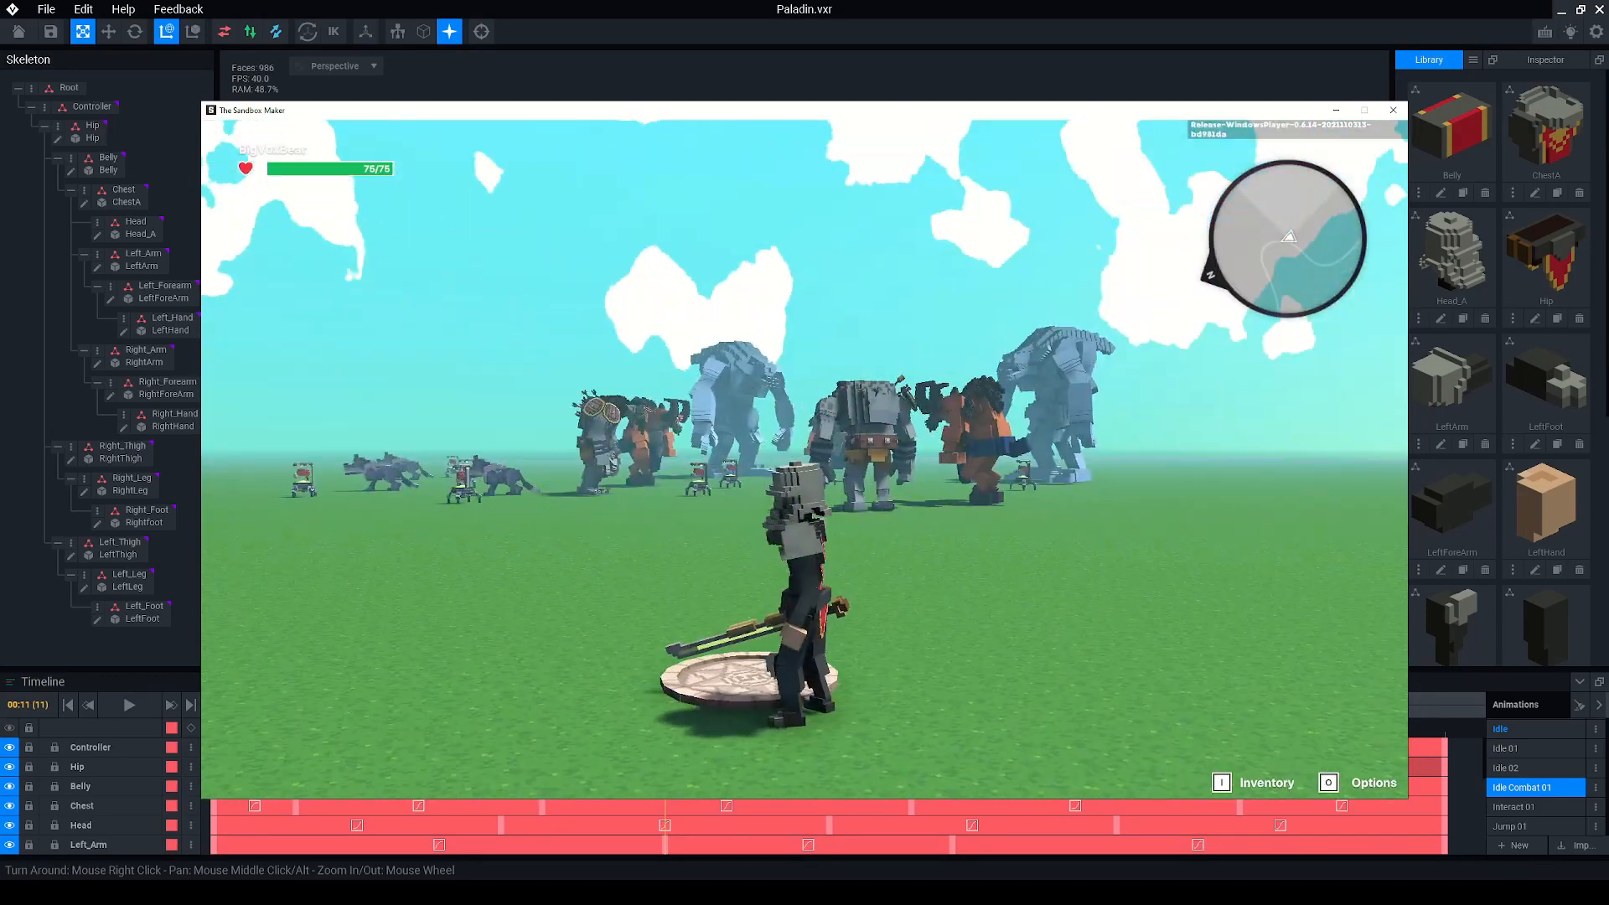